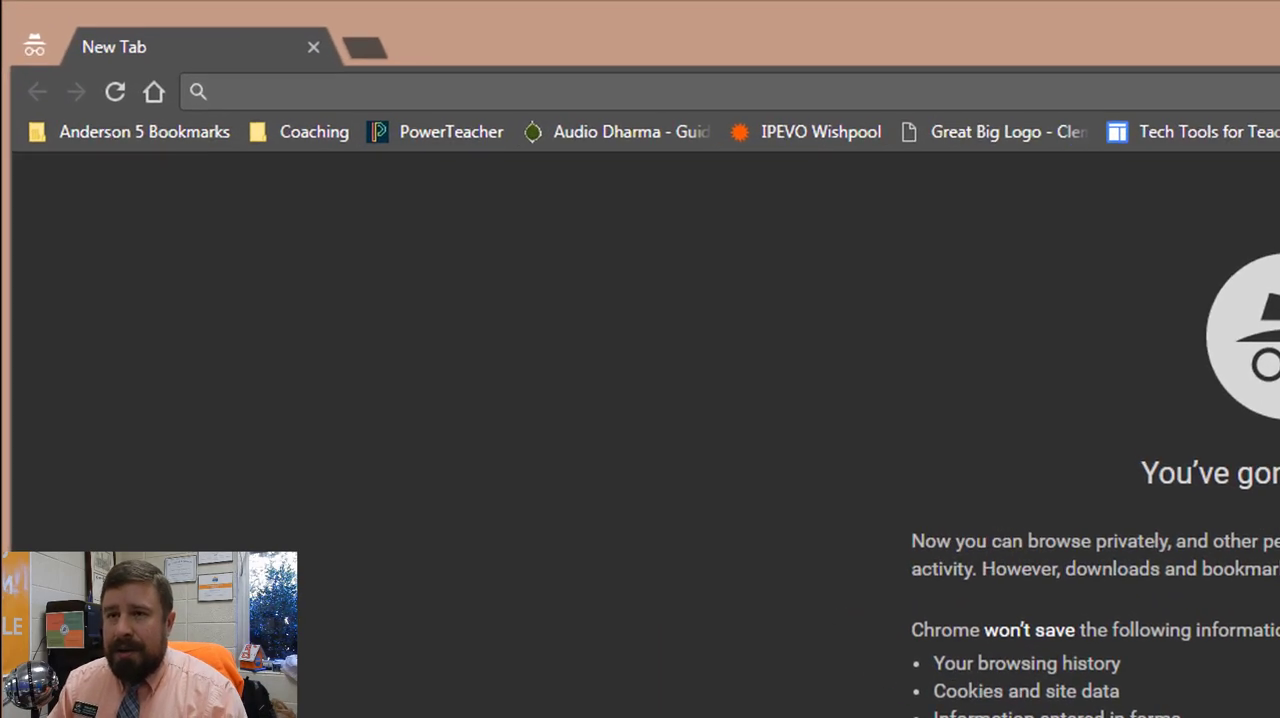
Reach the Google for Education Classroom page by entering 'classroom' in the address bar.
{"action": "type", "text": "classroom/?modal_active=none"}
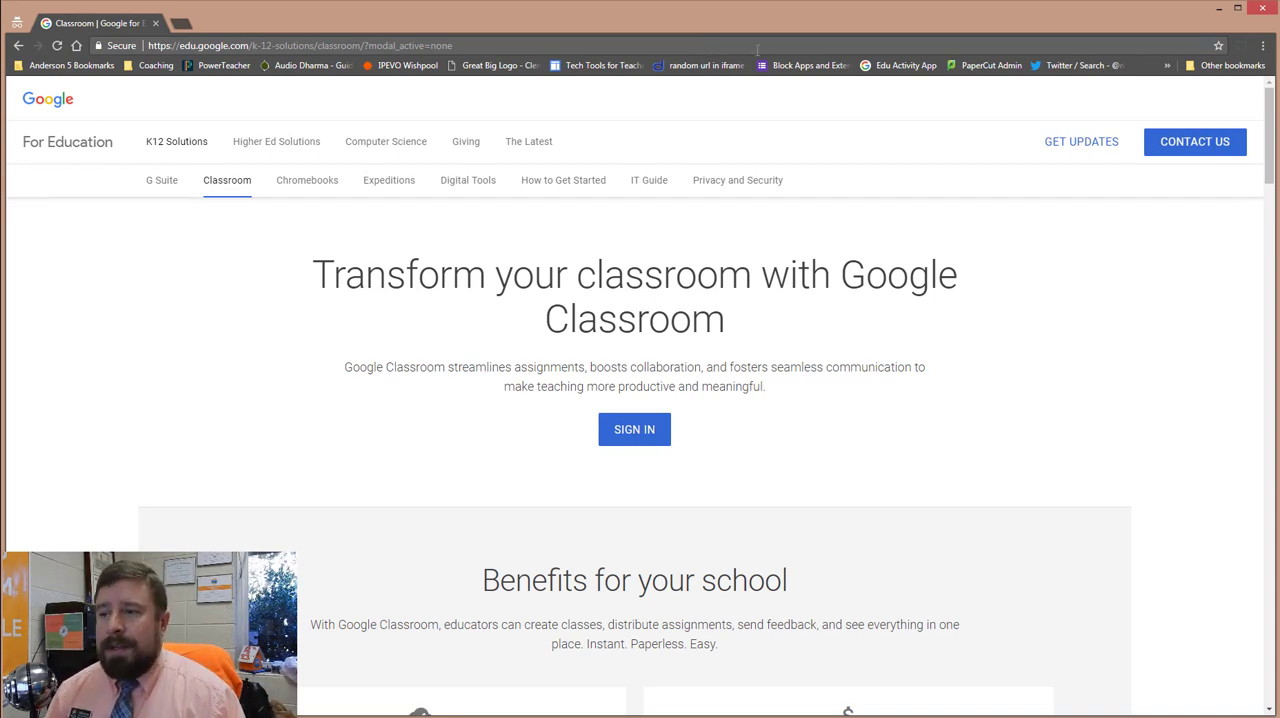
{"action": "mouse_move", "coordinate": [634, 428]}
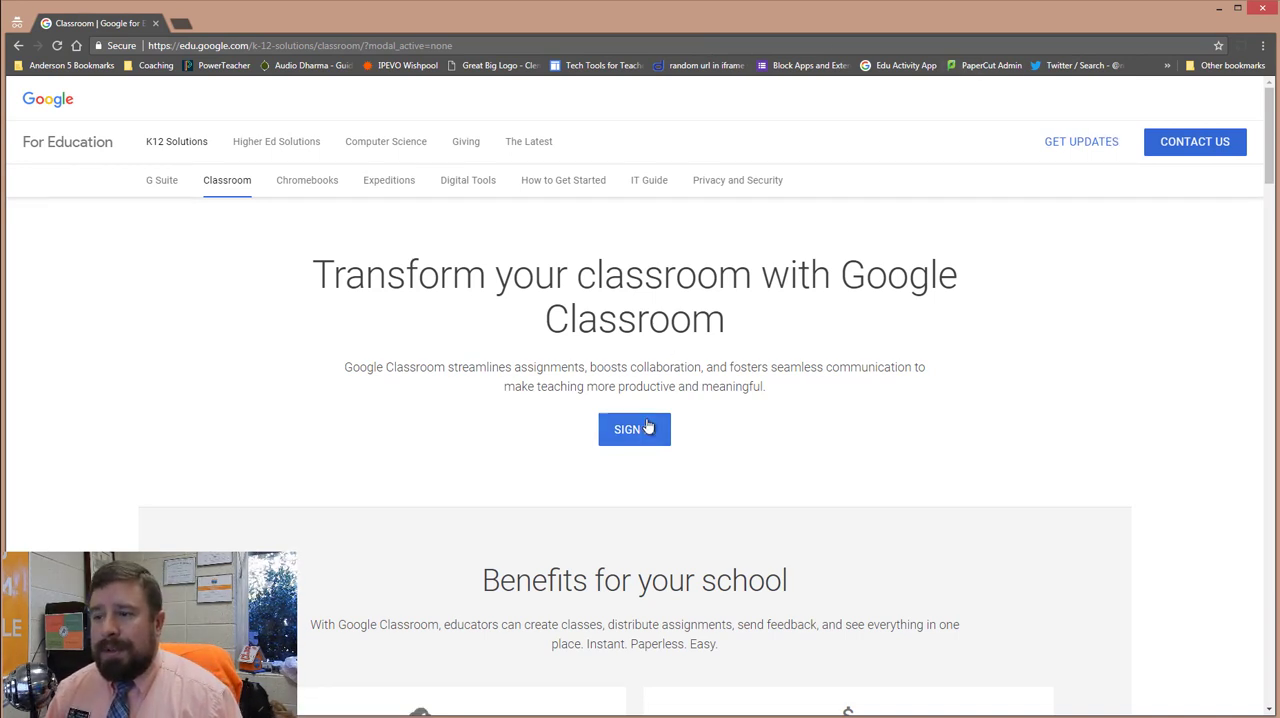
Sign in with the 'stewart' account email and password to reach the classes home page.
{"action": "left_click", "coordinate": [634, 428]}
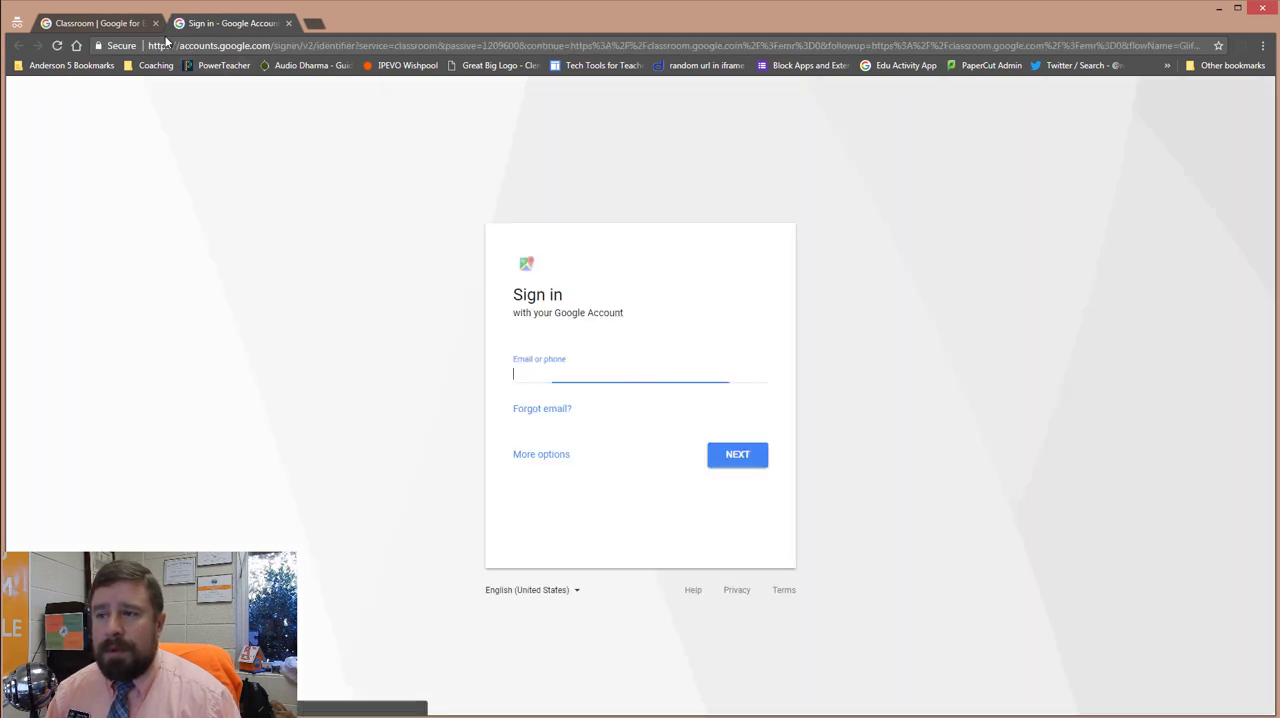
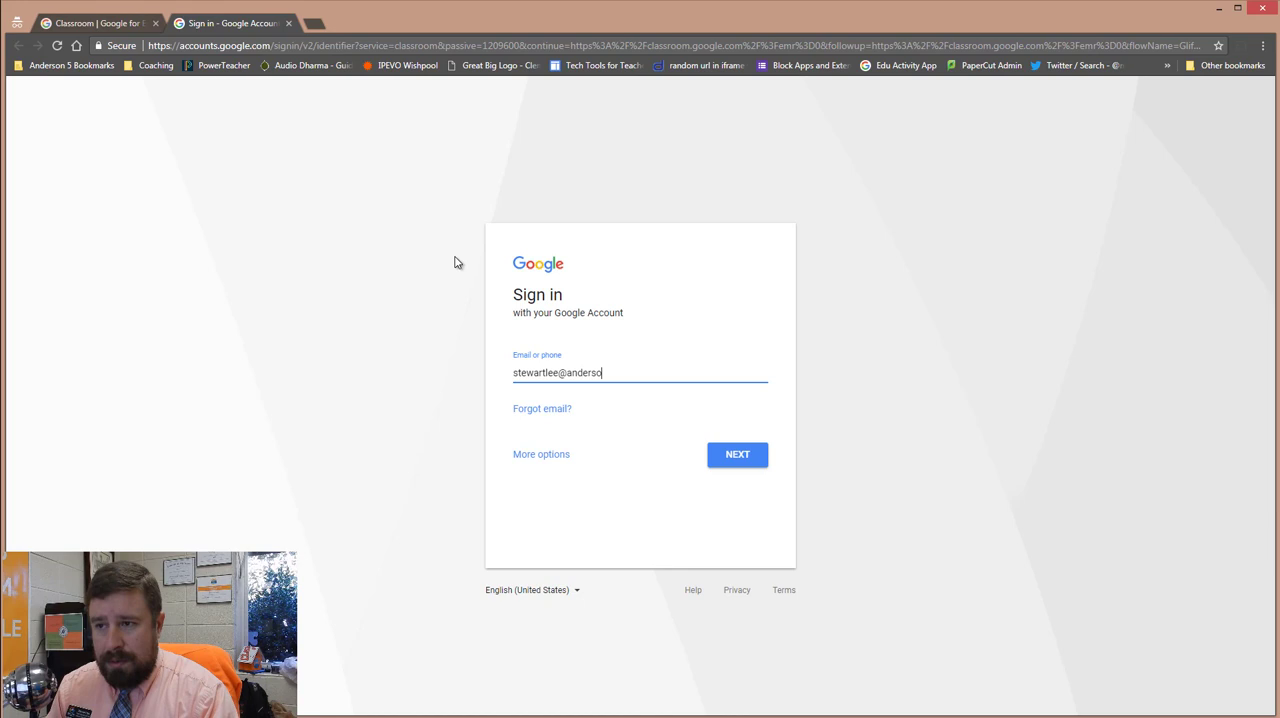
{"action": "left_click", "coordinate": [736, 454]}
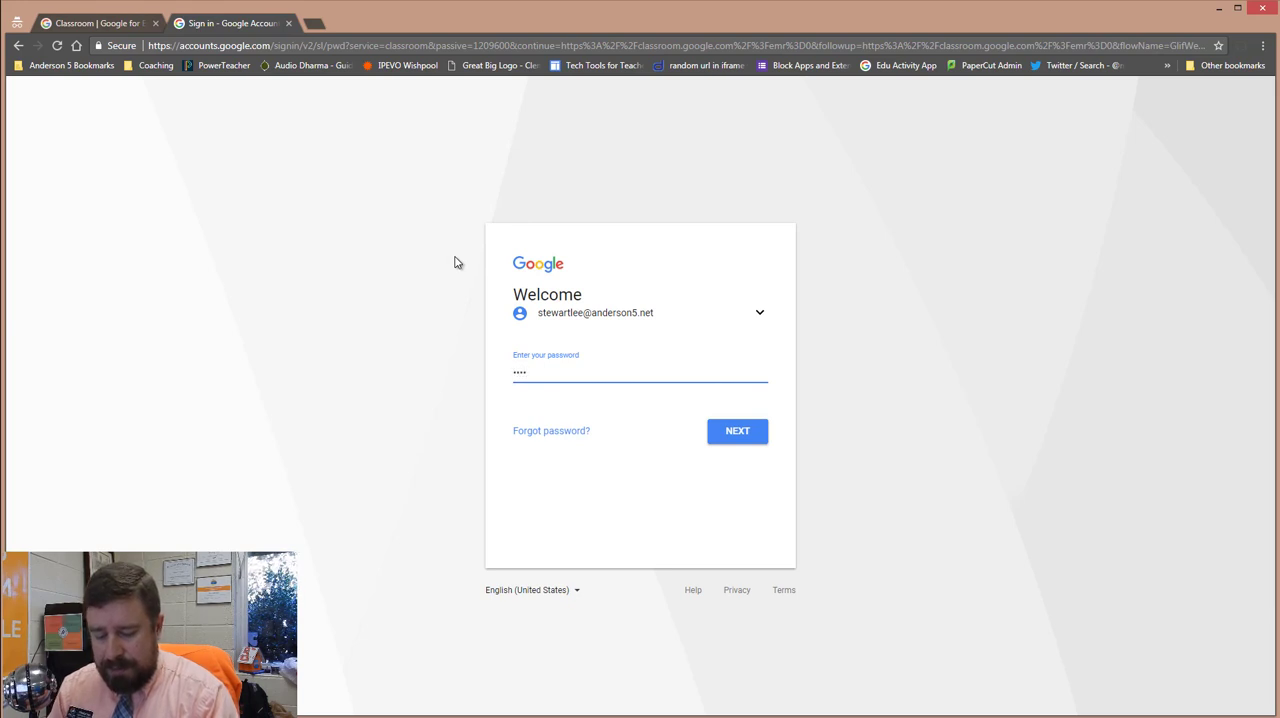
{"action": "left_click", "coordinate": [736, 430]}
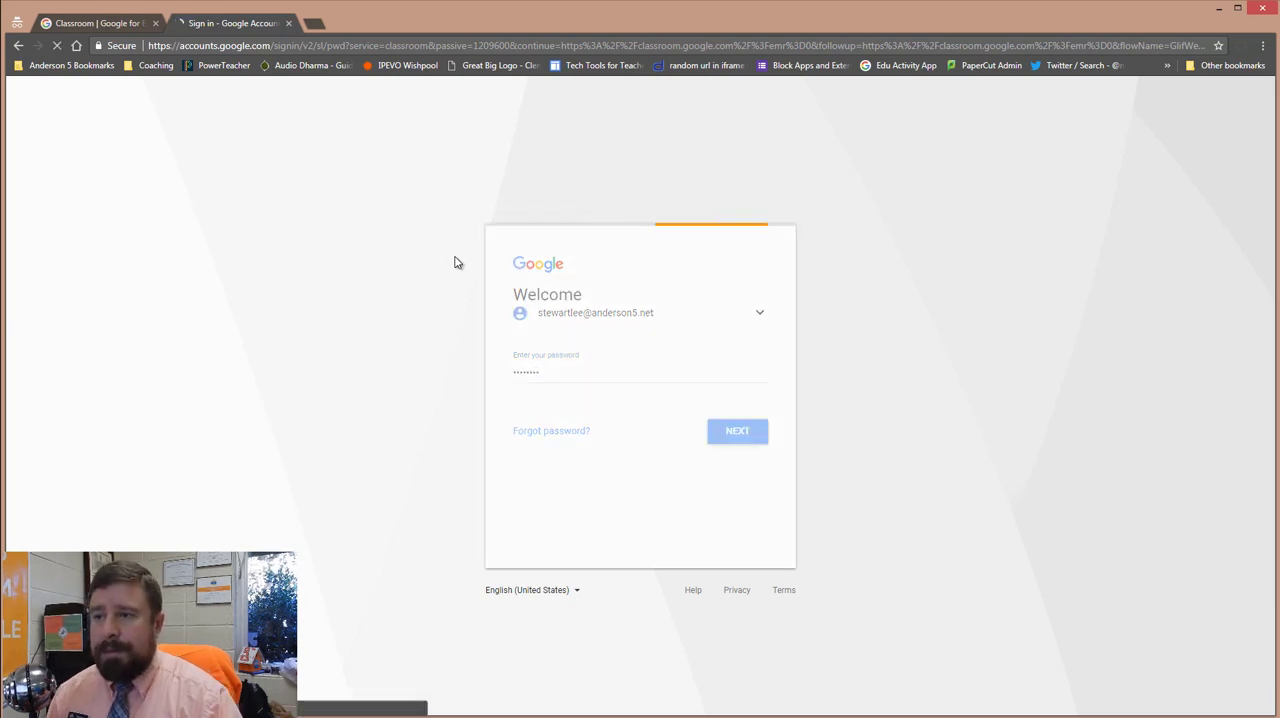
{"action": "left_click", "coordinate": [736, 430]}
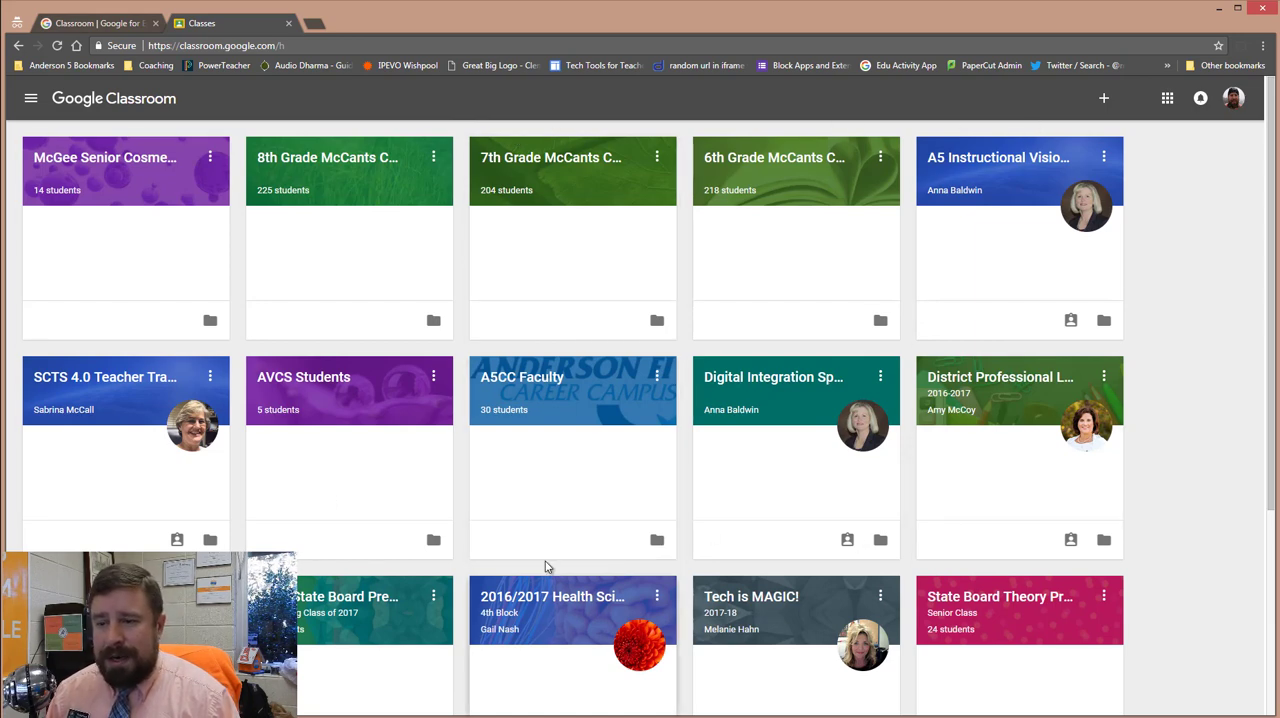
{"action": "scroll", "scroll_direction": "down", "scroll_amount": 3}
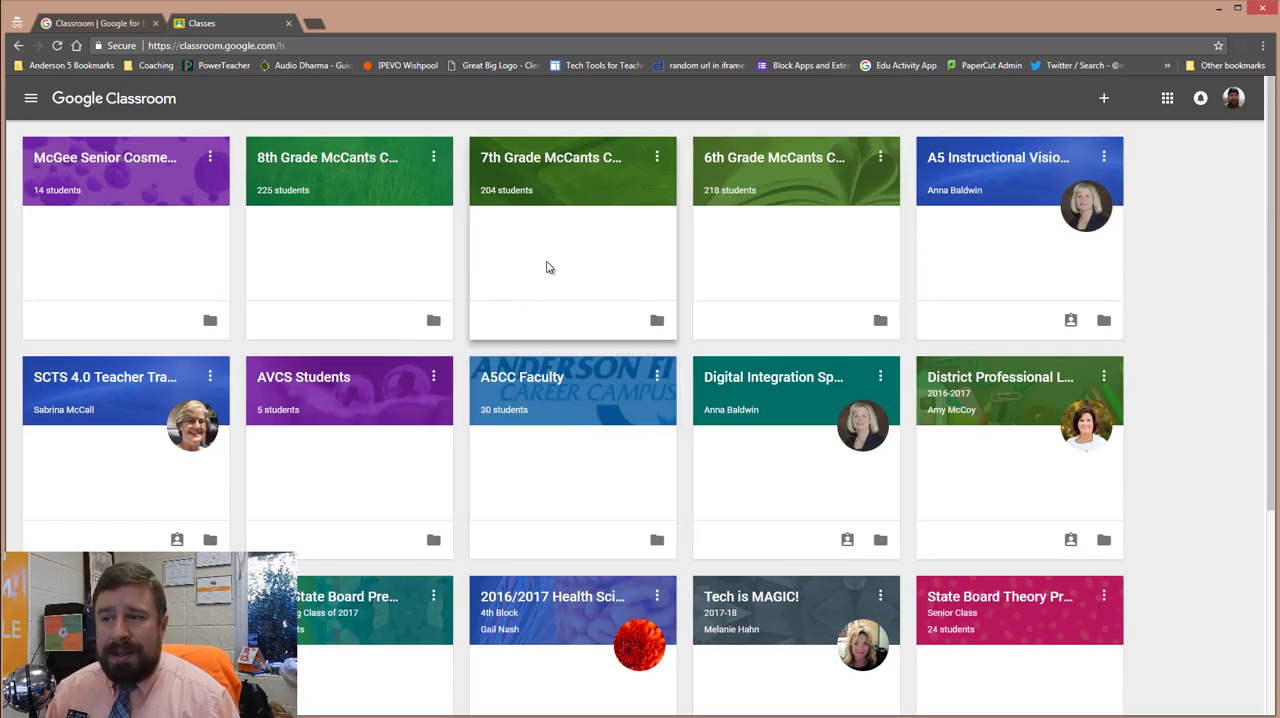
{"action": "mouse_move", "coordinate": [620, 294]}
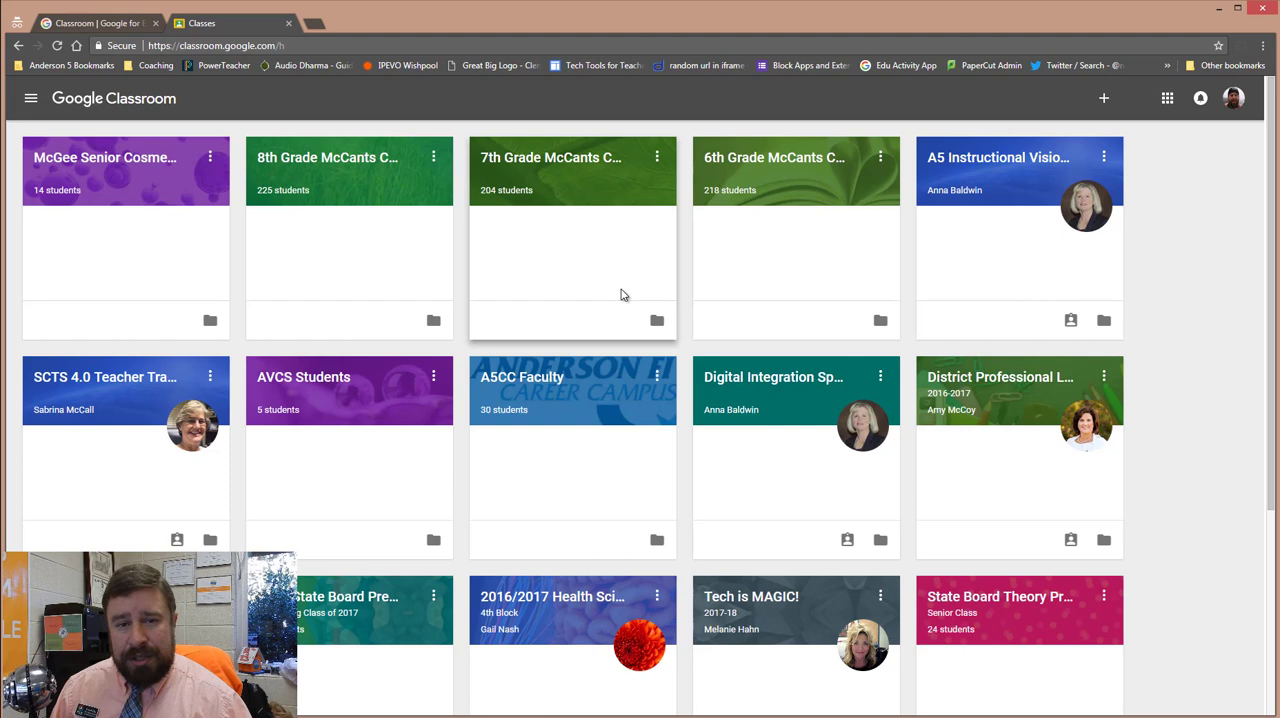
{"action": "mouse_move", "coordinate": [604, 280]}
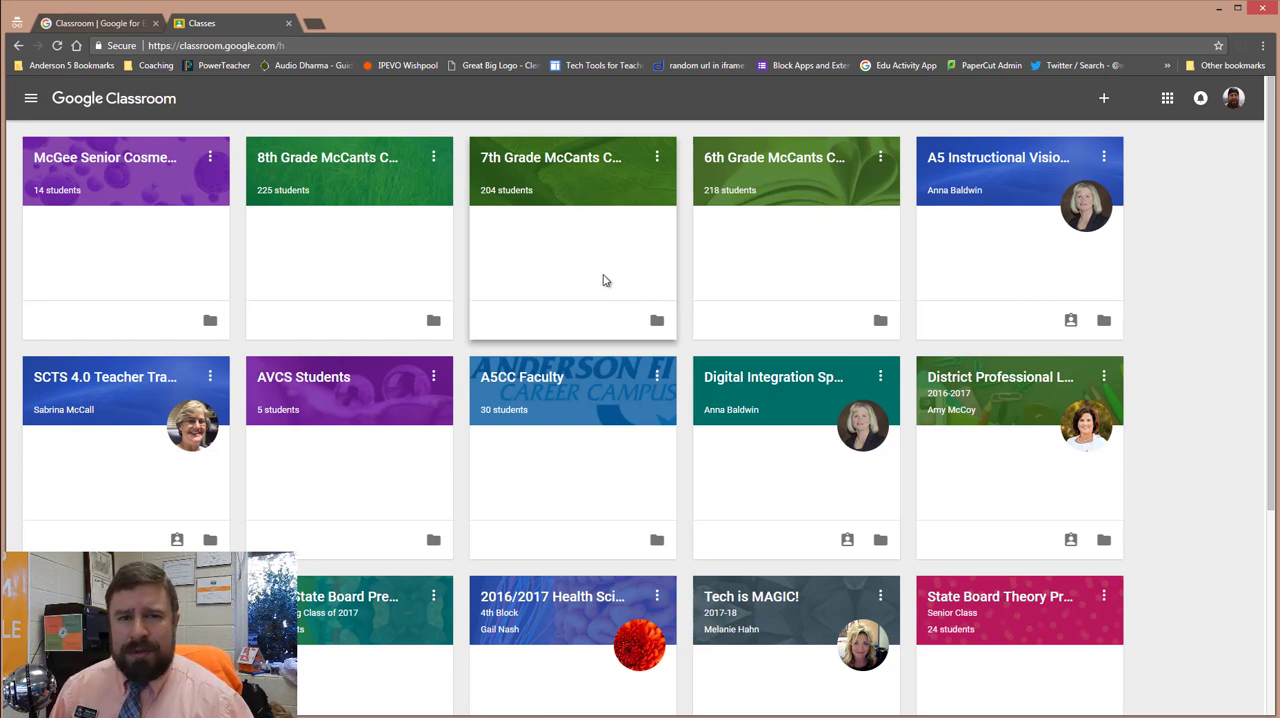
{"action": "mouse_move", "coordinate": [1044, 100]}
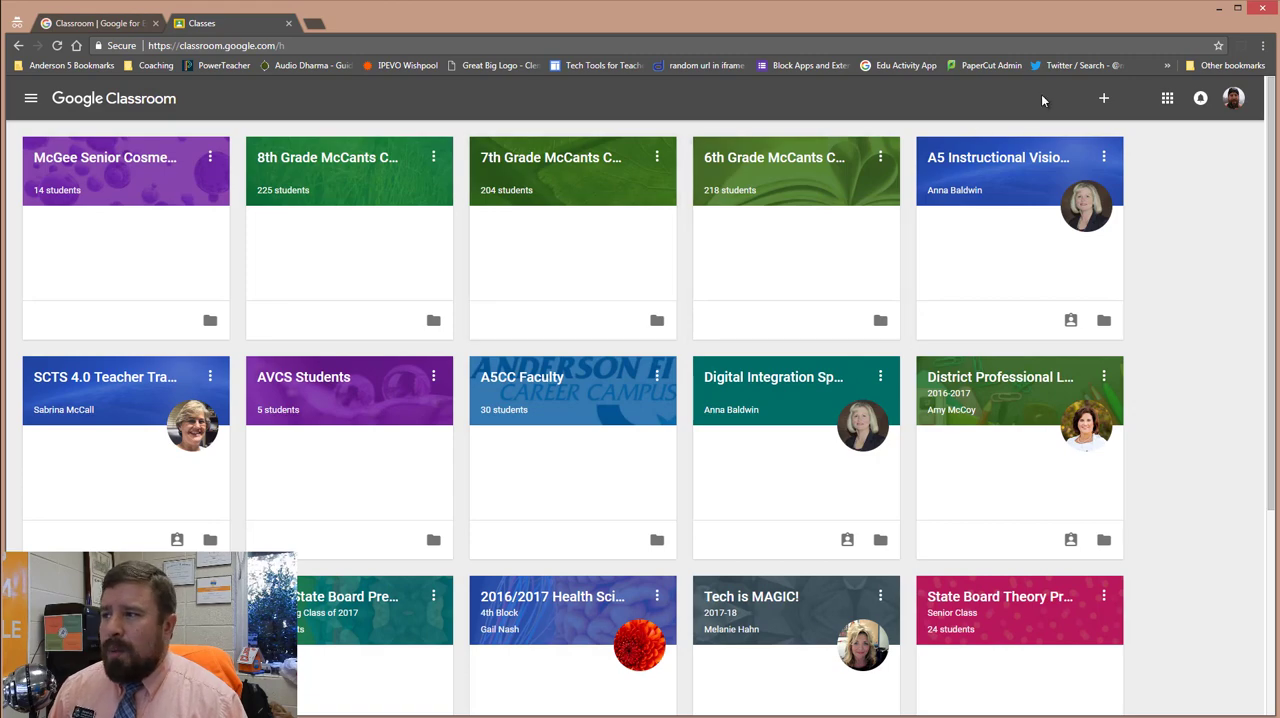
{"action": "mouse_move", "coordinate": [1104, 98]}
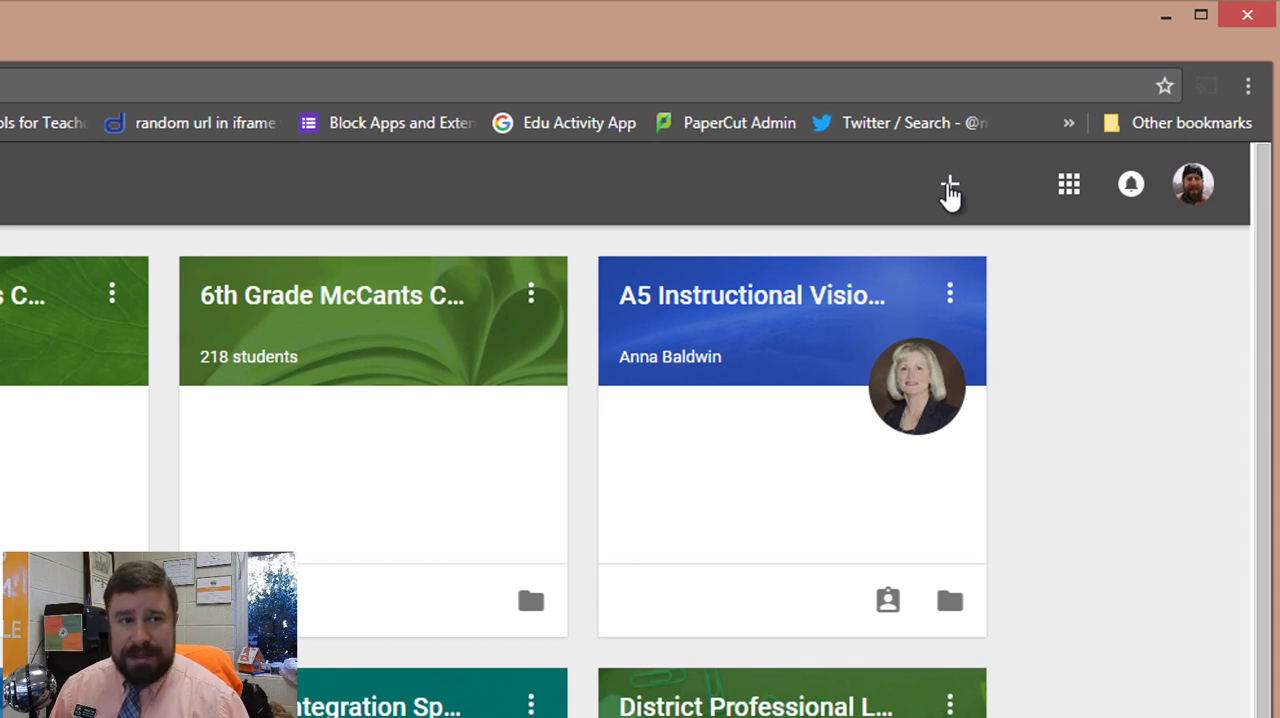
Begin a new class and name it 'Mr Lee Teaches Tutorial Class'.
{"action": "left_click", "coordinate": [948, 184]}
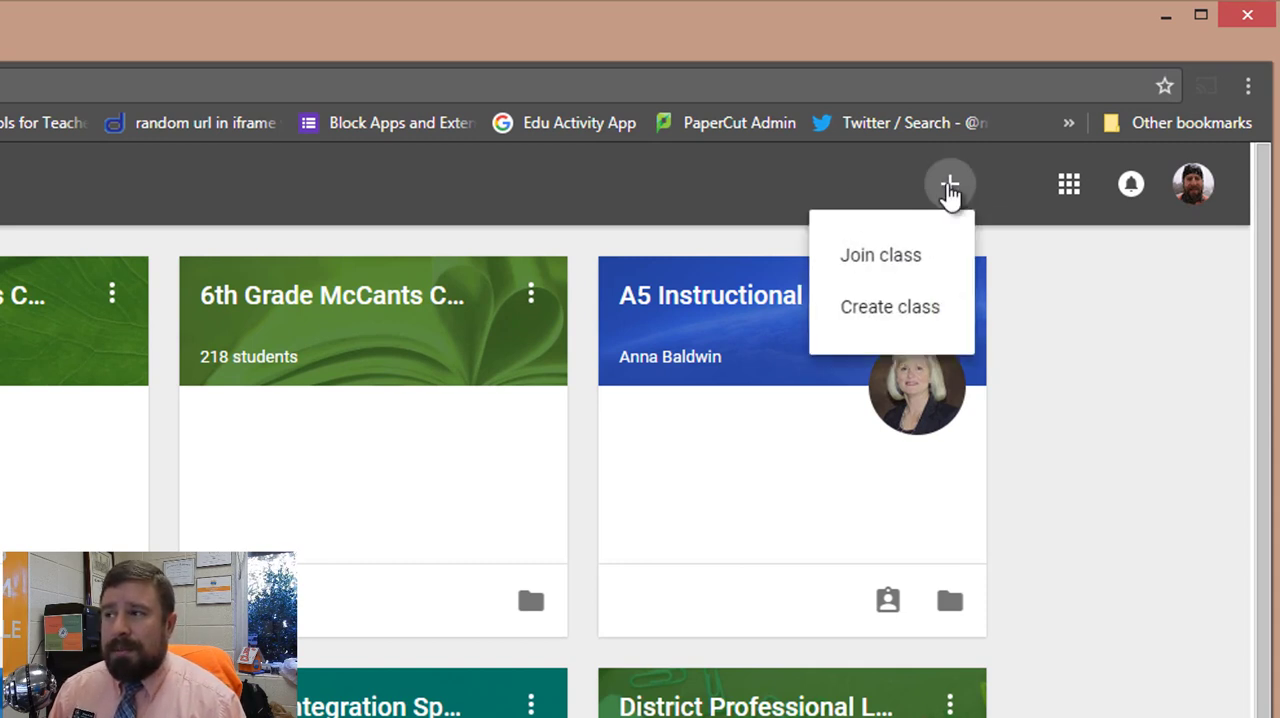
{"action": "mouse_move", "coordinate": [880, 256]}
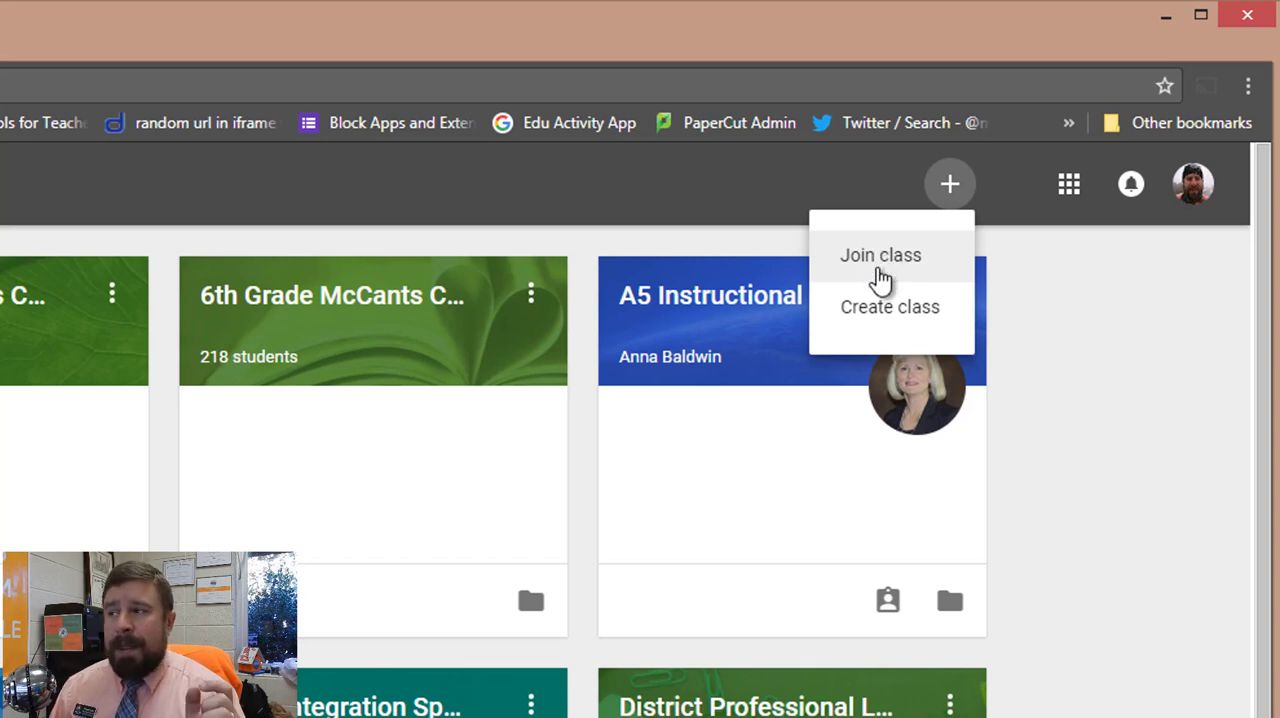
{"action": "mouse_move", "coordinate": [880, 320]}
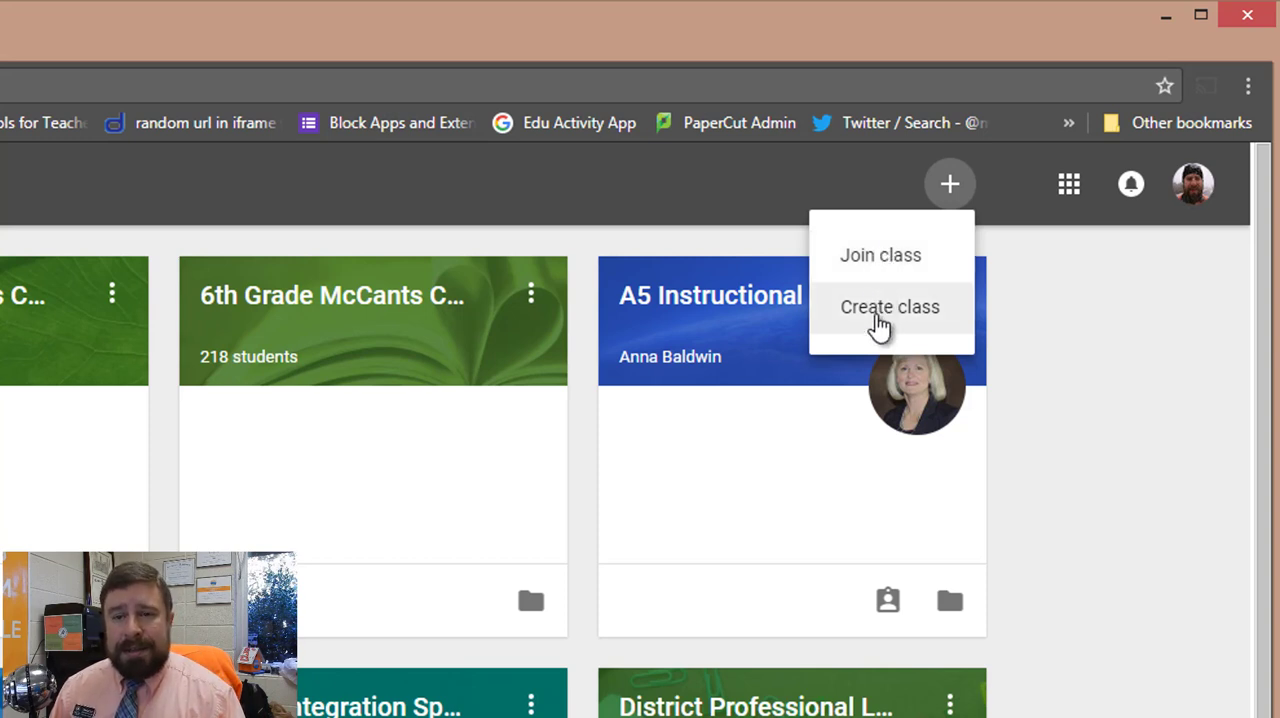
{"action": "left_click", "coordinate": [888, 308]}
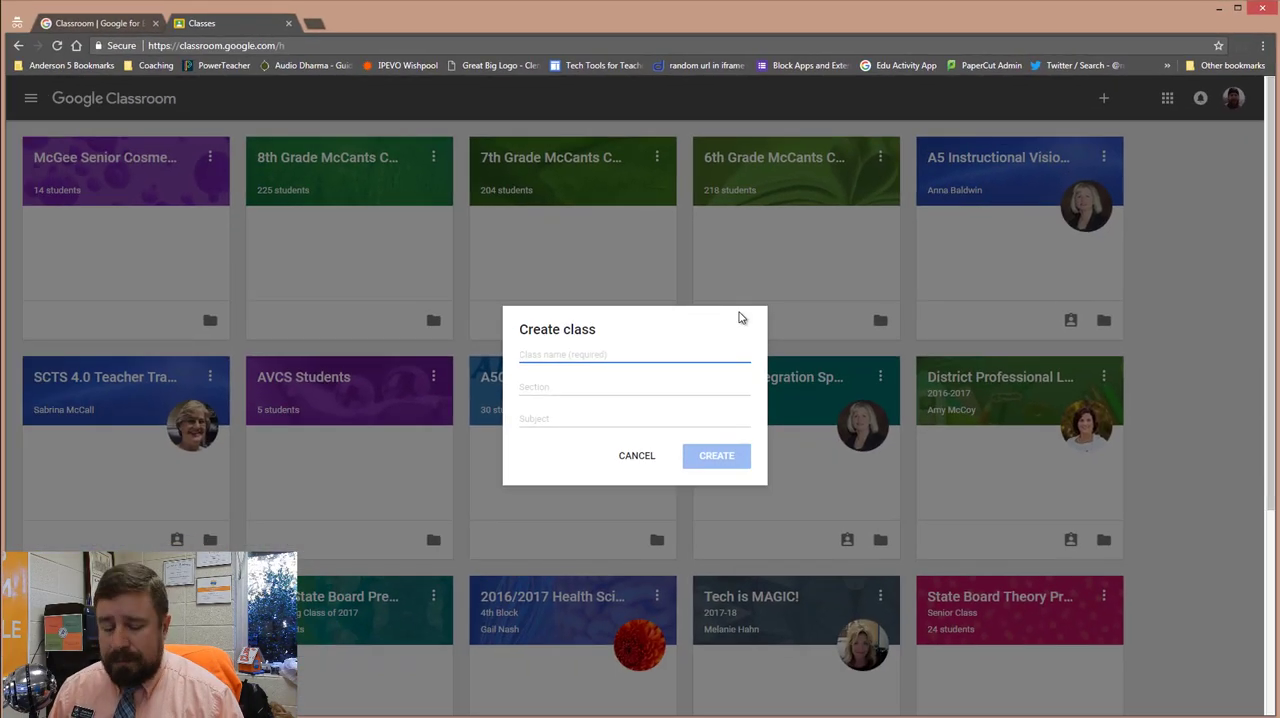
{"action": "type", "text": "M"}
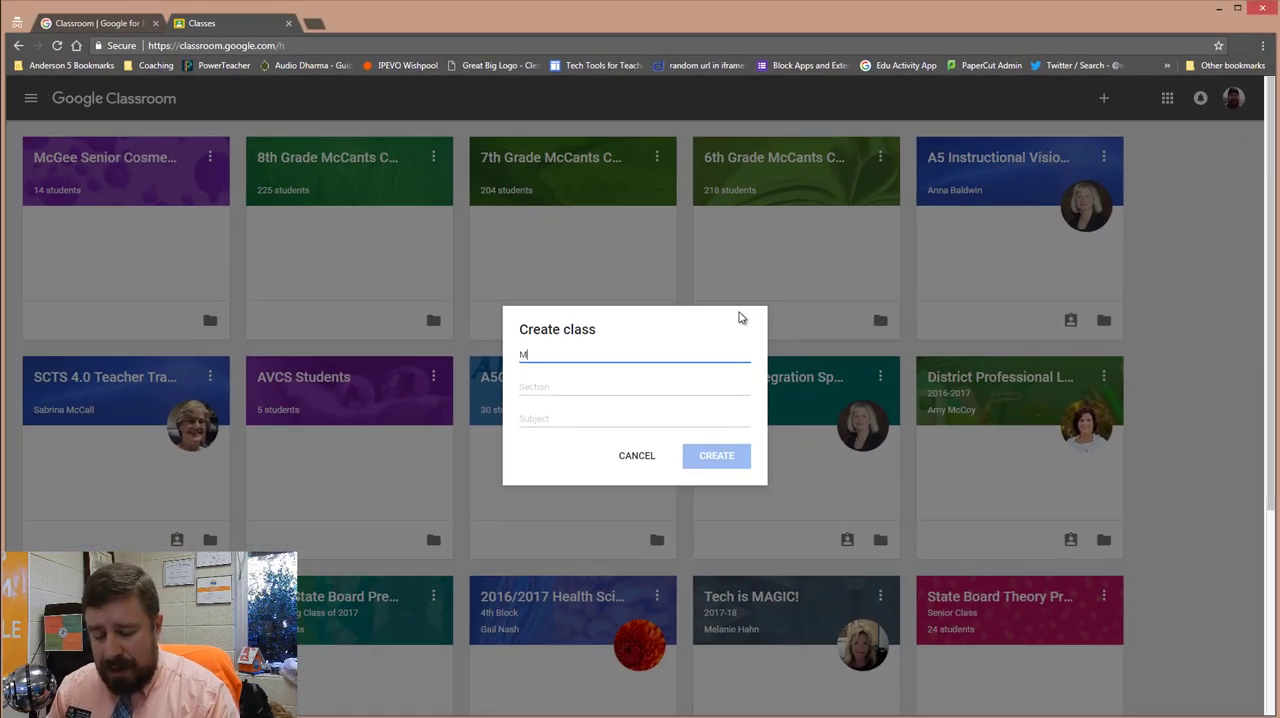
{"action": "type", "text": "r Lee Teacher"}
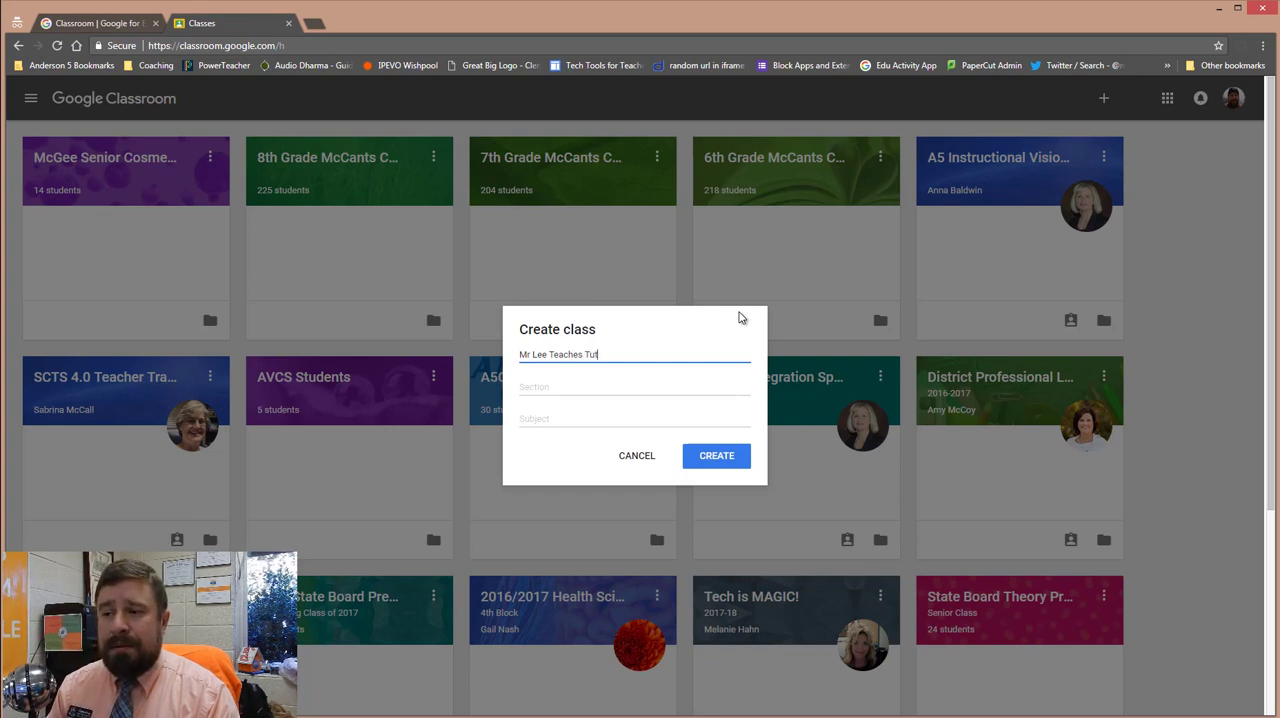
{"action": "type", "text": "orial"}
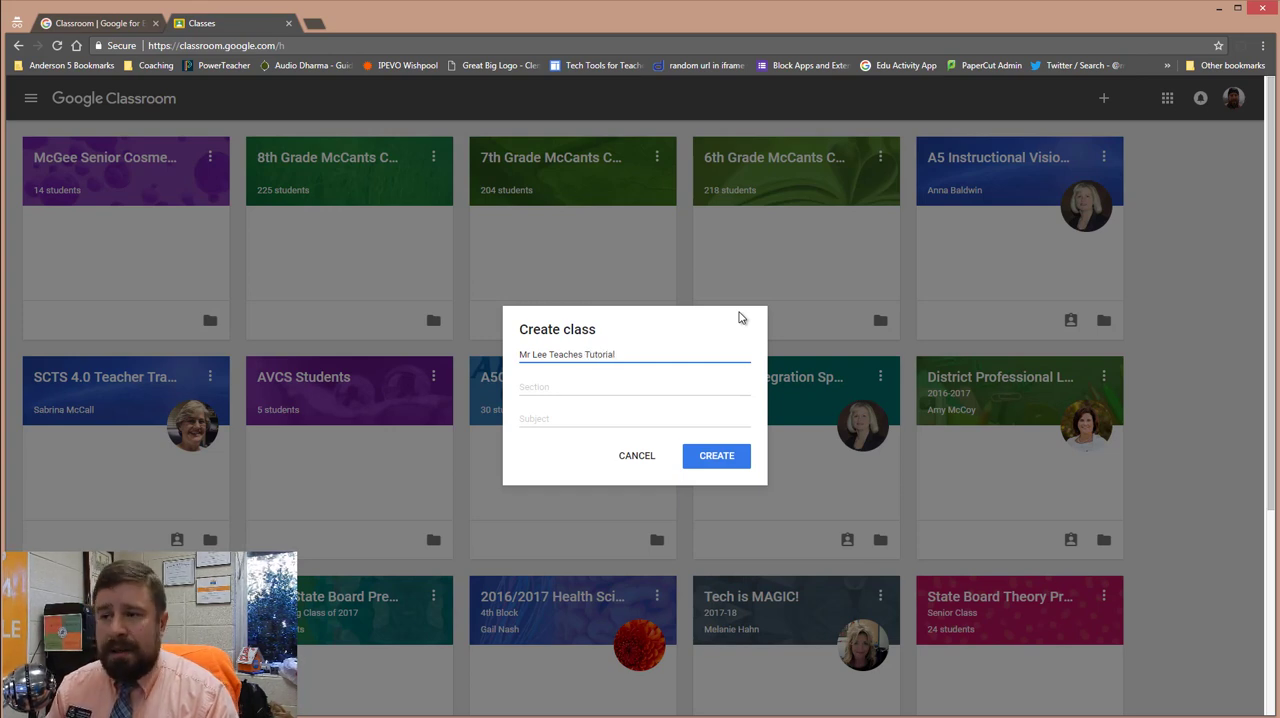
{"action": "type", "text": "Class"}
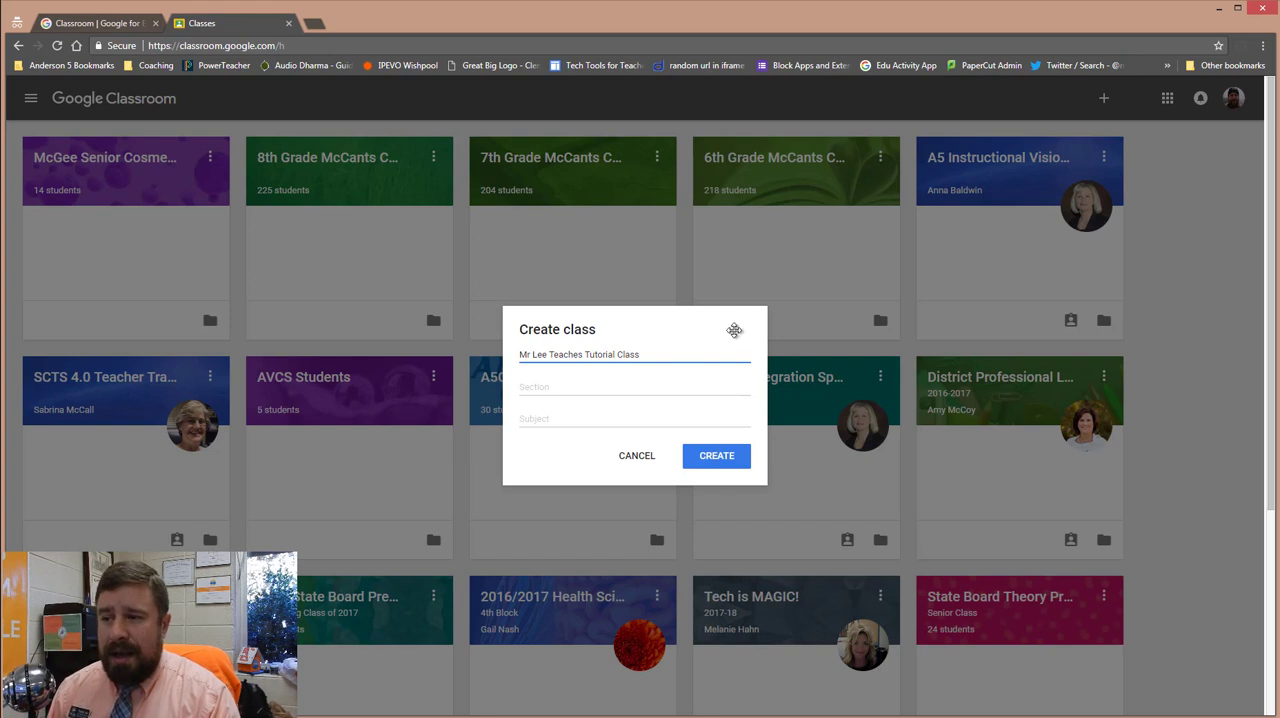
Leave Section and Subject optional and create the class, landing on its stream.
{"action": "left_click", "coordinate": [632, 388]}
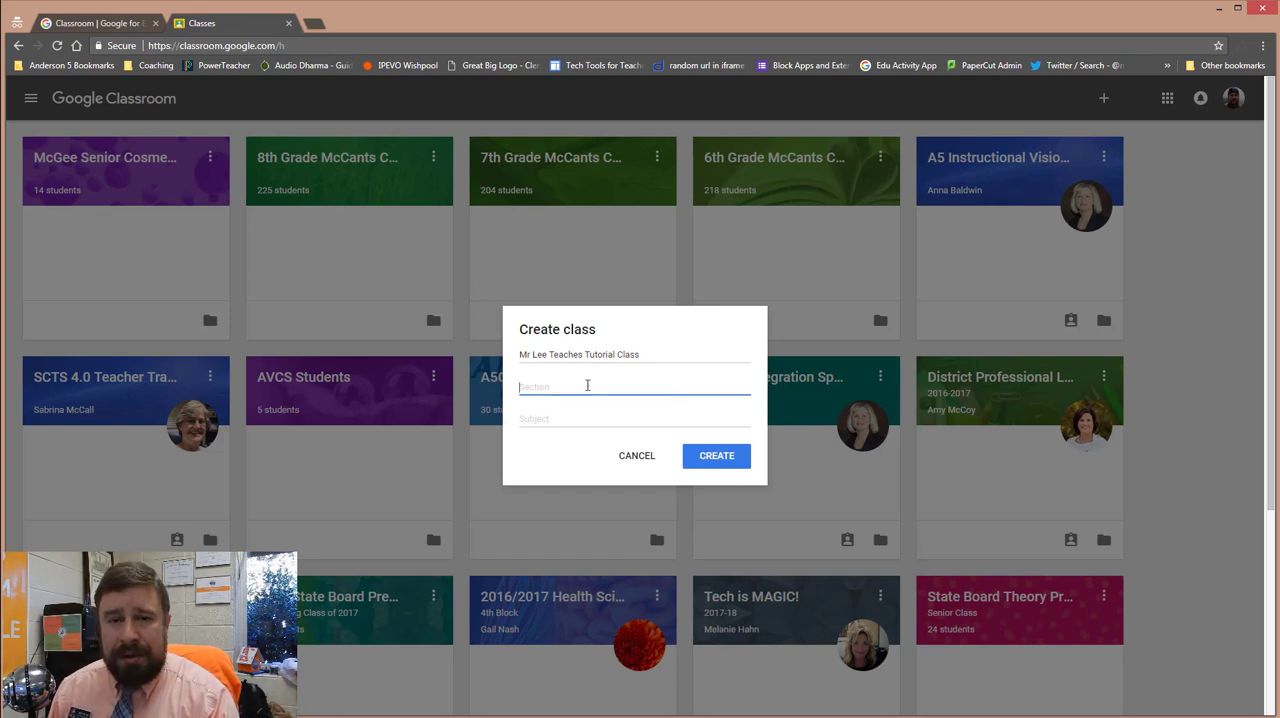
{"action": "left_click", "coordinate": [634, 418]}
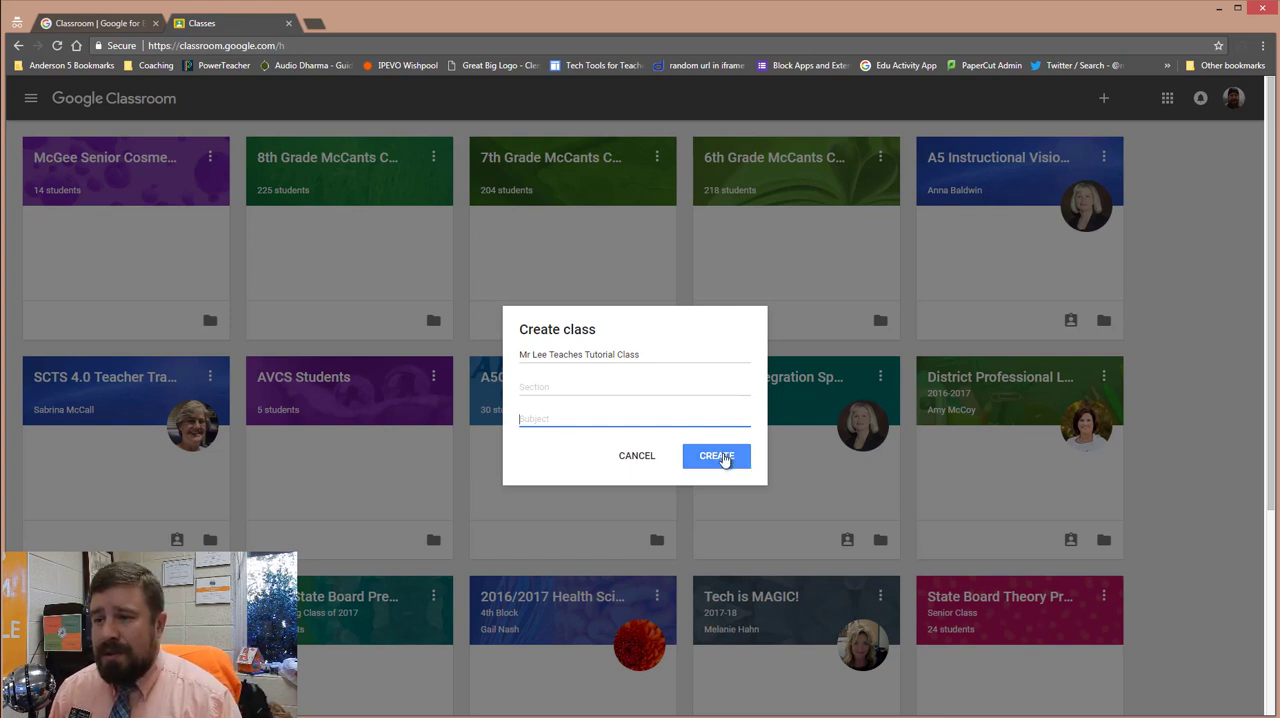
{"action": "left_click", "coordinate": [716, 456]}
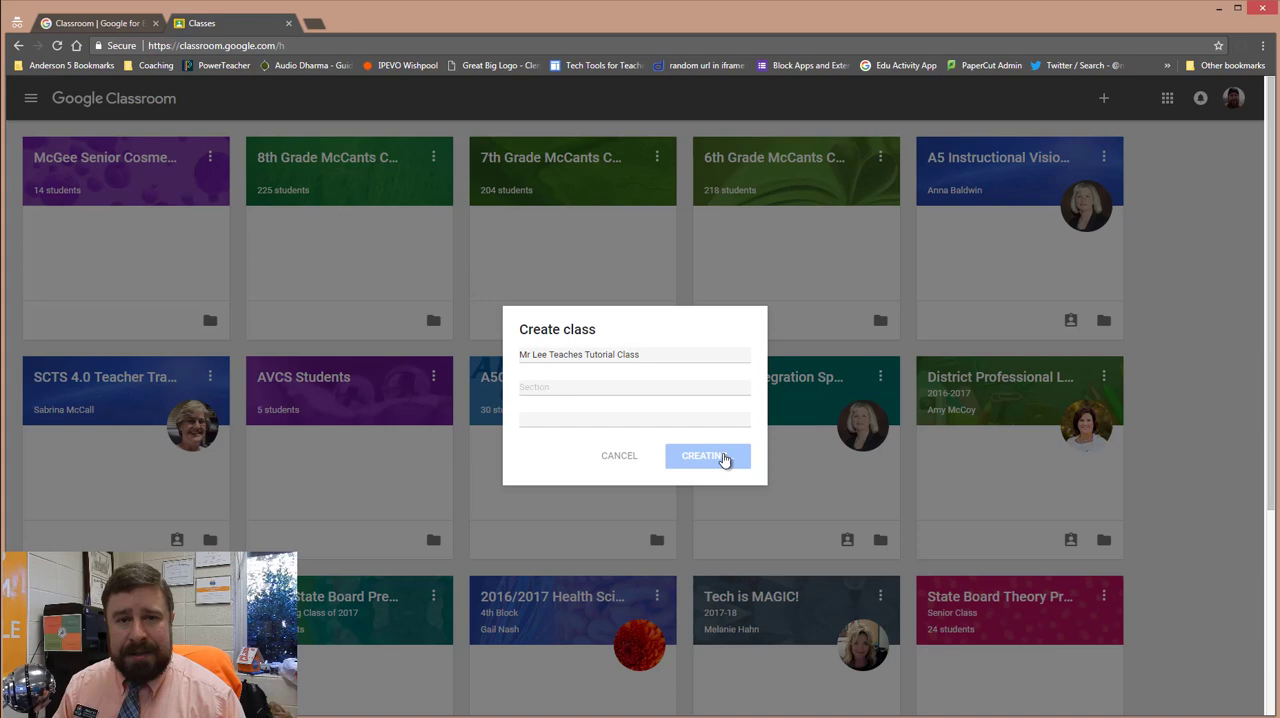
{"action": "left_click", "coordinate": [708, 456]}
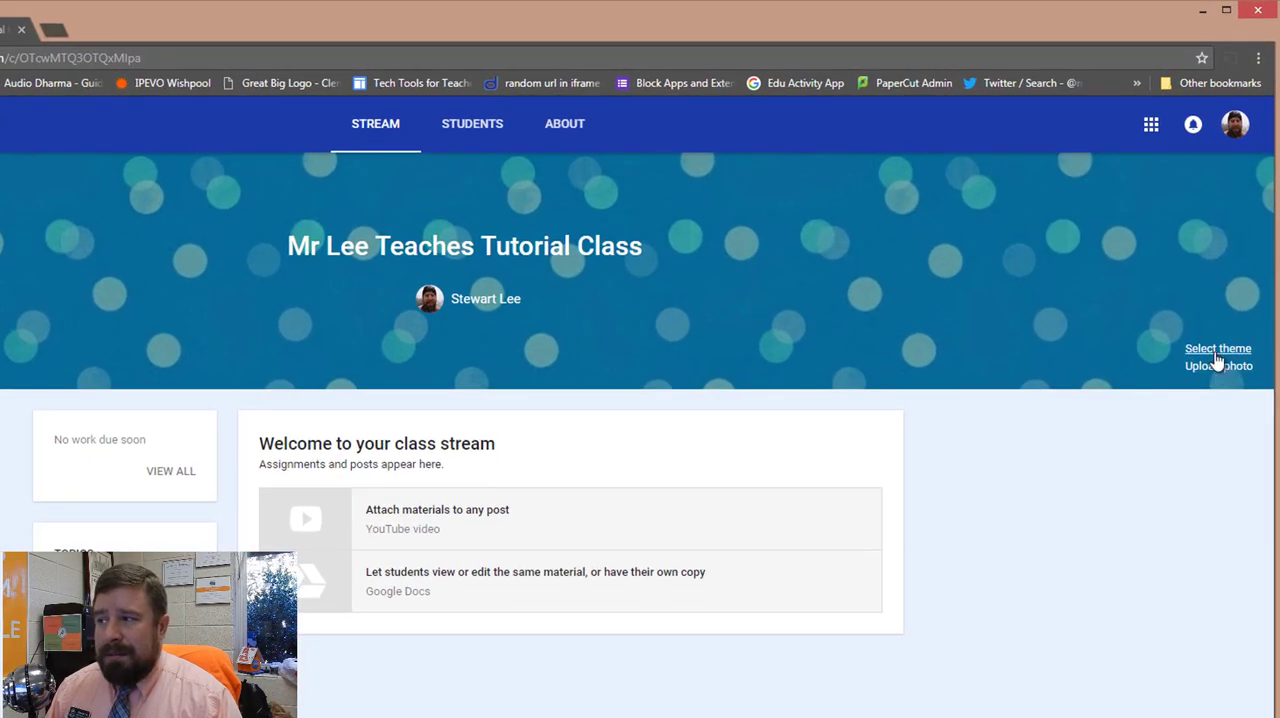
{"action": "mouse_move", "coordinate": [1218, 366]}
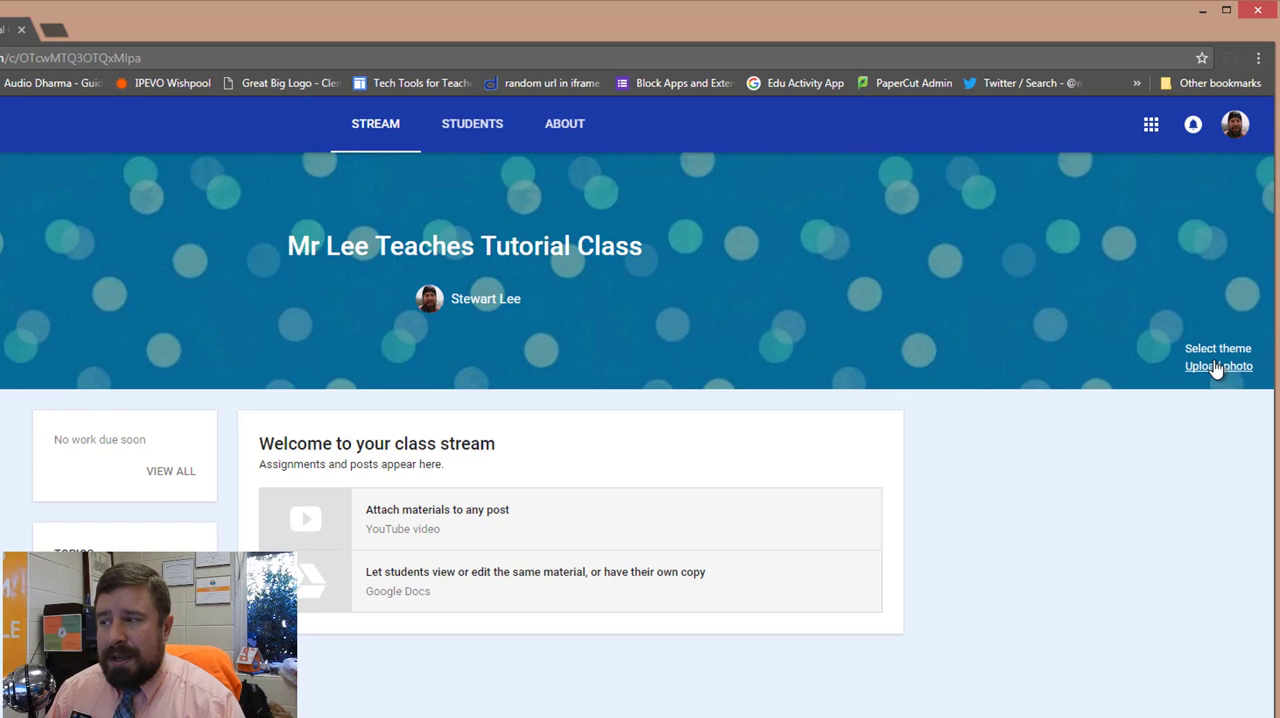
{"action": "mouse_move", "coordinate": [584, 334]}
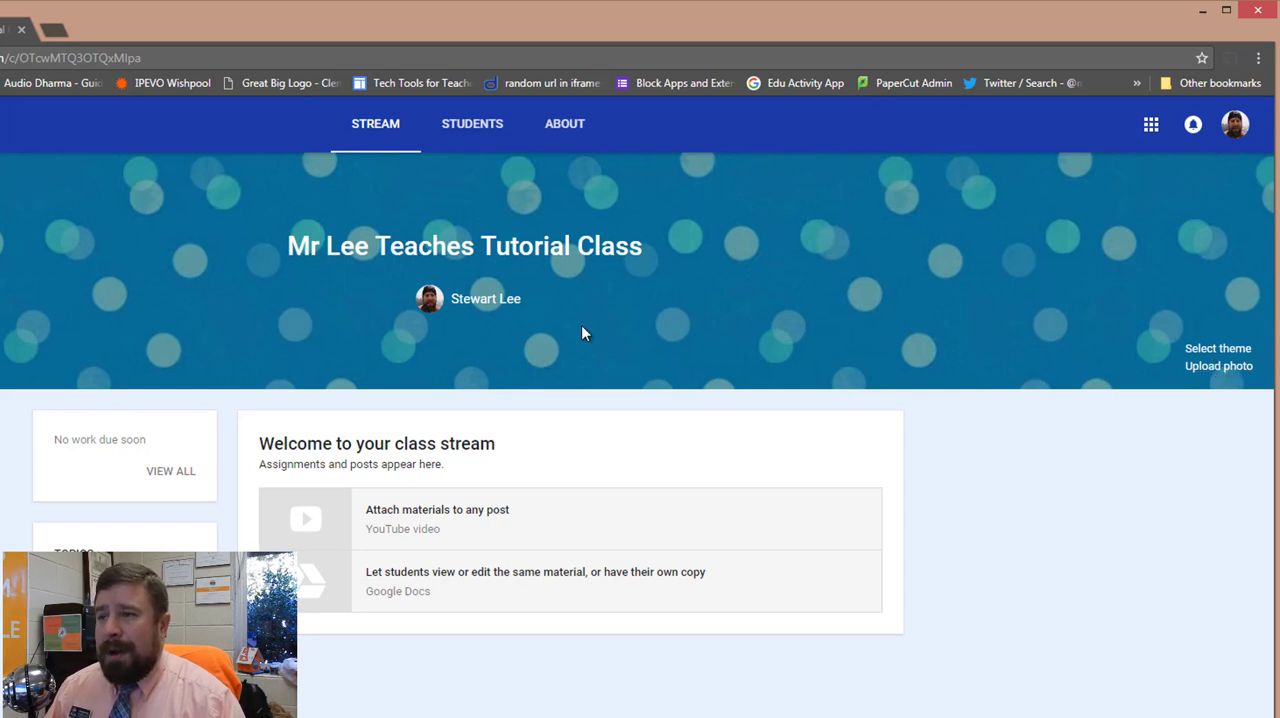
{"action": "mouse_move", "coordinate": [578, 340]}
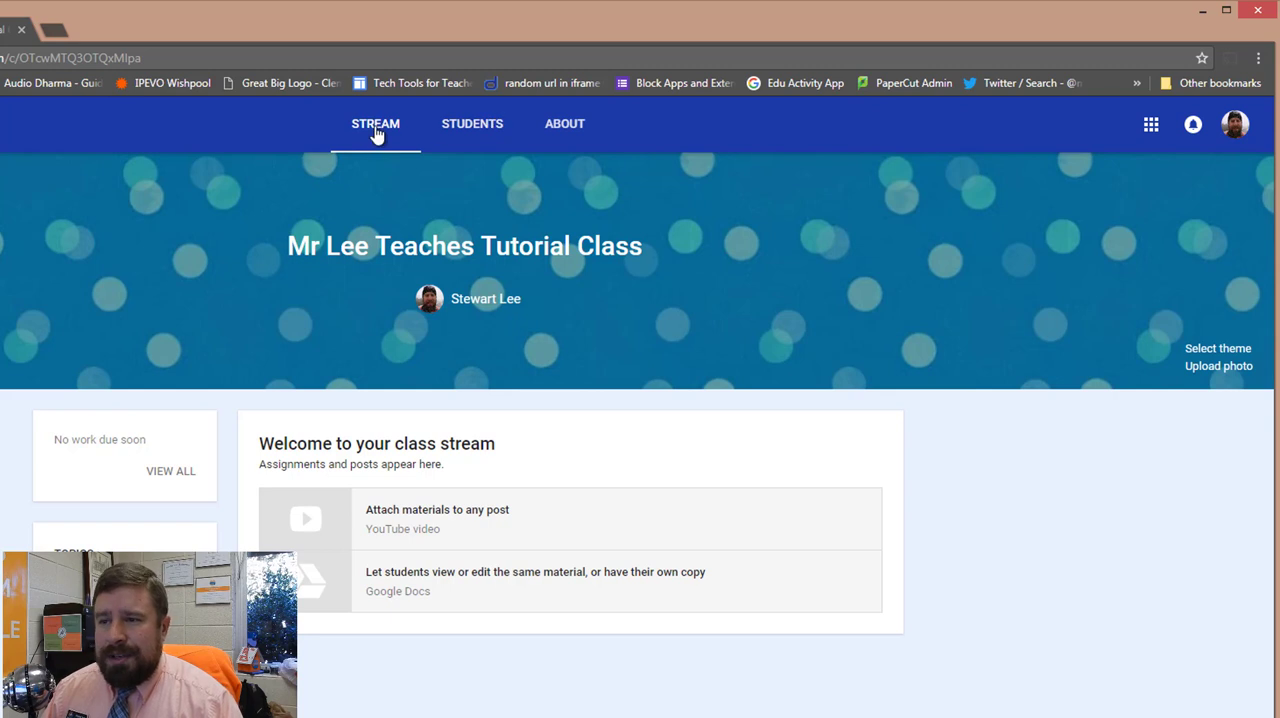
{"action": "mouse_move", "coordinate": [564, 220]}
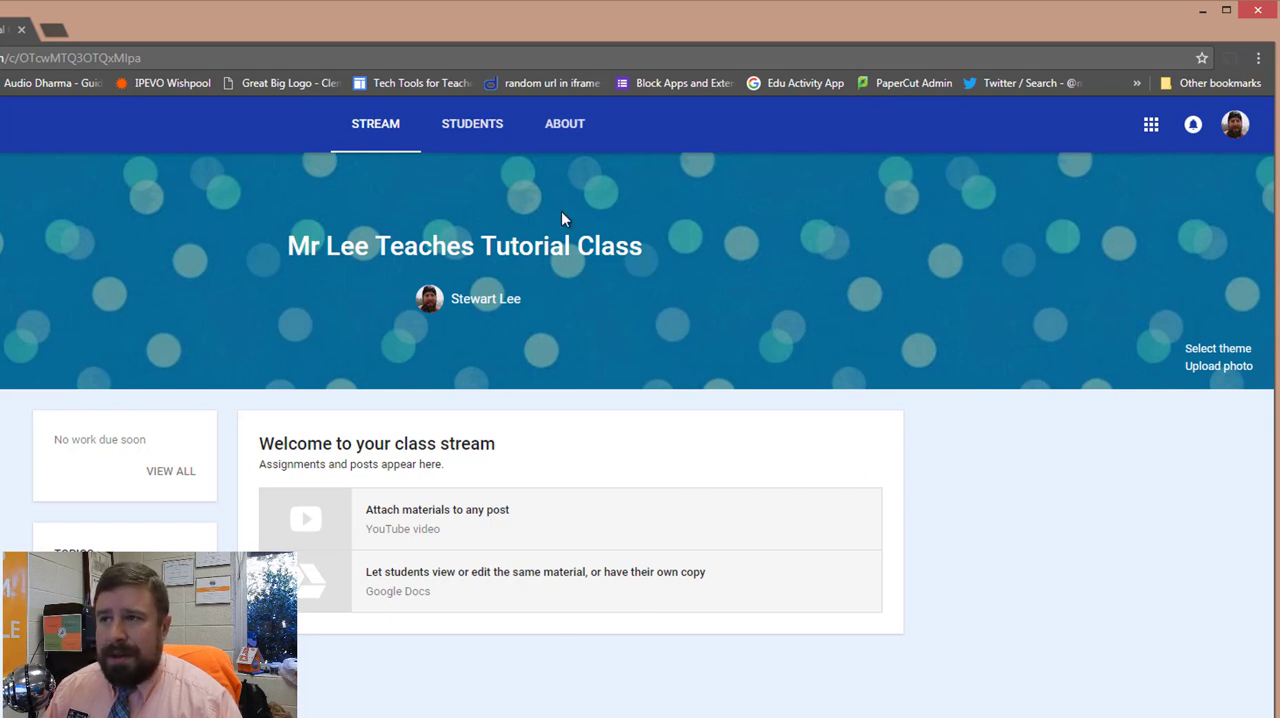
Switch to the Students page showing the invite option and class code.
{"action": "left_click", "coordinate": [472, 124]}
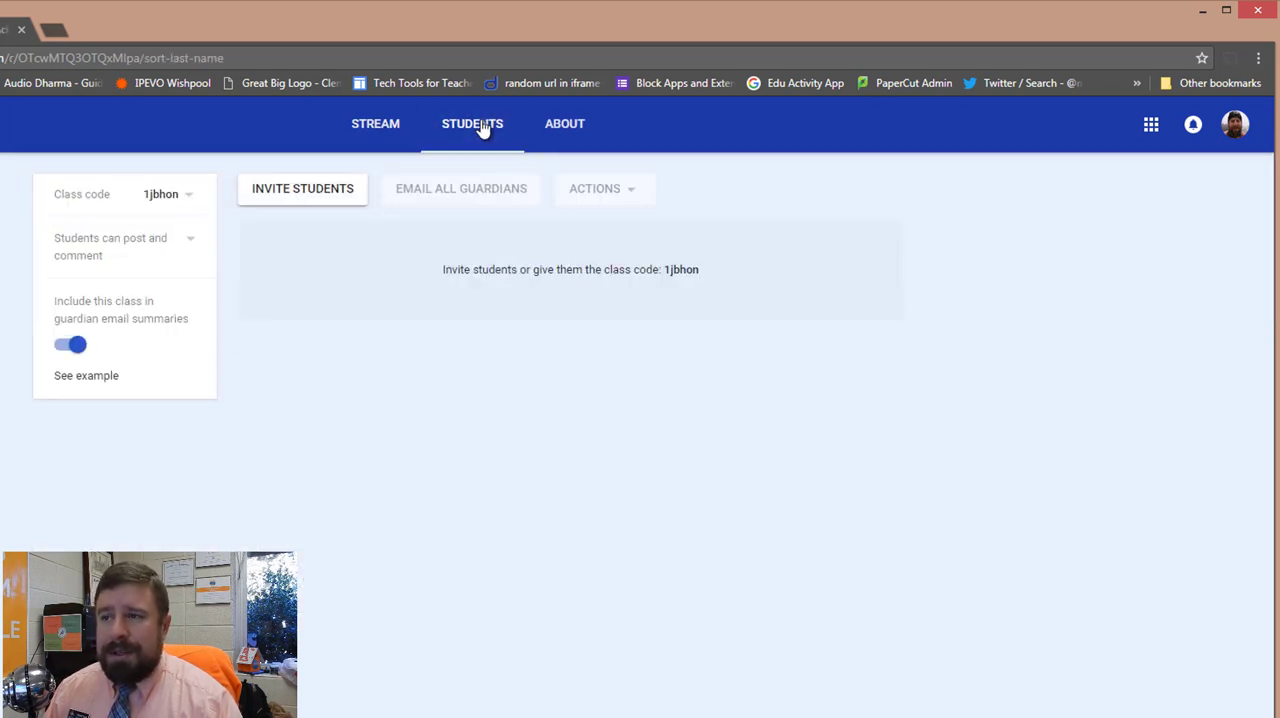
{"action": "mouse_move", "coordinate": [674, 290]}
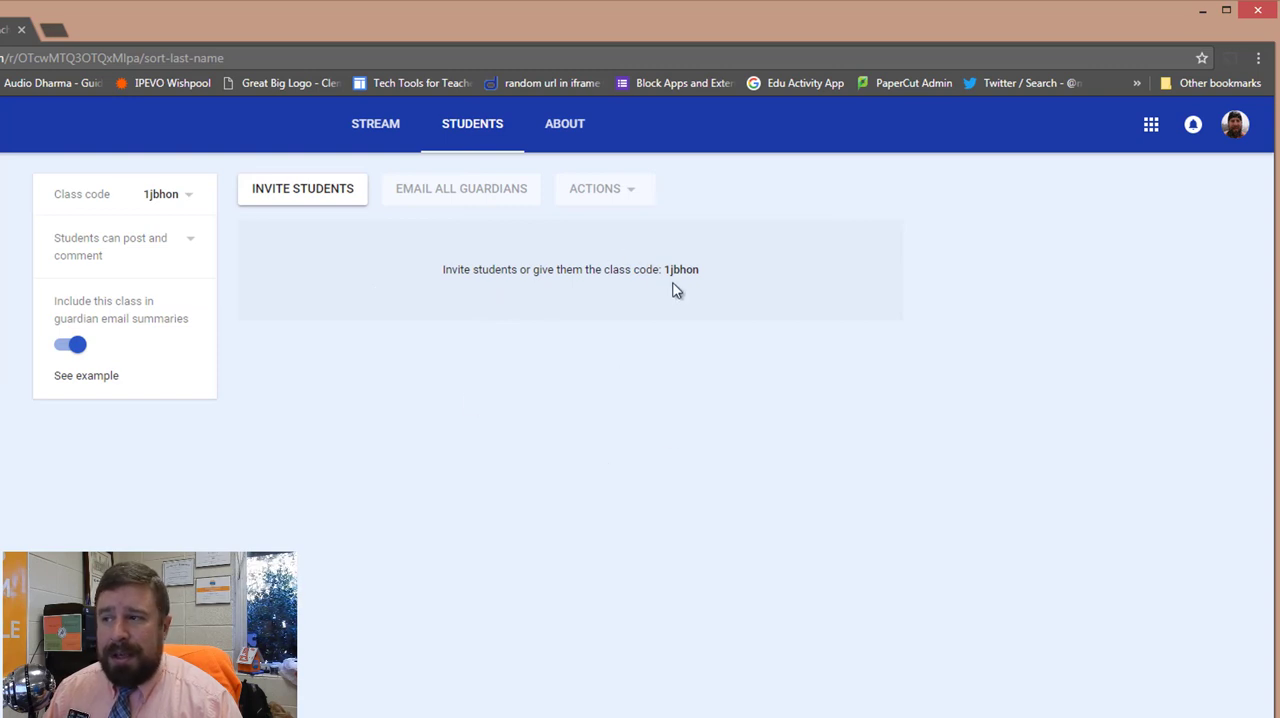
{"action": "double_click", "coordinate": [680, 268]}
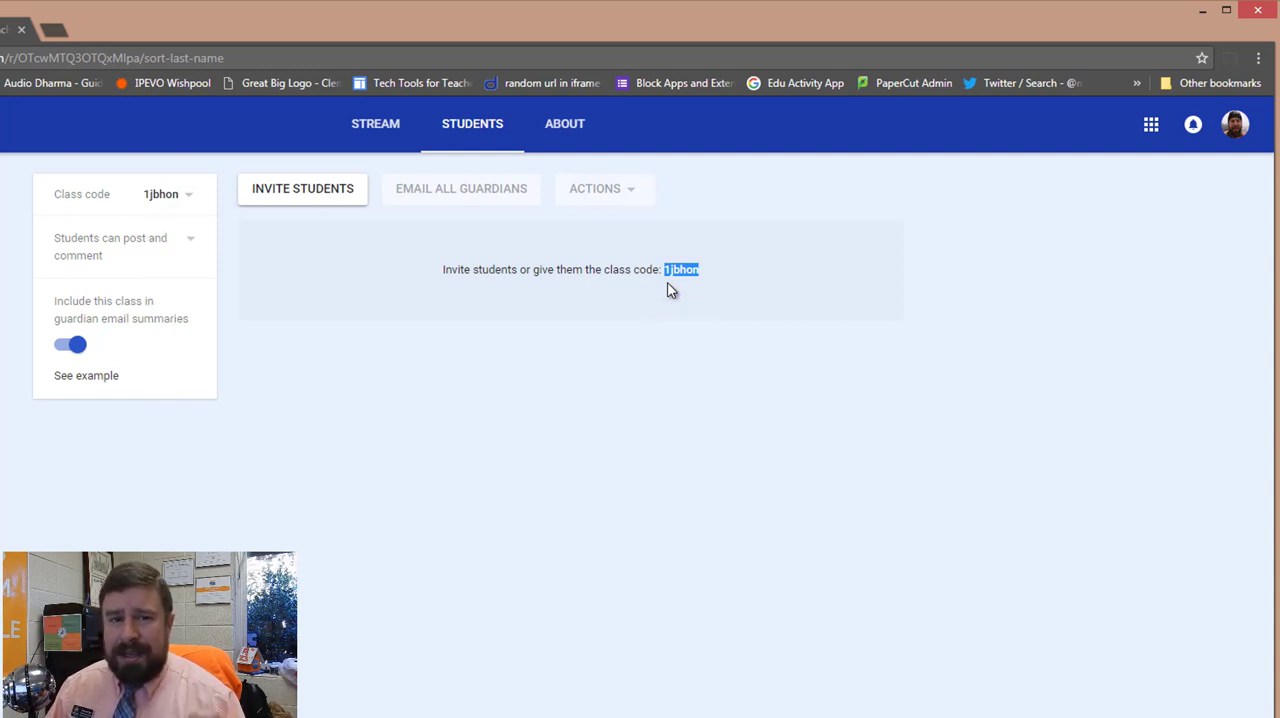
{"action": "mouse_move", "coordinate": [464, 292]}
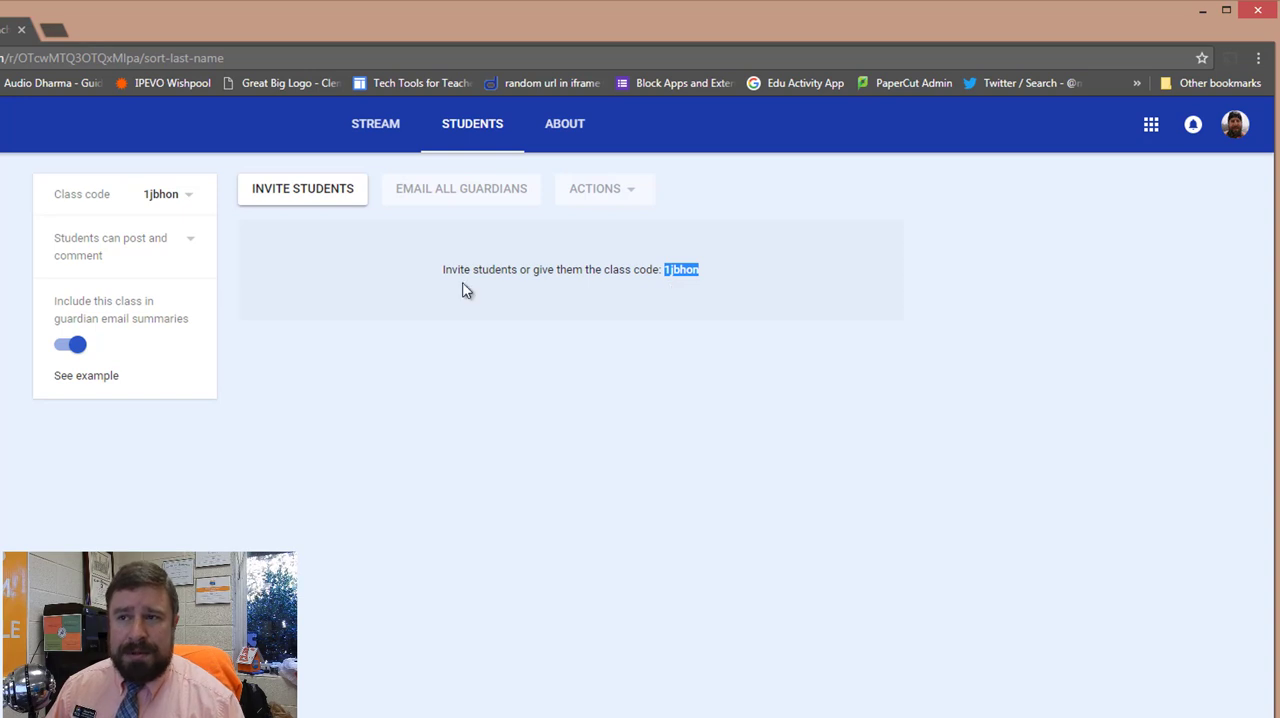
{"action": "mouse_move", "coordinate": [286, 252]}
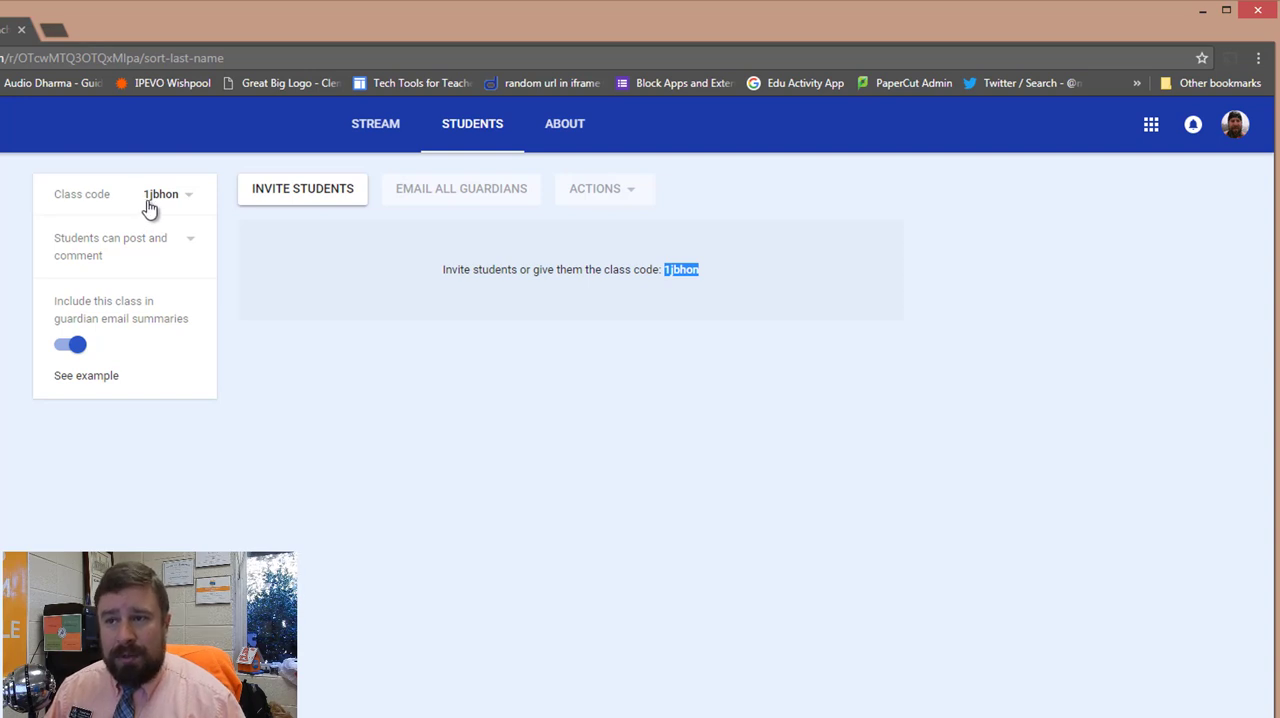
{"action": "mouse_move", "coordinate": [172, 206]}
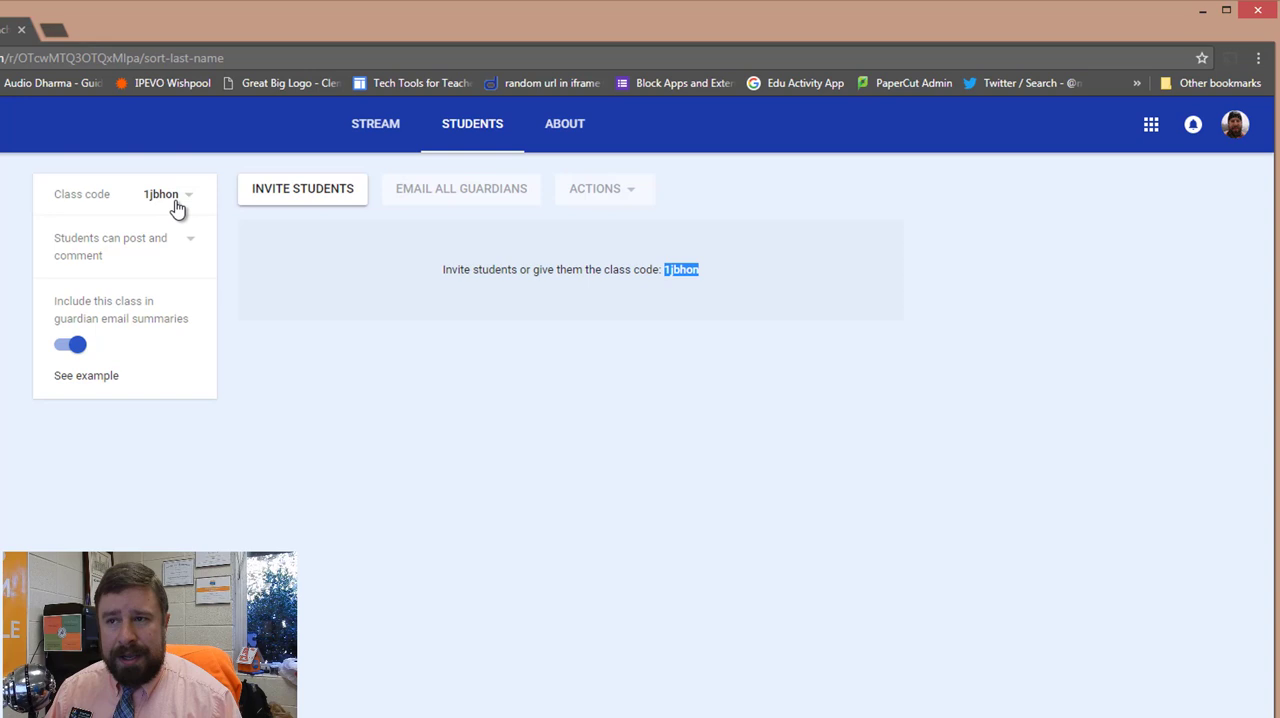
{"action": "mouse_move", "coordinate": [40, 136]}
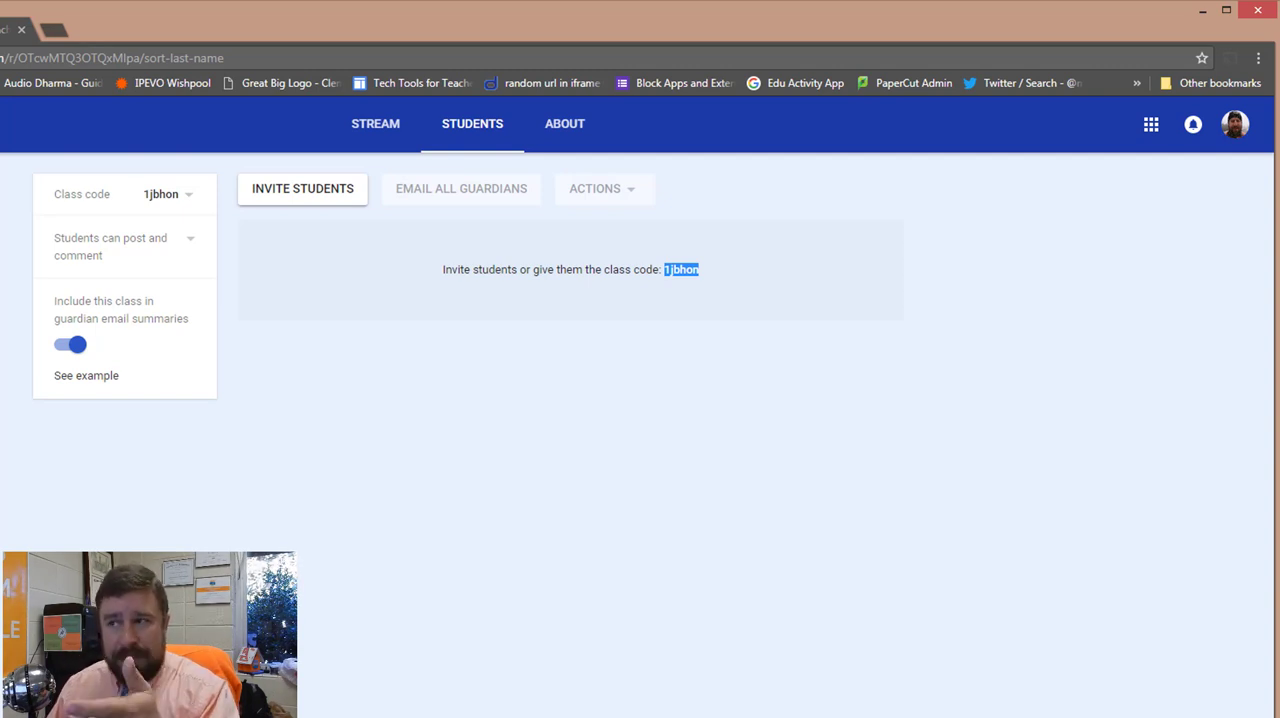
{"action": "mouse_move", "coordinate": [560, 442]}
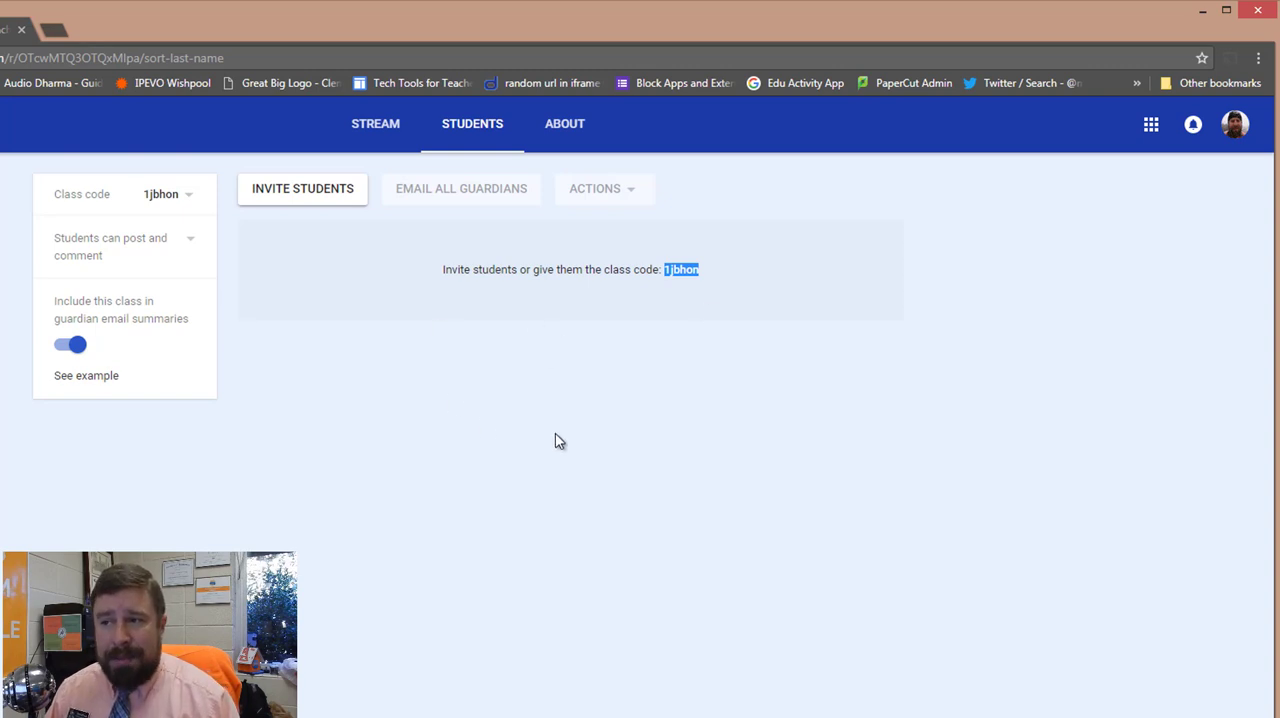
{"action": "mouse_move", "coordinate": [604, 416]}
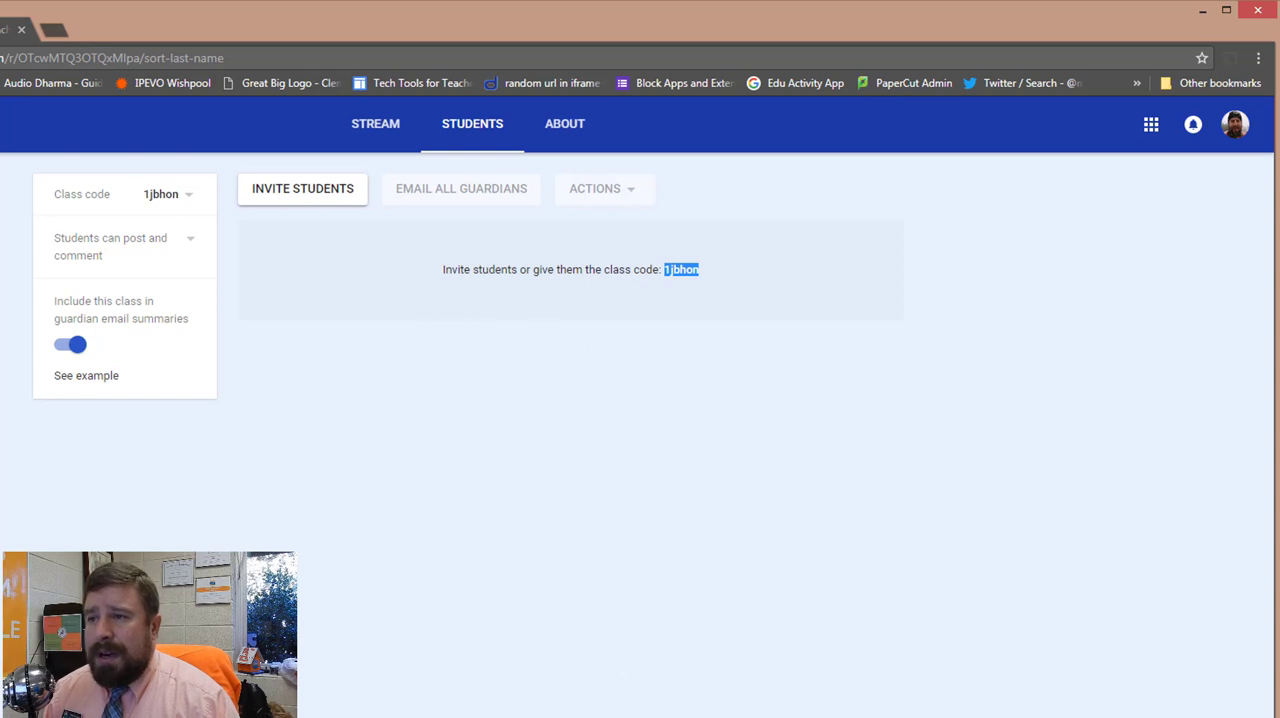
{"action": "left_click", "coordinate": [302, 188]}
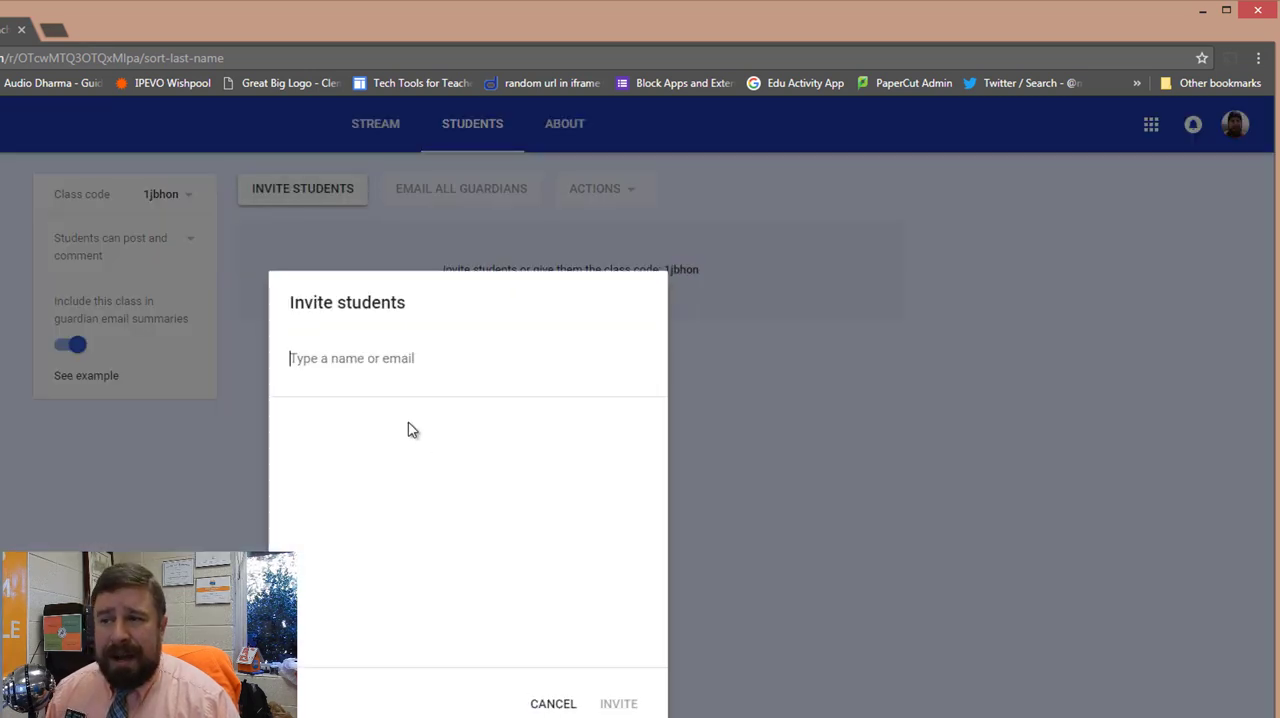
{"action": "mouse_move", "coordinate": [392, 404]}
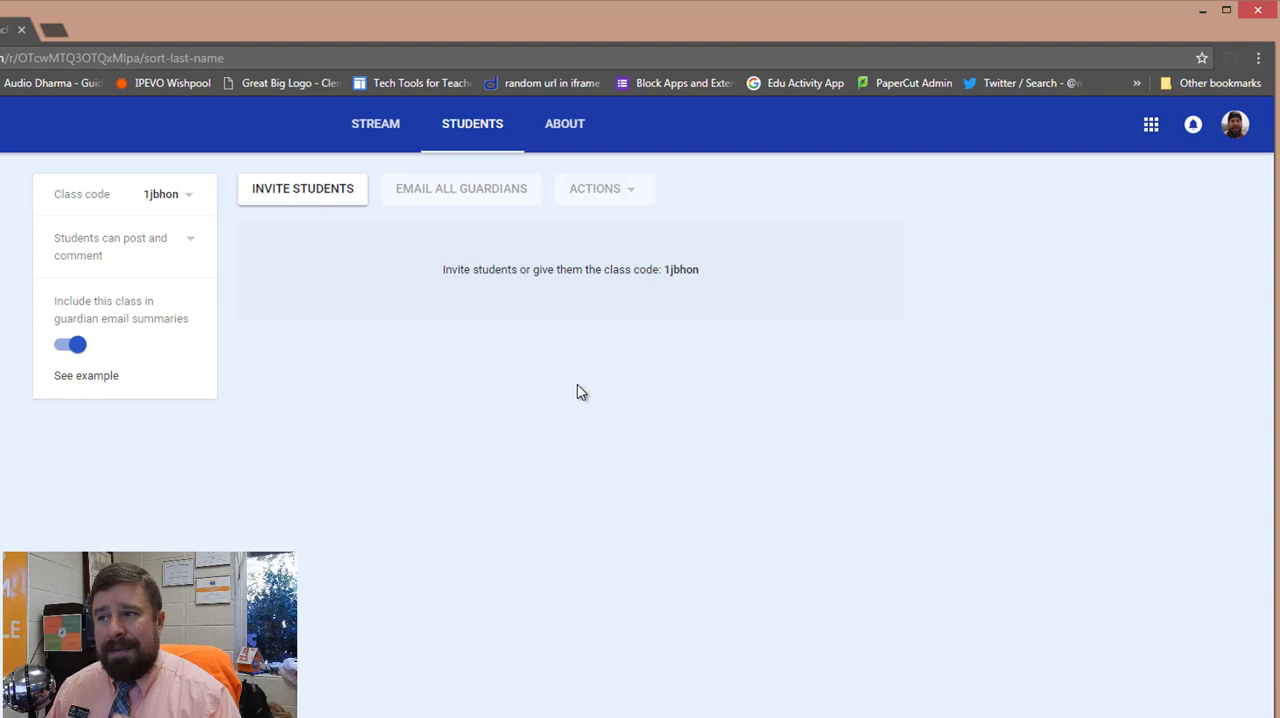
{"action": "mouse_move", "coordinate": [708, 278]}
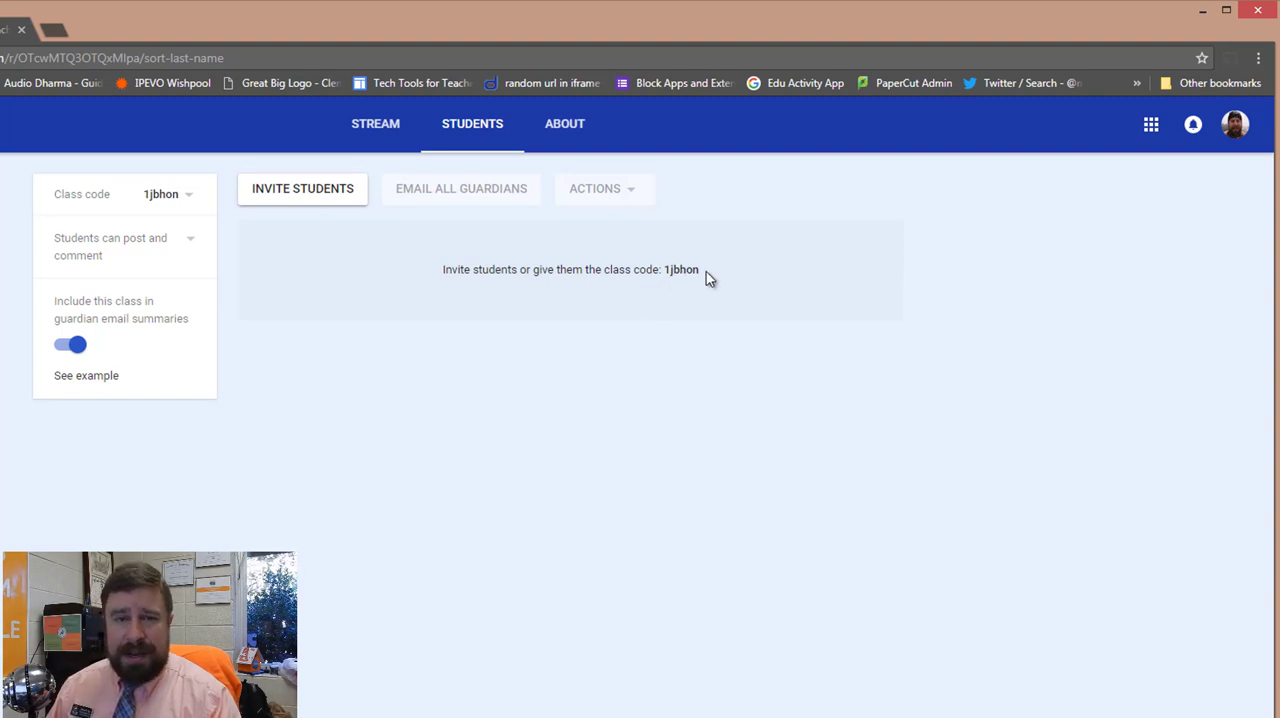
{"action": "mouse_move", "coordinate": [608, 216]}
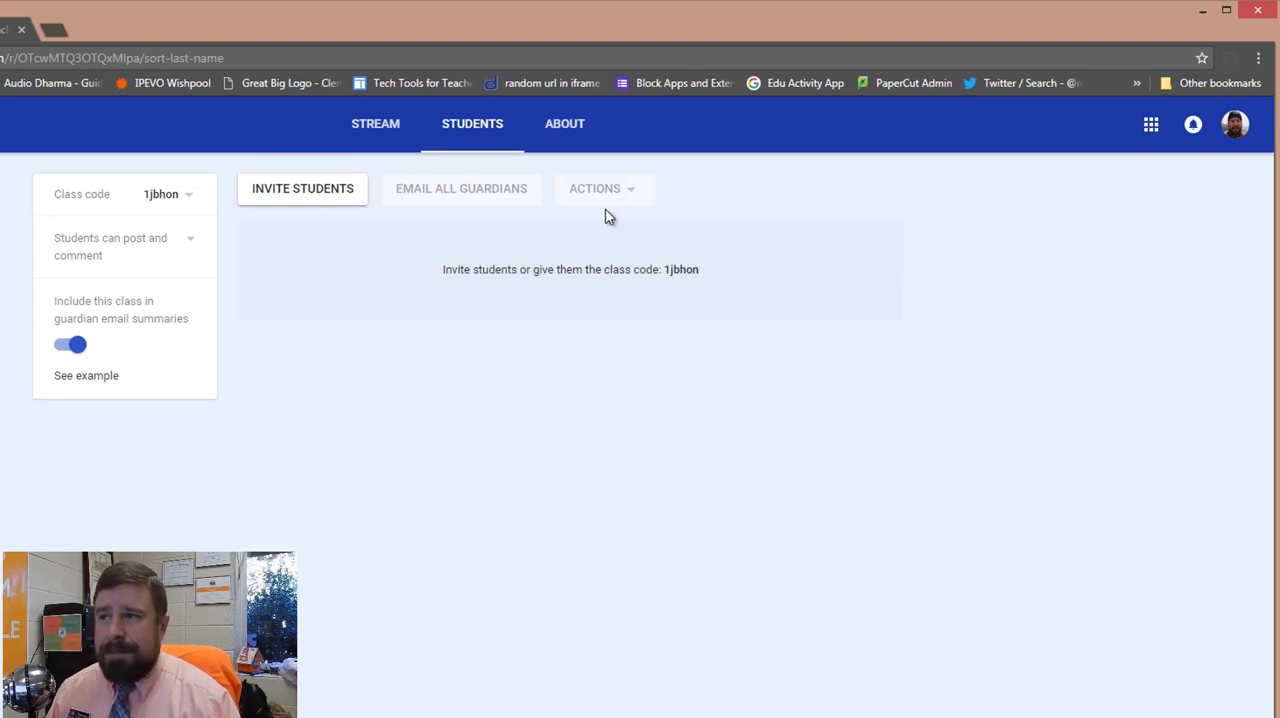
{"action": "left_click", "coordinate": [564, 124]}
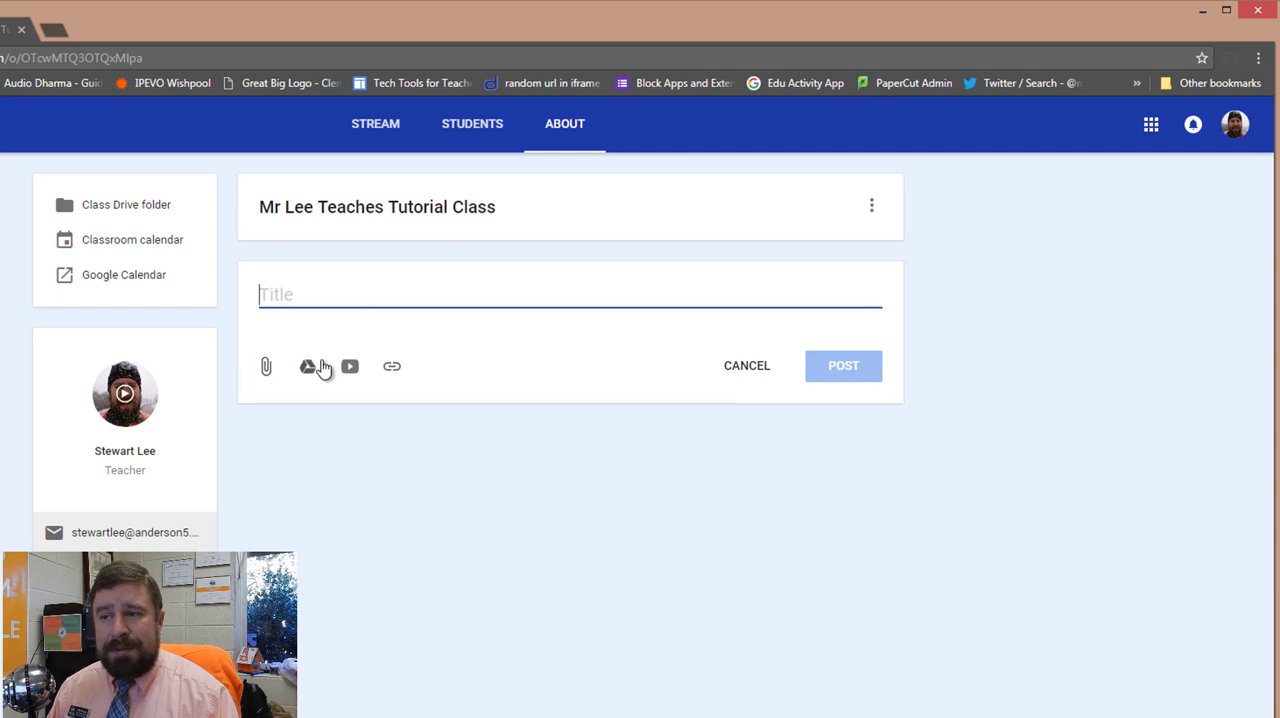
{"action": "mouse_move", "coordinate": [308, 370]}
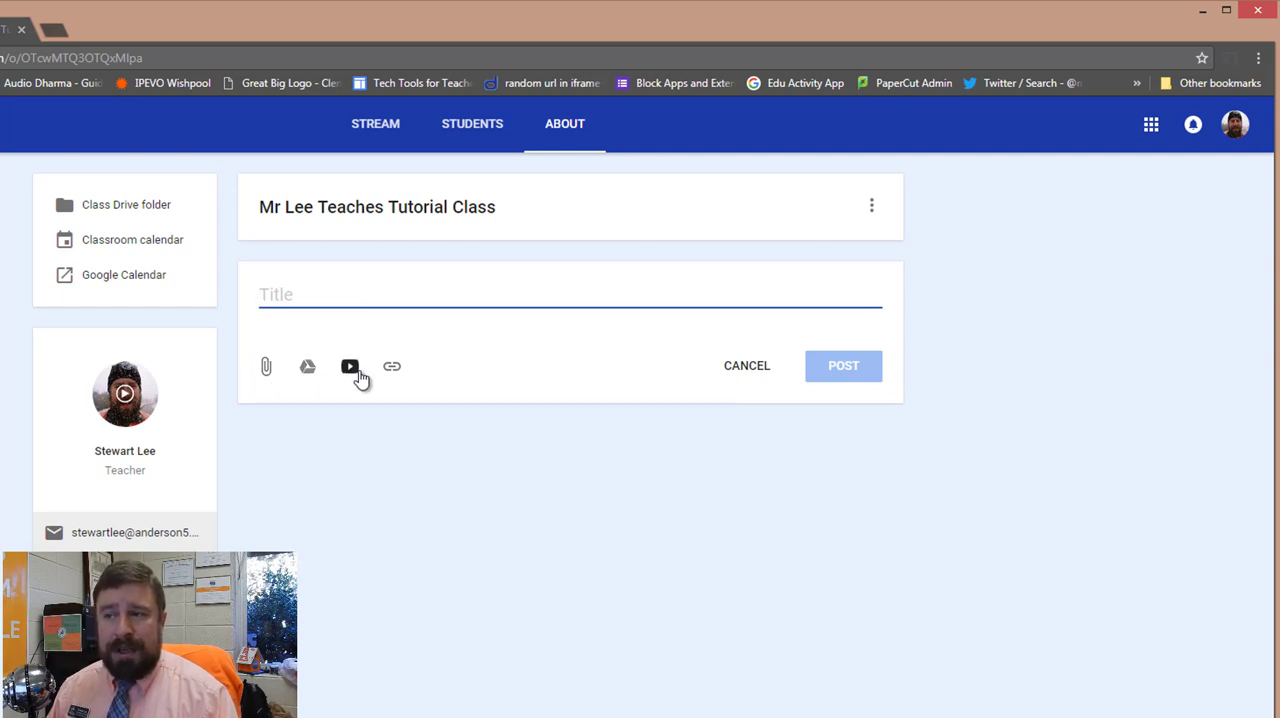
{"action": "mouse_move", "coordinate": [392, 366]}
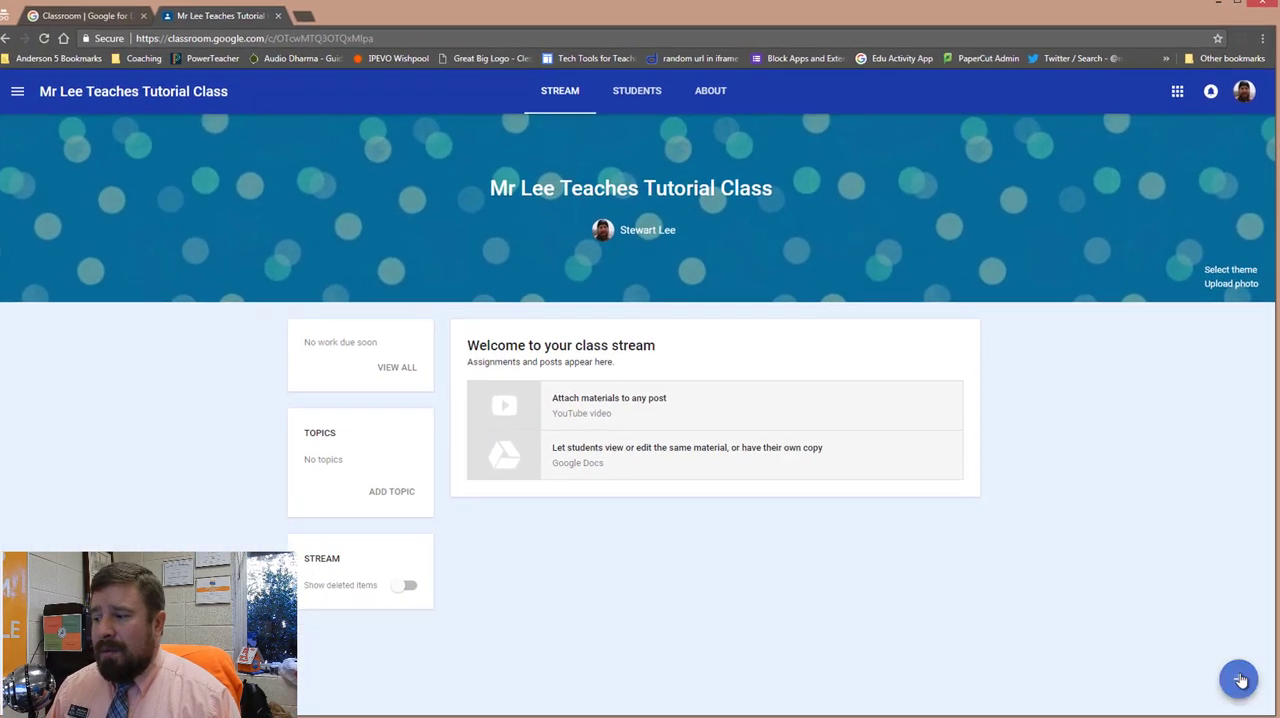
Preview the announcement form unposted from the + menu, then begin a new assignment instead.
{"action": "left_click", "coordinate": [1240, 680]}
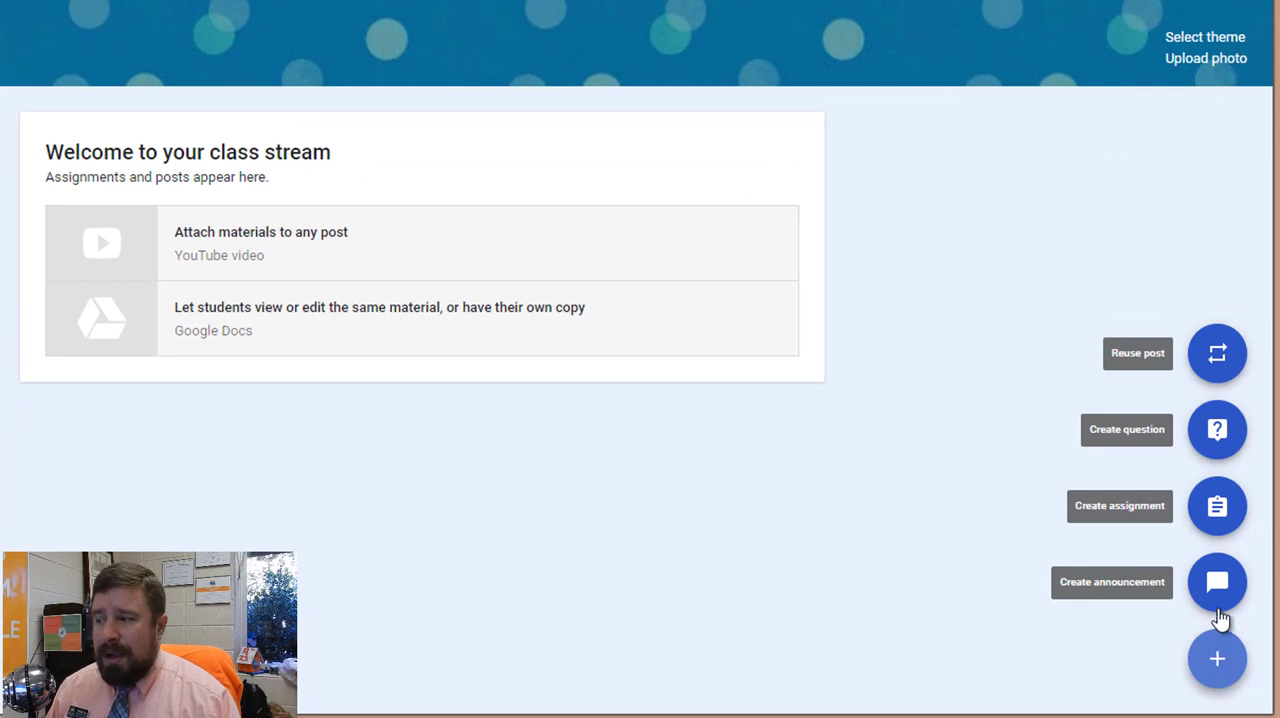
{"action": "mouse_move", "coordinate": [1216, 582]}
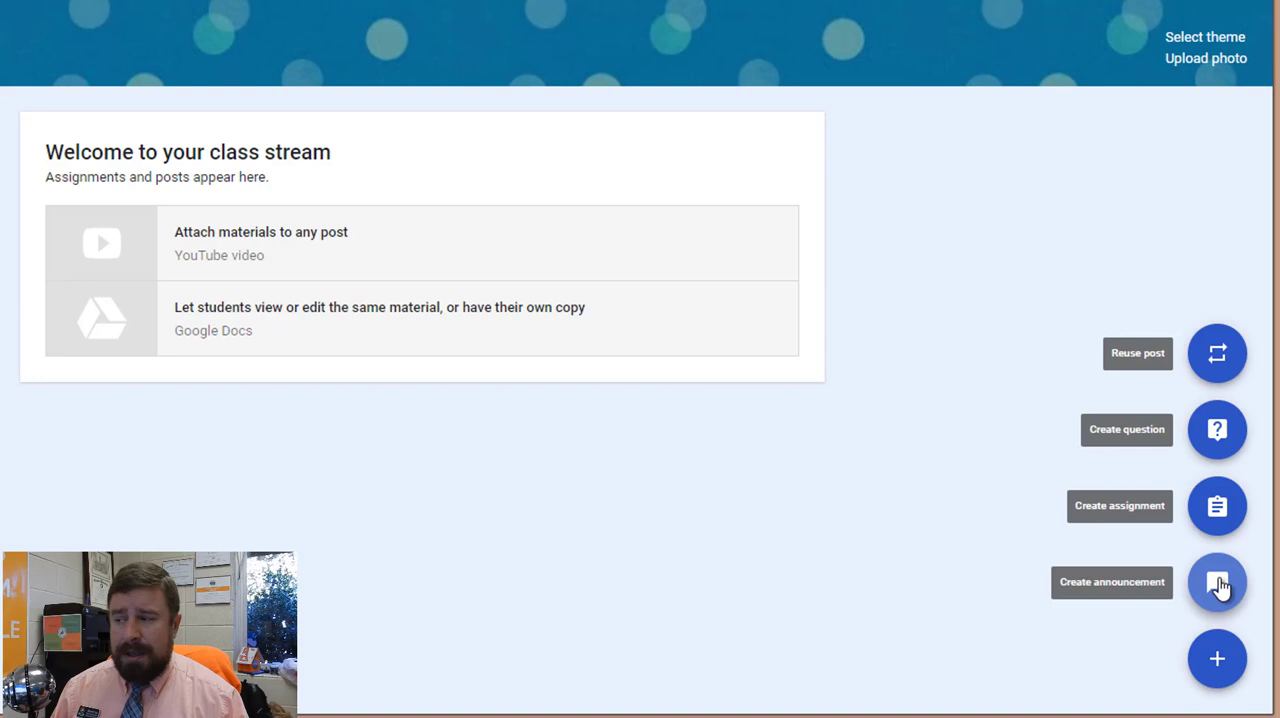
{"action": "left_click", "coordinate": [1216, 584]}
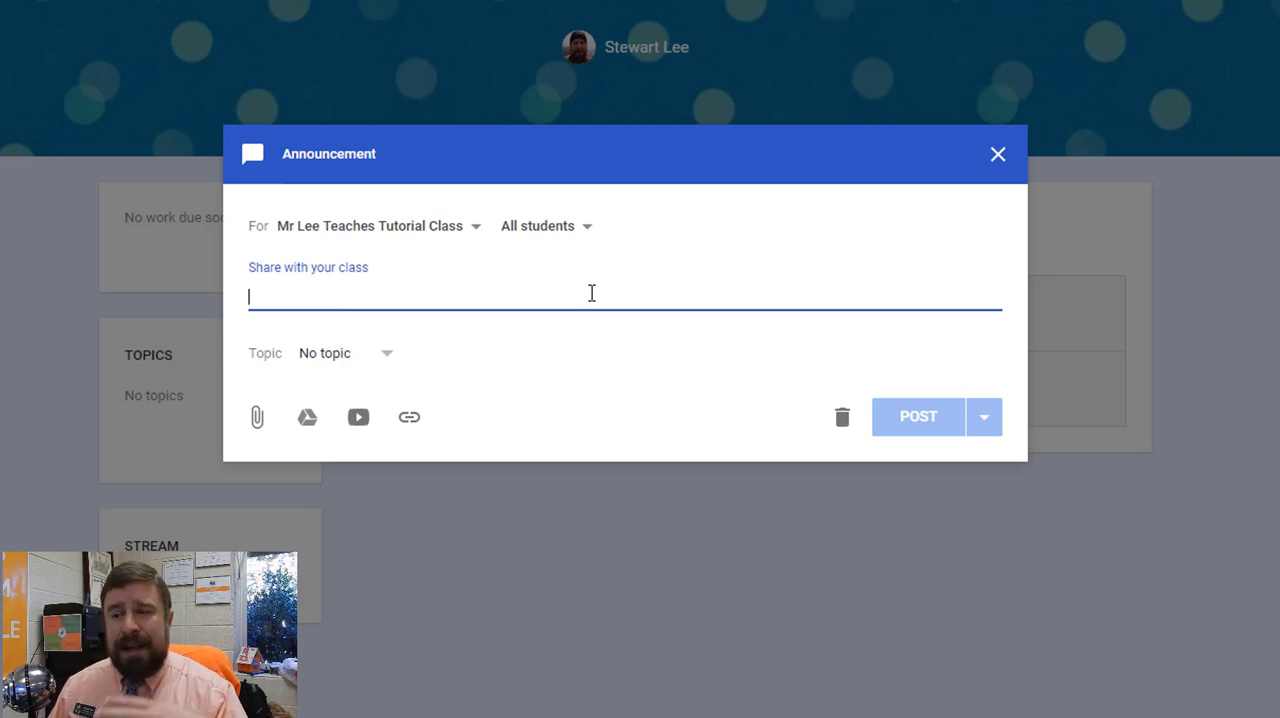
{"action": "mouse_move", "coordinate": [862, 408]}
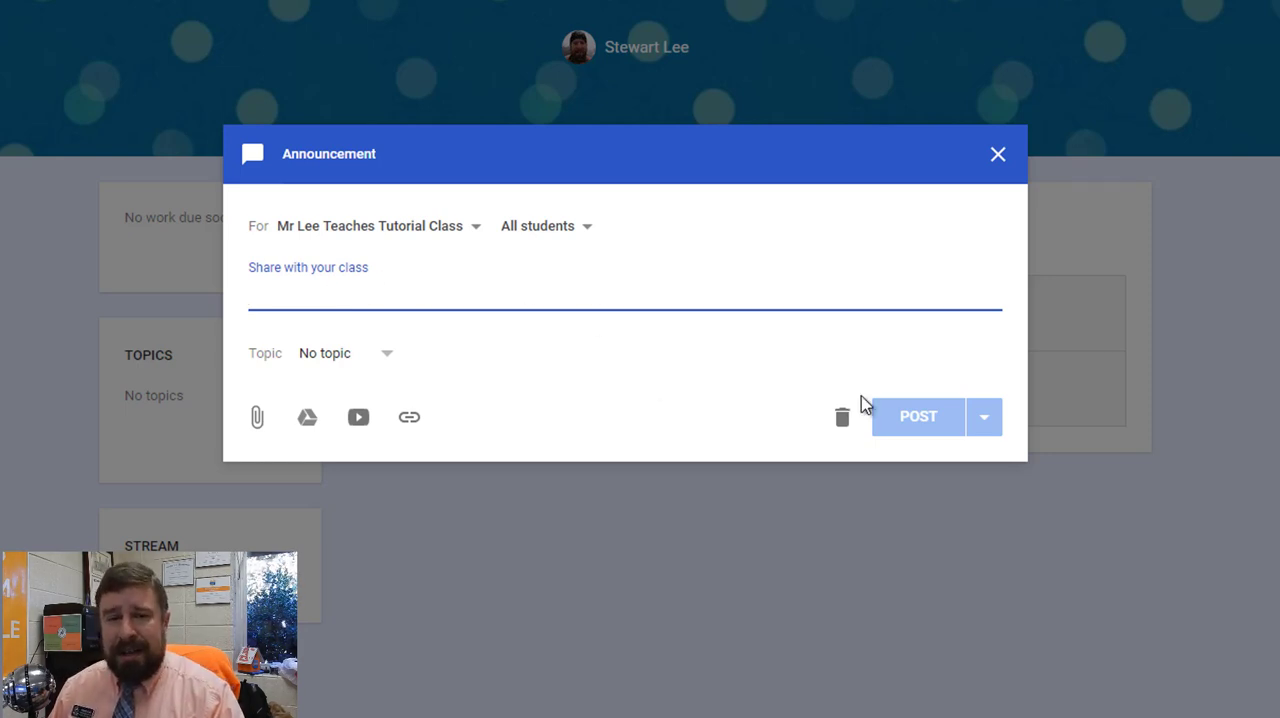
{"action": "mouse_move", "coordinate": [336, 444]}
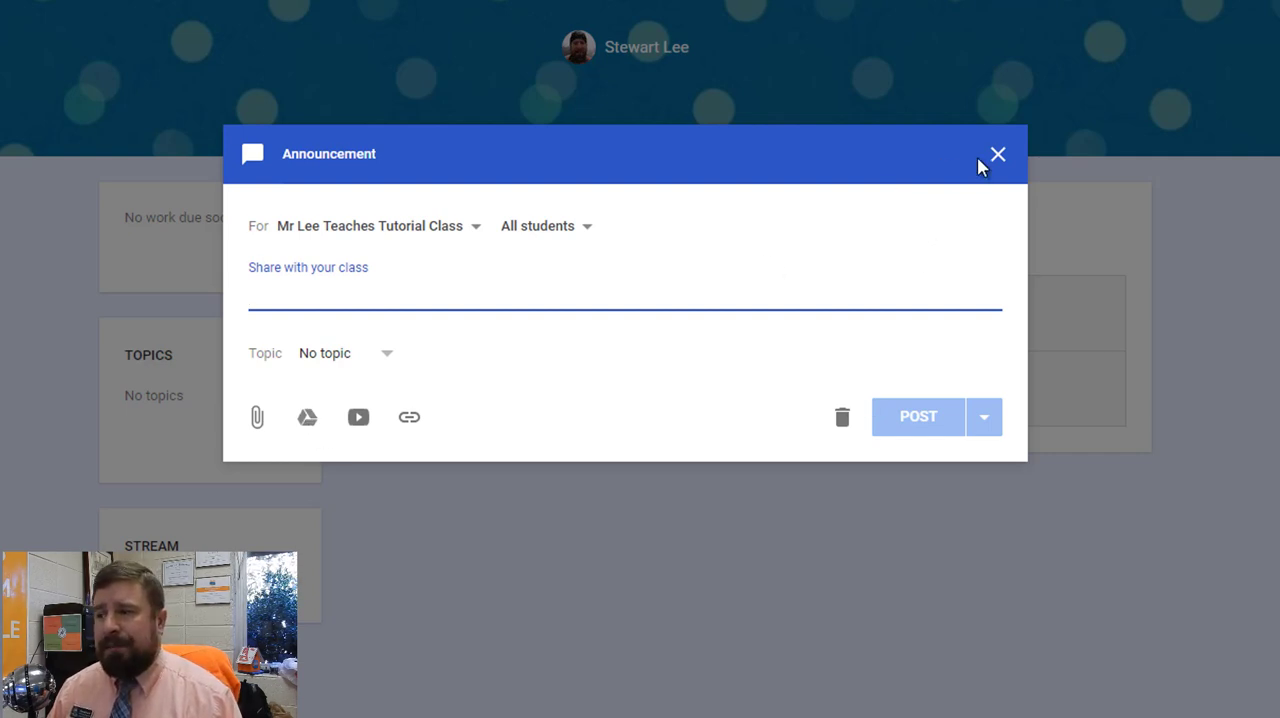
{"action": "left_click", "coordinate": [996, 154]}
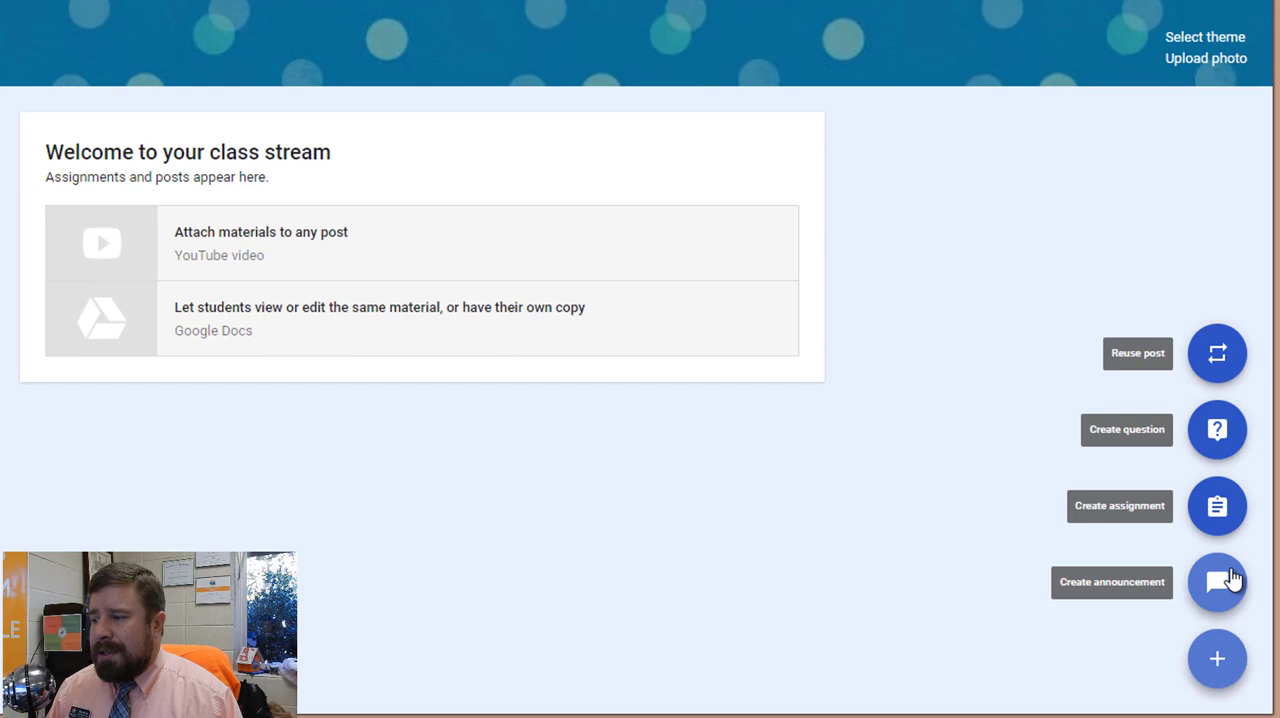
{"action": "left_click", "coordinate": [1216, 506]}
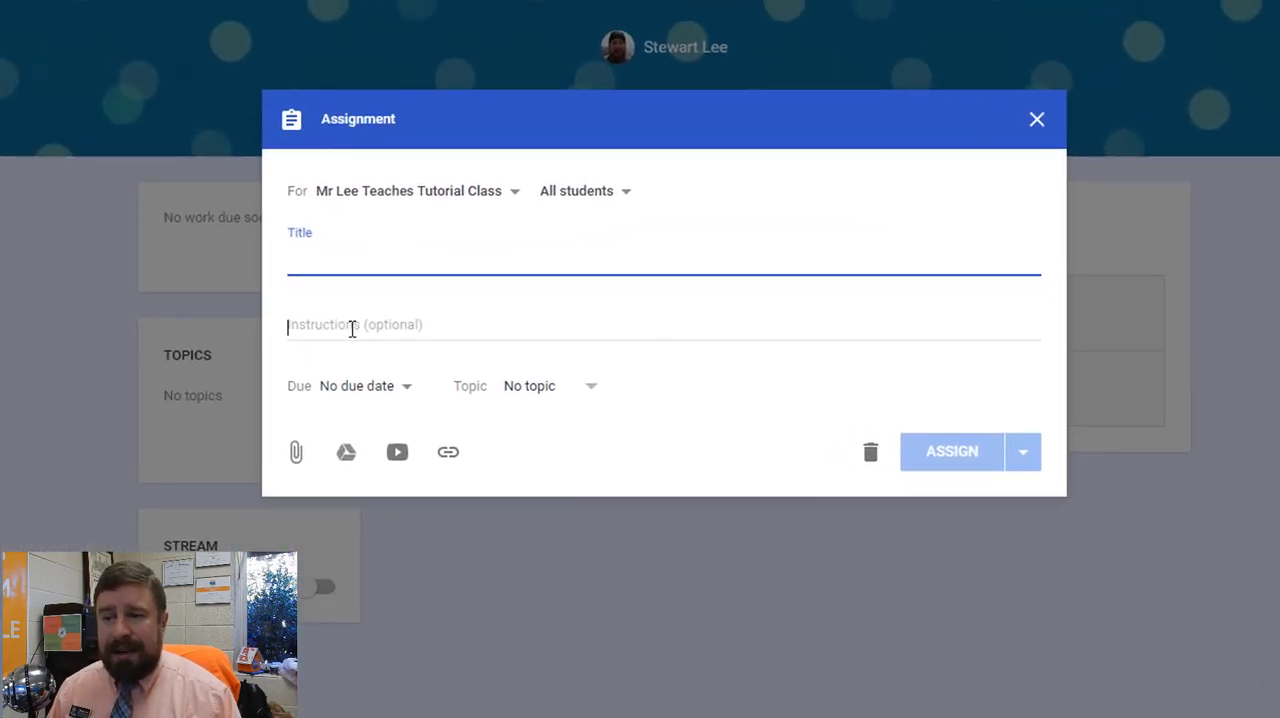
Review the assignment's due-date and topic choices and leave both unset.
{"action": "left_click", "coordinate": [356, 384]}
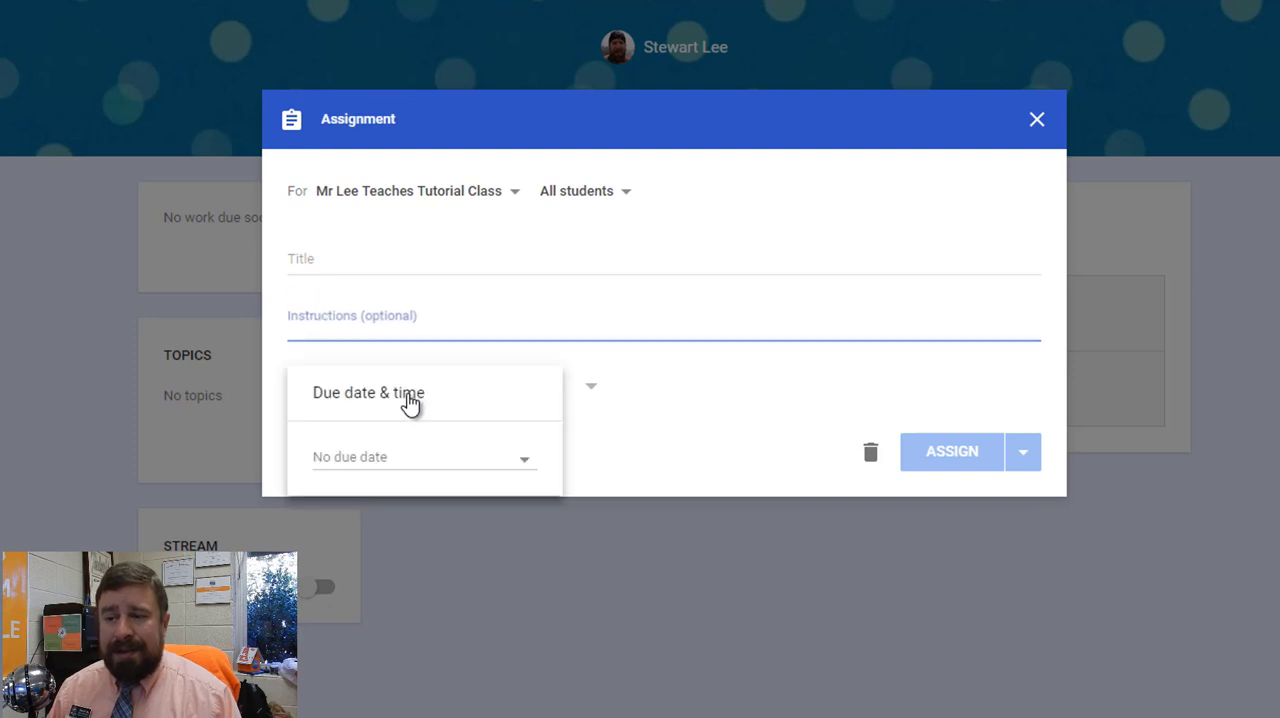
{"action": "left_click", "coordinate": [590, 386]}
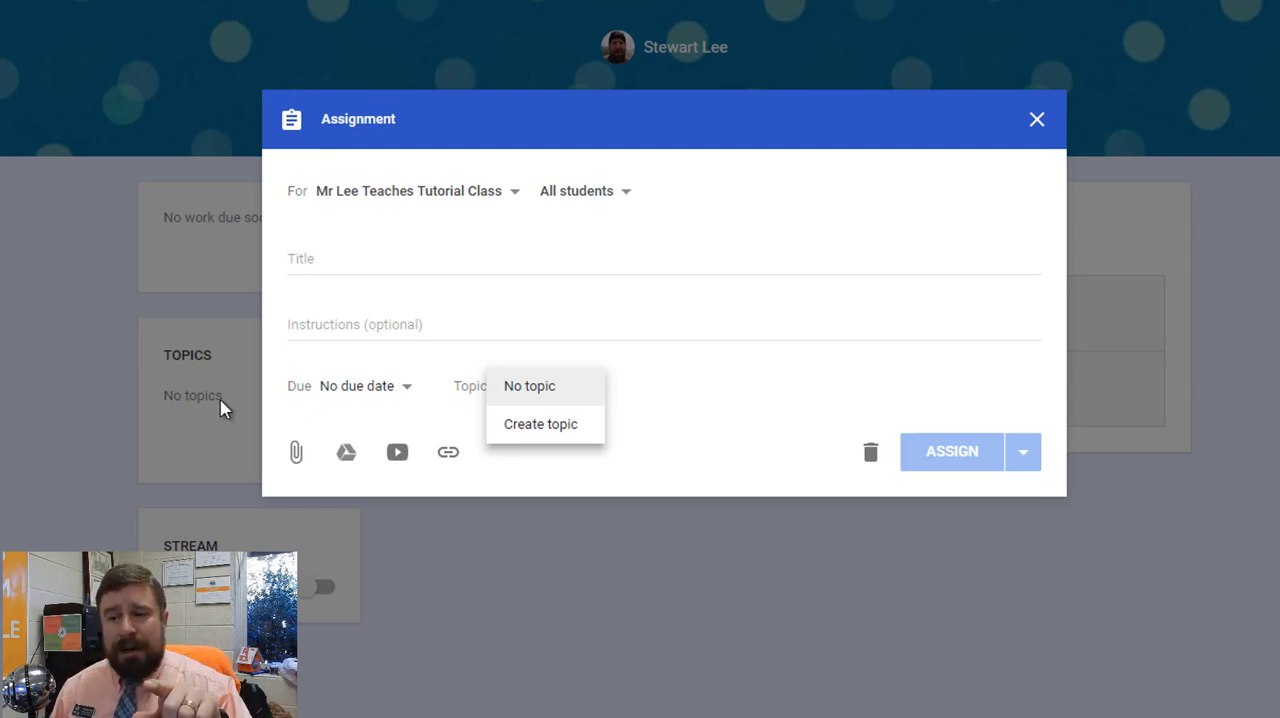
{"action": "left_click", "coordinate": [528, 386]}
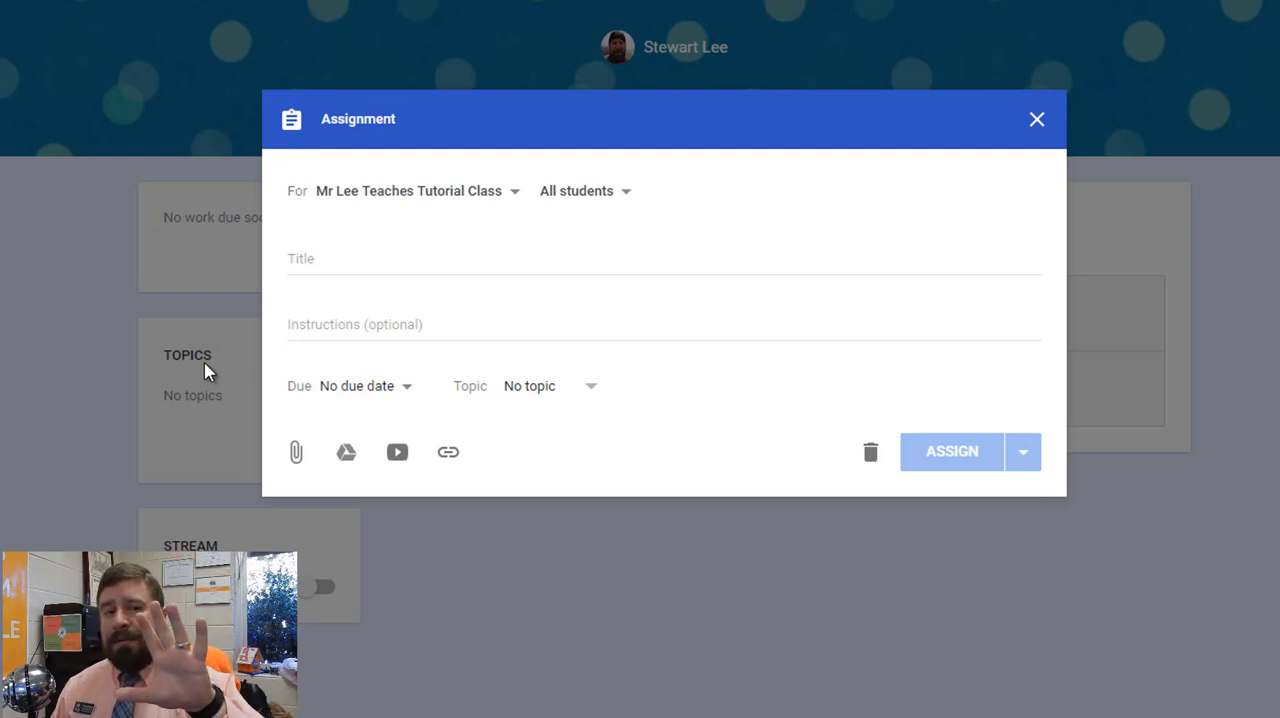
{"action": "mouse_move", "coordinate": [572, 364]}
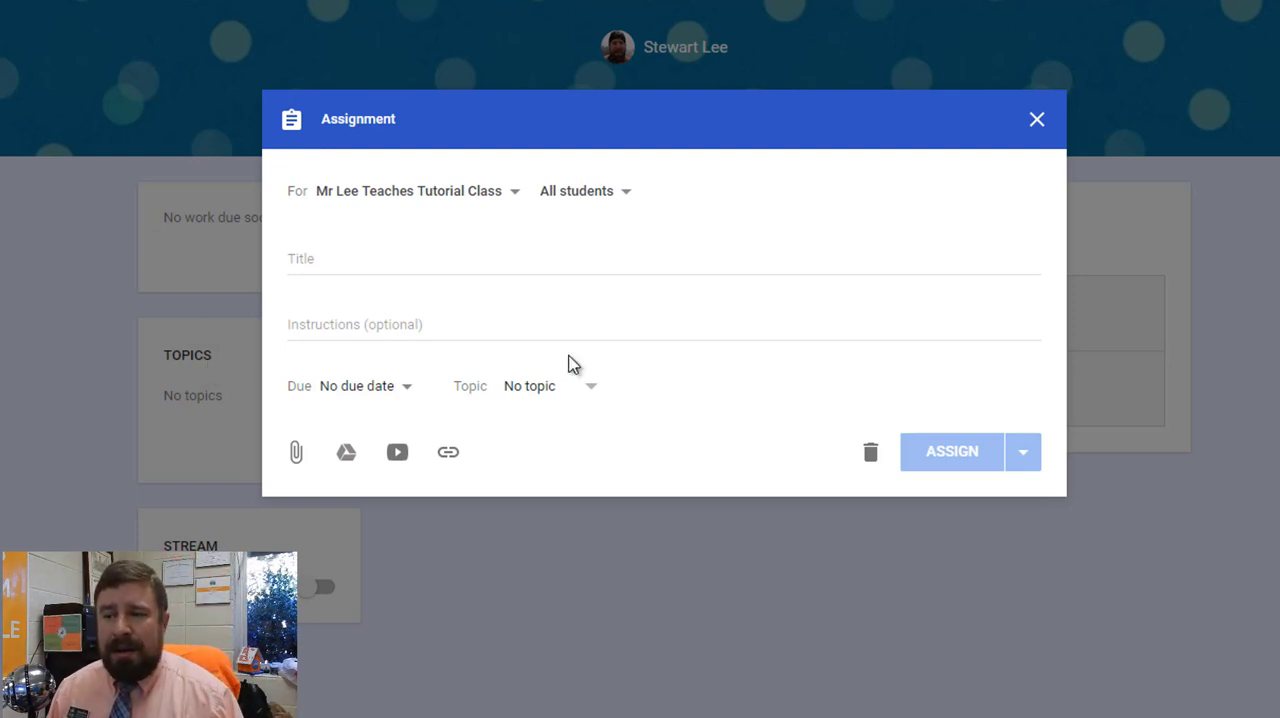
{"action": "mouse_move", "coordinate": [296, 452]}
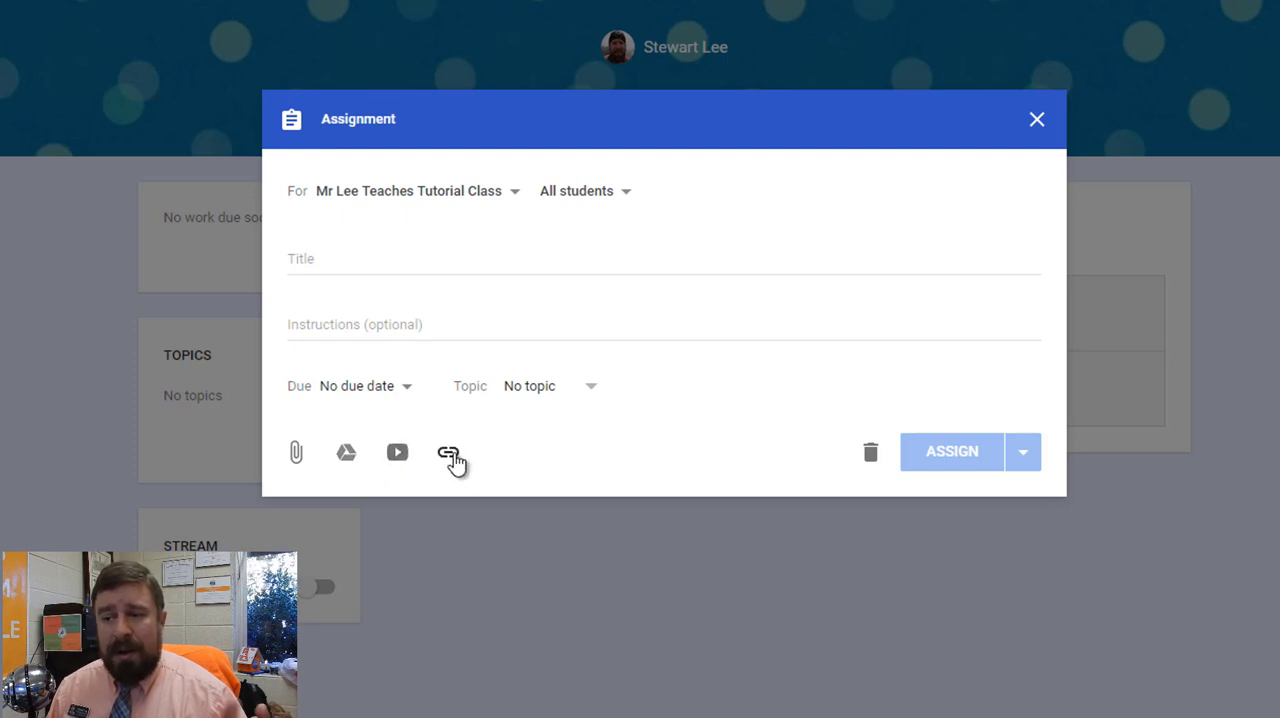
Title the assignment 'Test 1' and attach dec 11-15.docx from Google Drive's Recent list.
{"action": "left_click", "coordinate": [584, 258]}
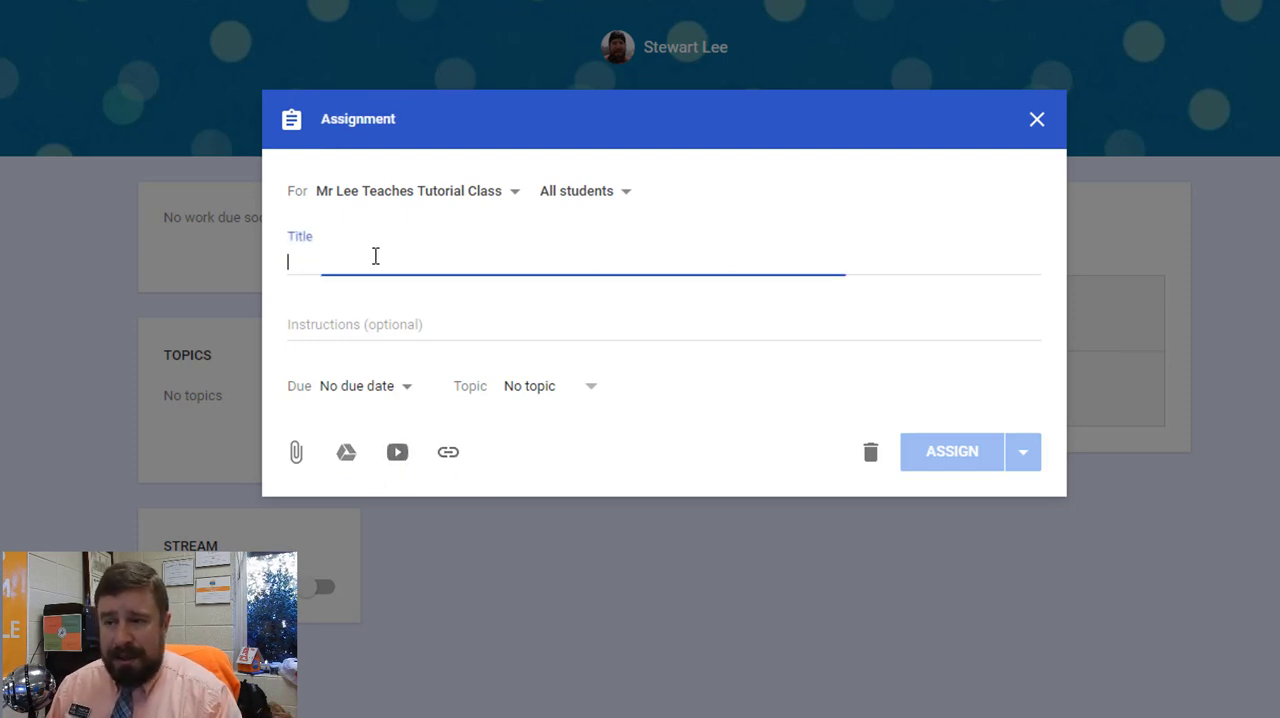
{"action": "type", "text": "Test 1"}
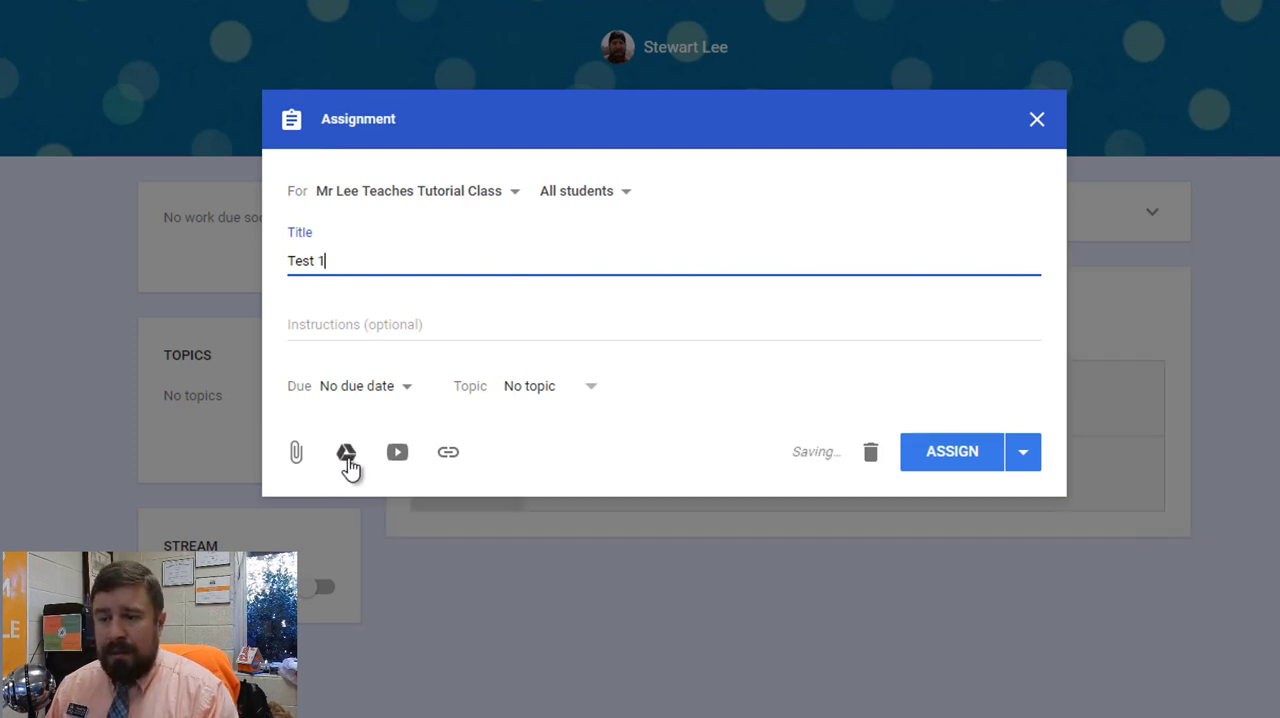
{"action": "left_click", "coordinate": [344, 452]}
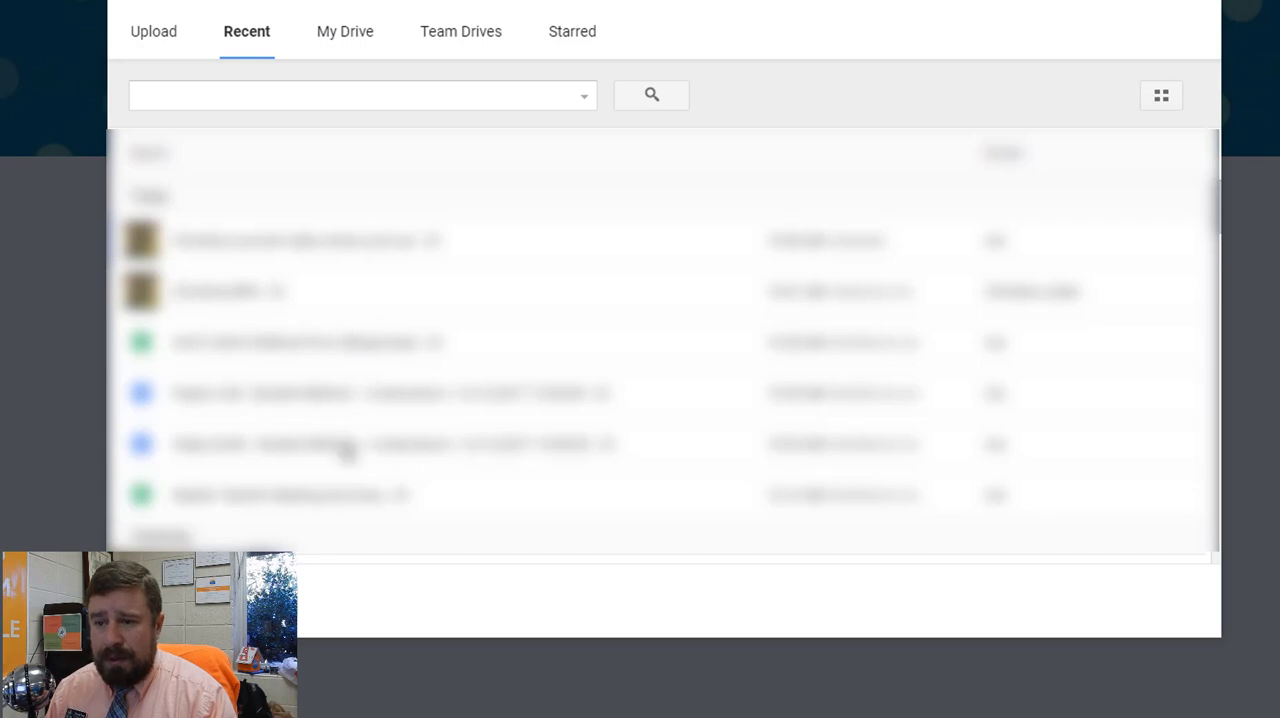
{"action": "scroll", "scroll_direction": "down", "scroll_amount": 3}
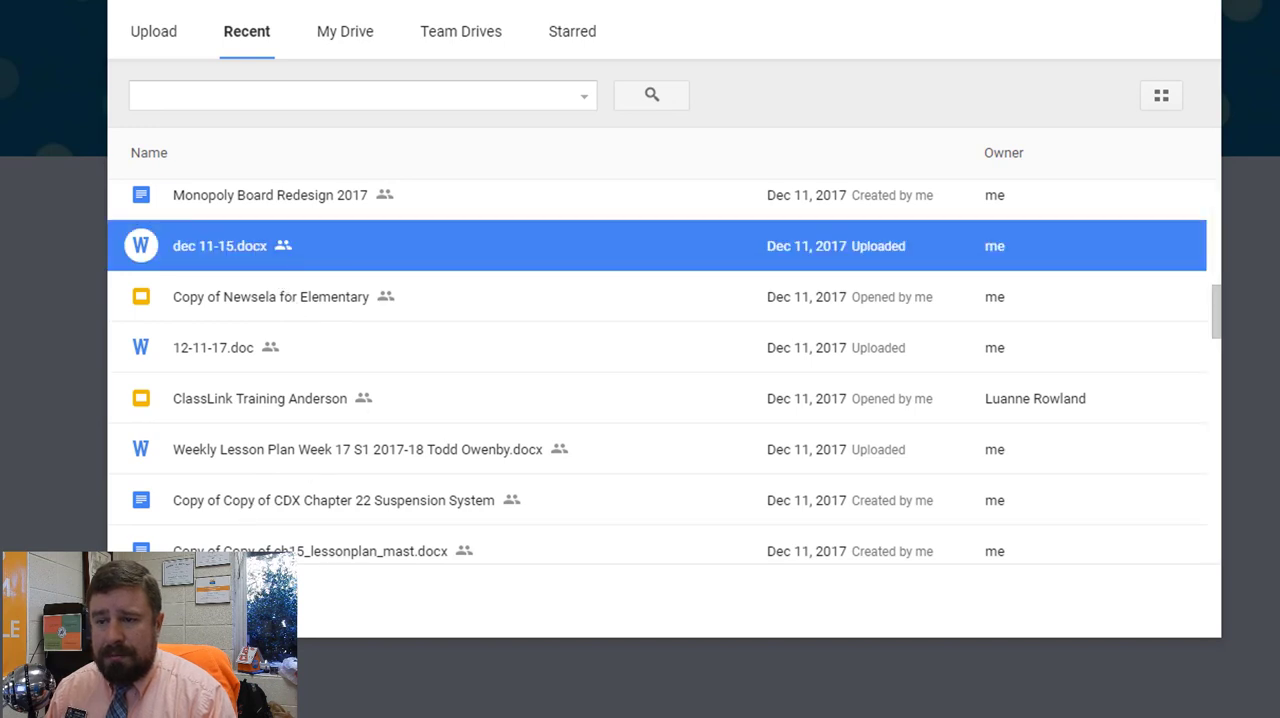
{"action": "left_click", "coordinate": [220, 244]}
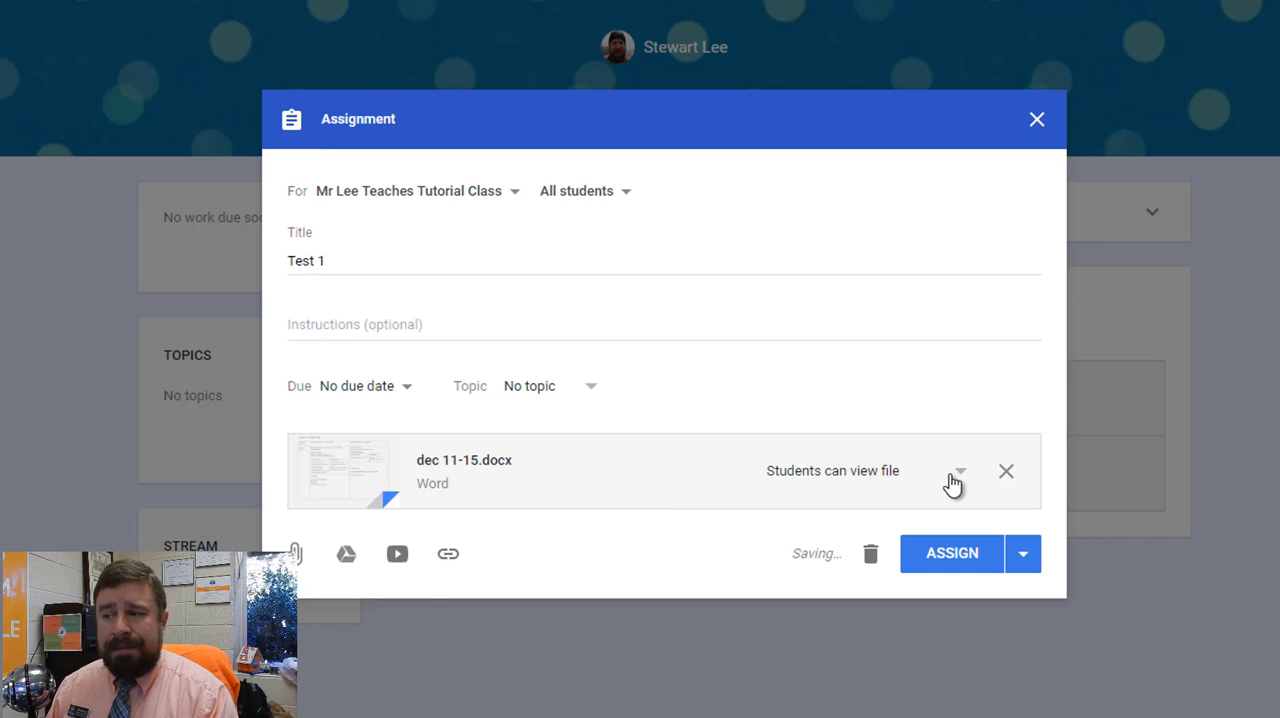
{"action": "left_click", "coordinate": [956, 472]}
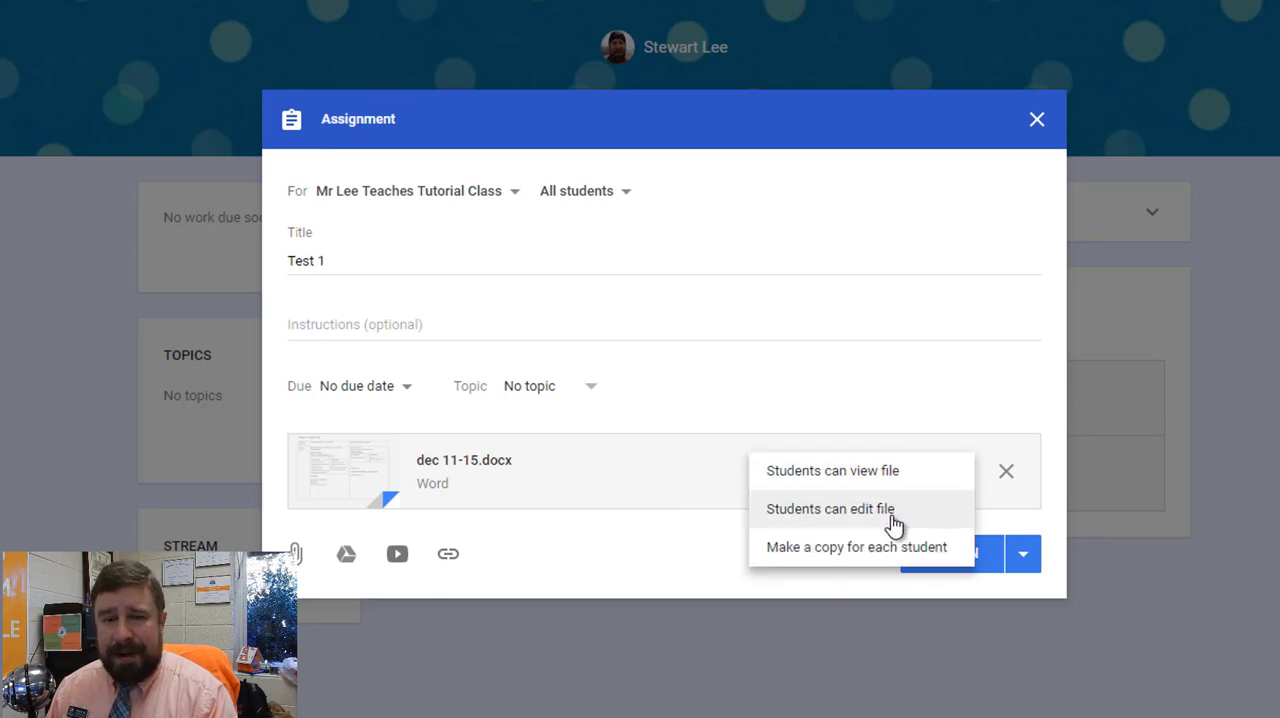
{"action": "mouse_move", "coordinate": [894, 564]}
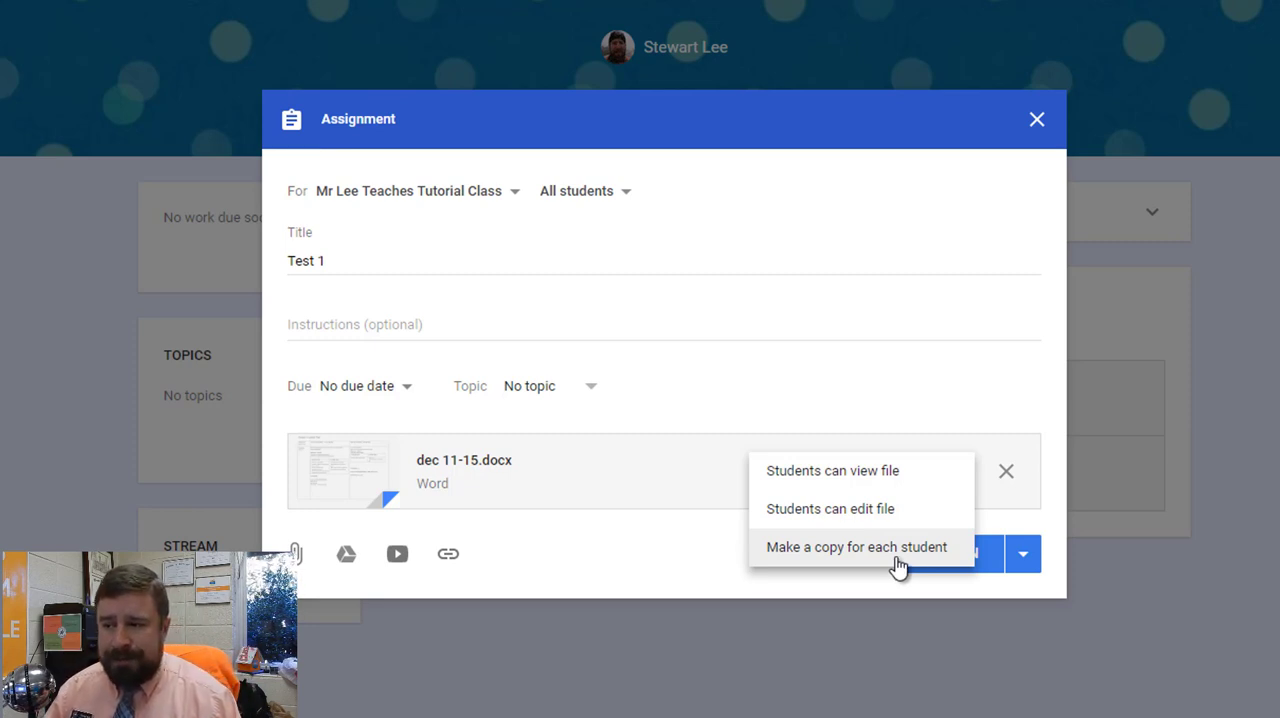
{"action": "mouse_move", "coordinate": [850, 558]}
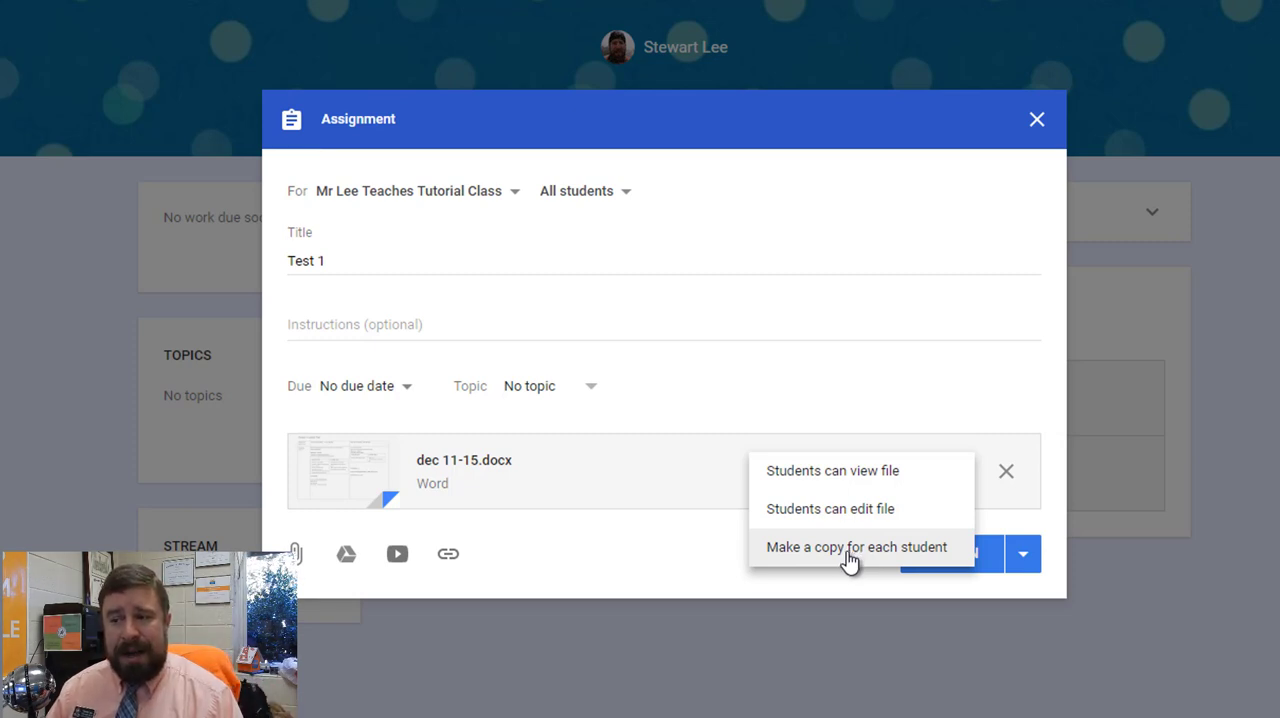
{"action": "mouse_move", "coordinate": [680, 556]}
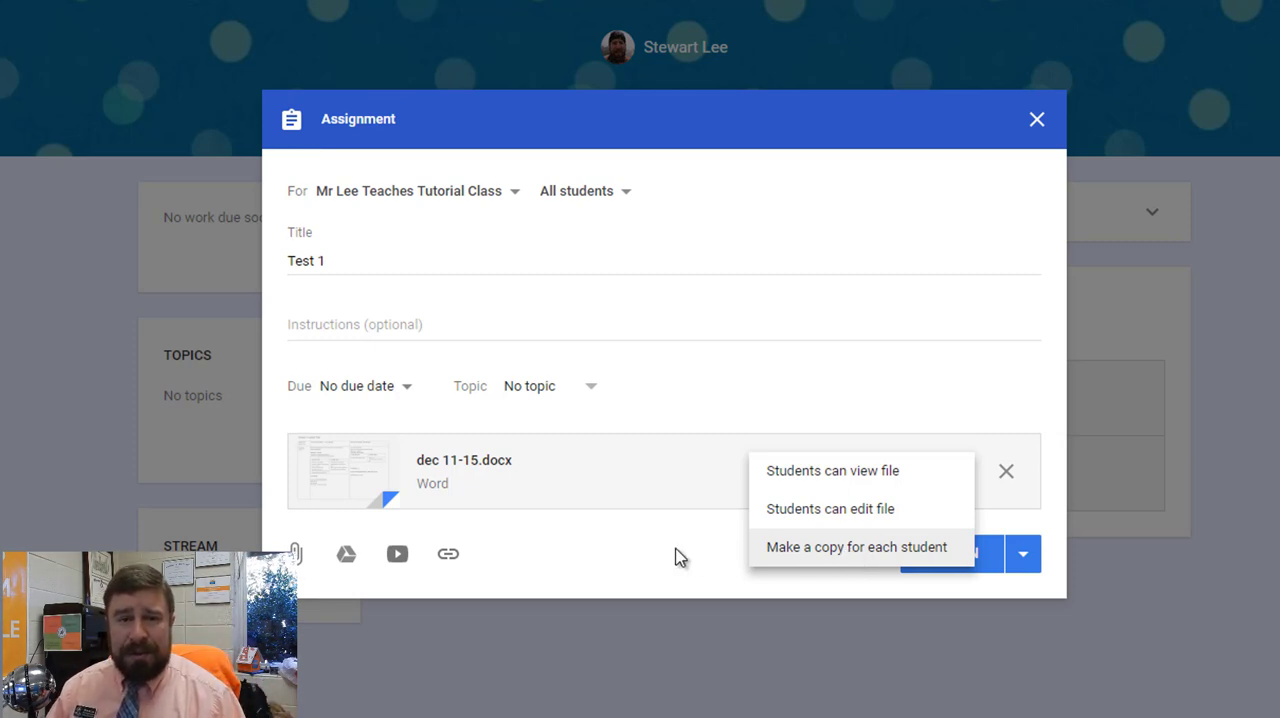
{"action": "mouse_move", "coordinate": [330, 564]}
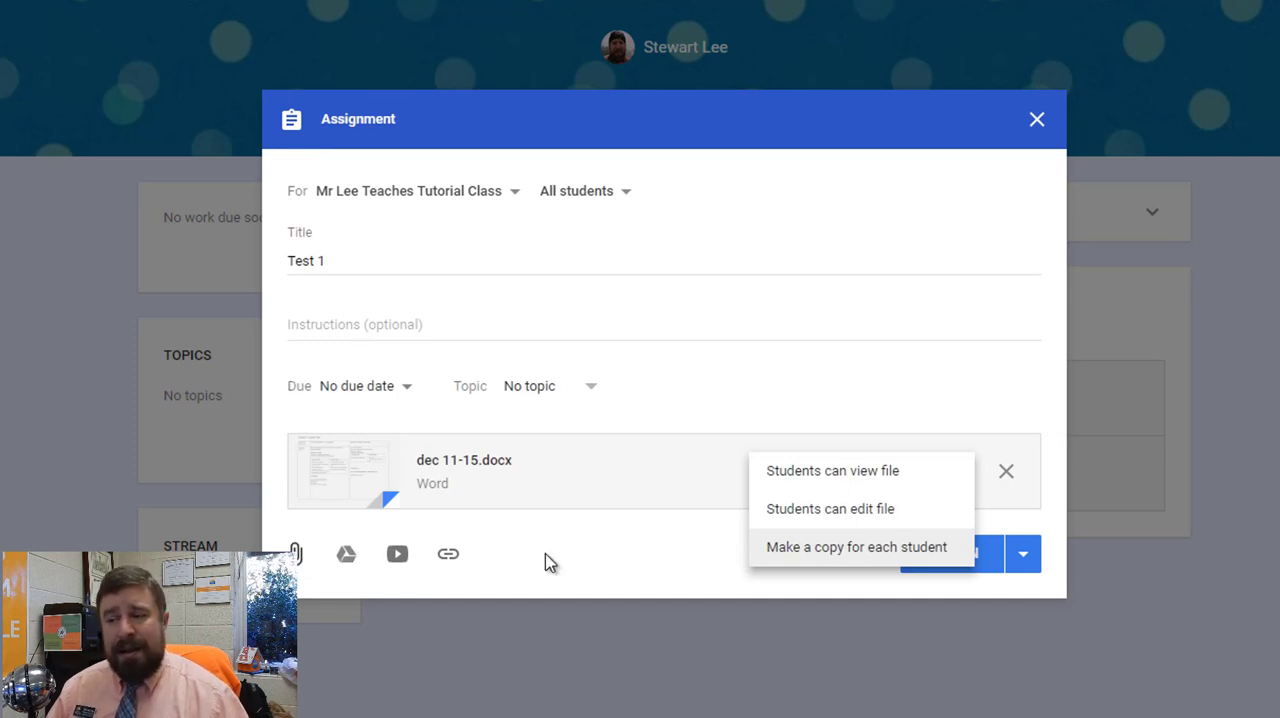
{"action": "left_click", "coordinate": [832, 470]}
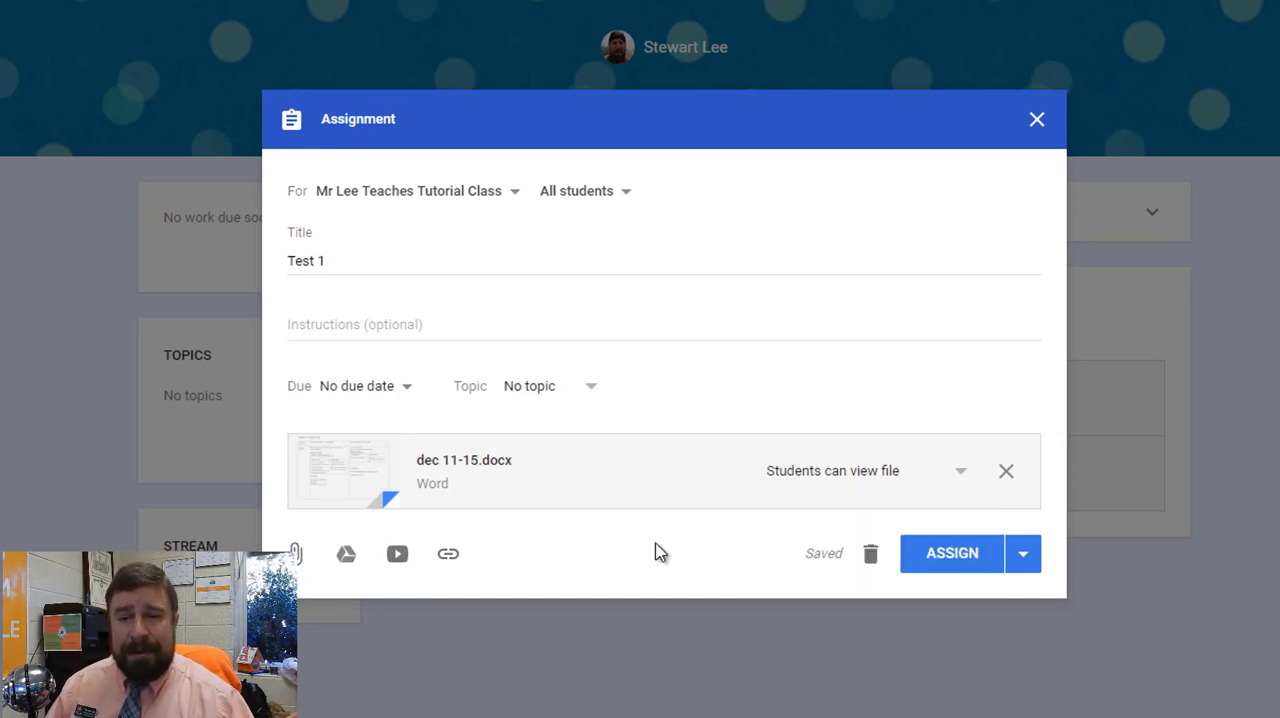
{"action": "left_click", "coordinate": [1022, 552]}
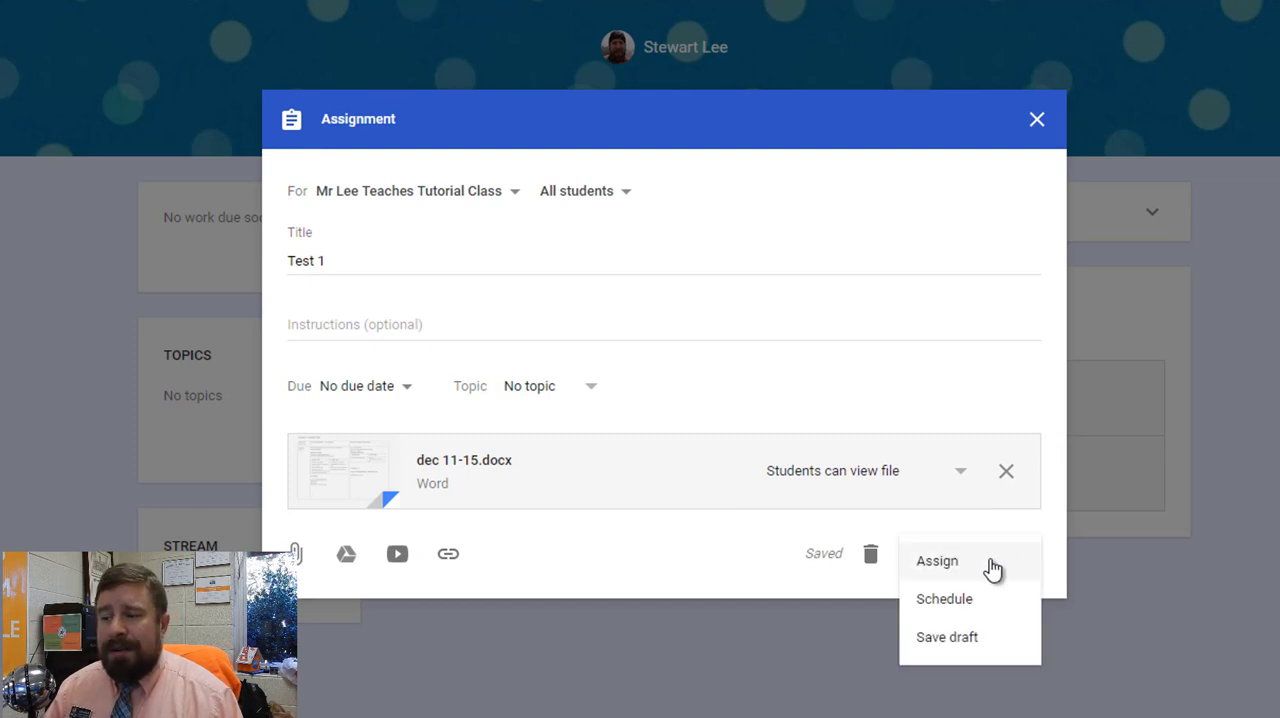
{"action": "mouse_move", "coordinate": [958, 610]}
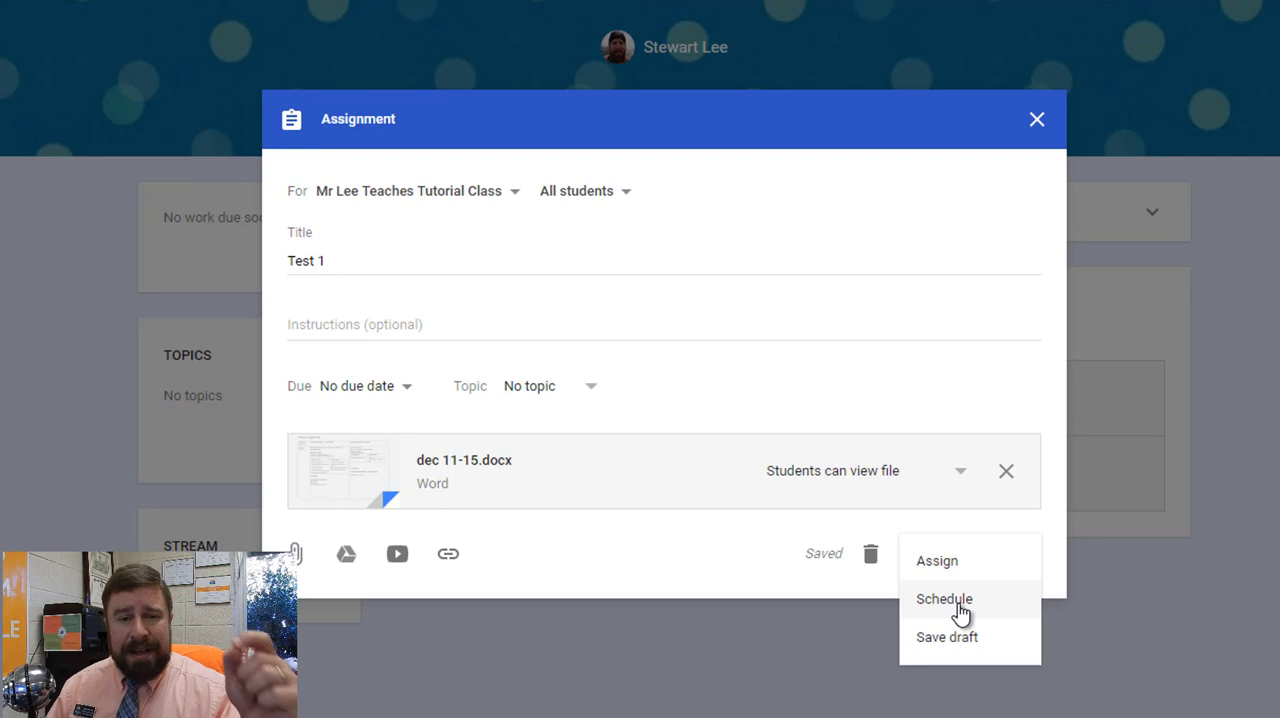
{"action": "left_click", "coordinate": [944, 600]}
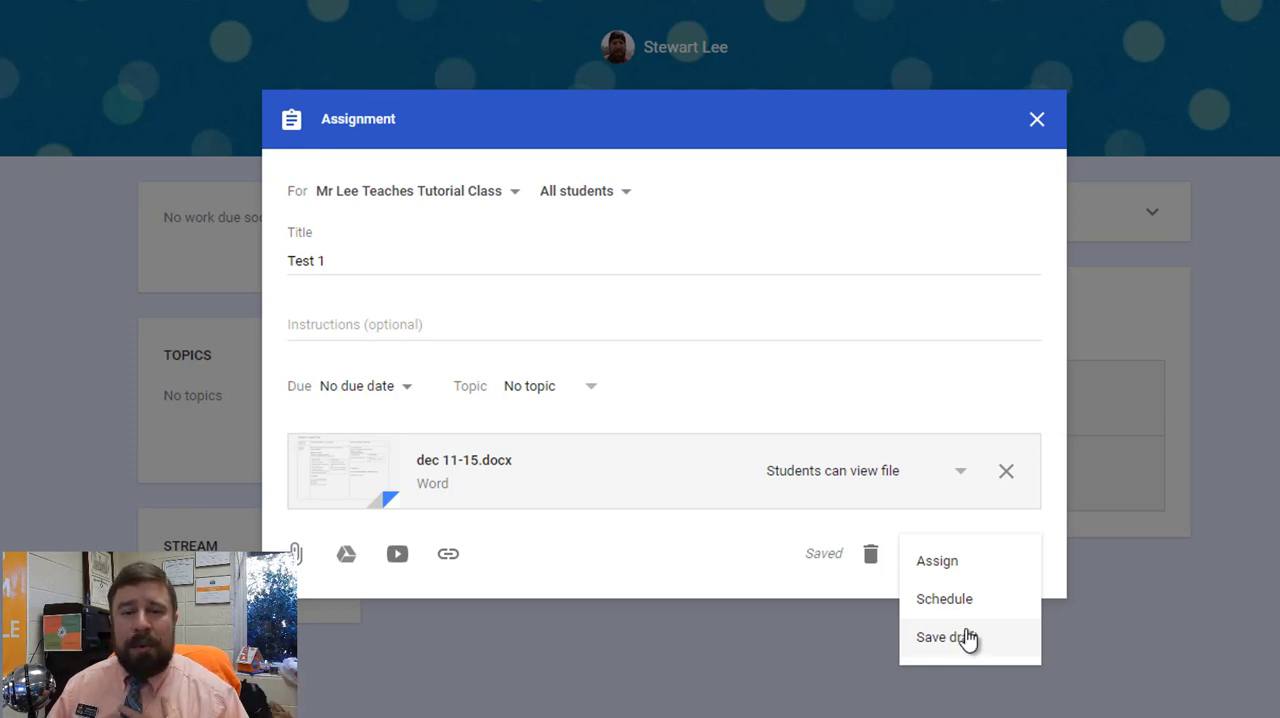
{"action": "left_click", "coordinate": [952, 552]}
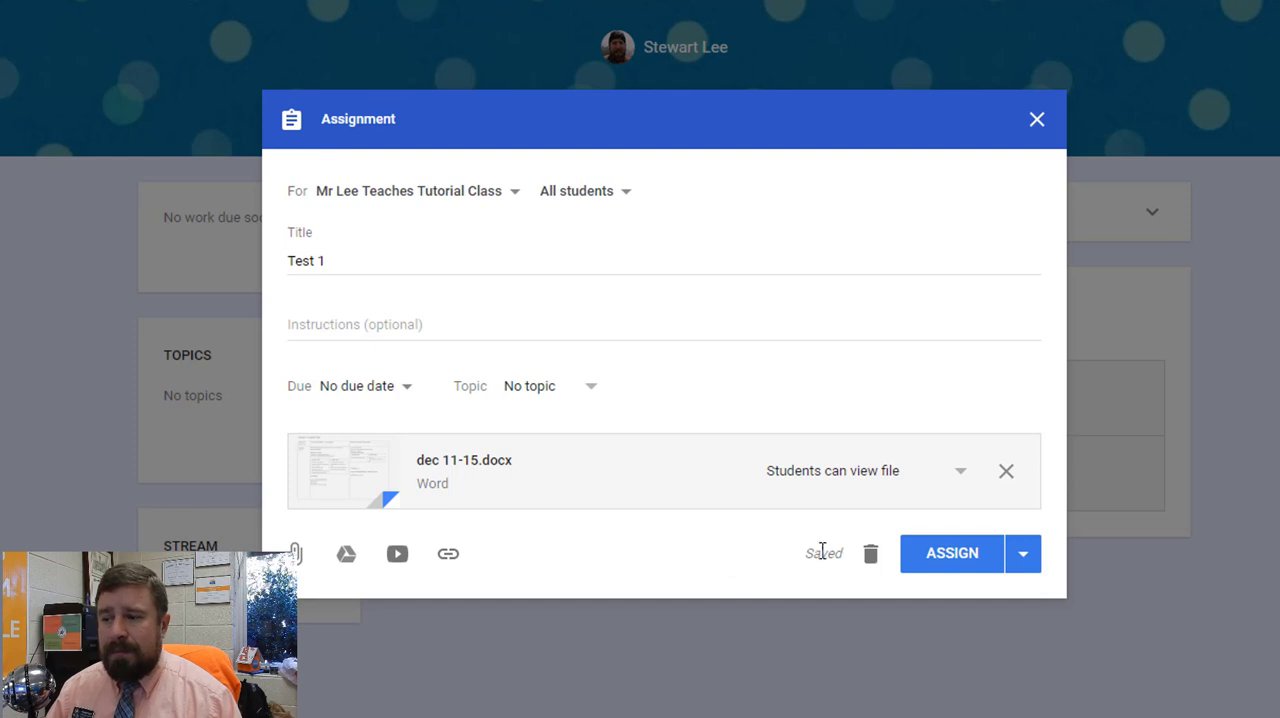
{"action": "left_click", "coordinate": [584, 192]}
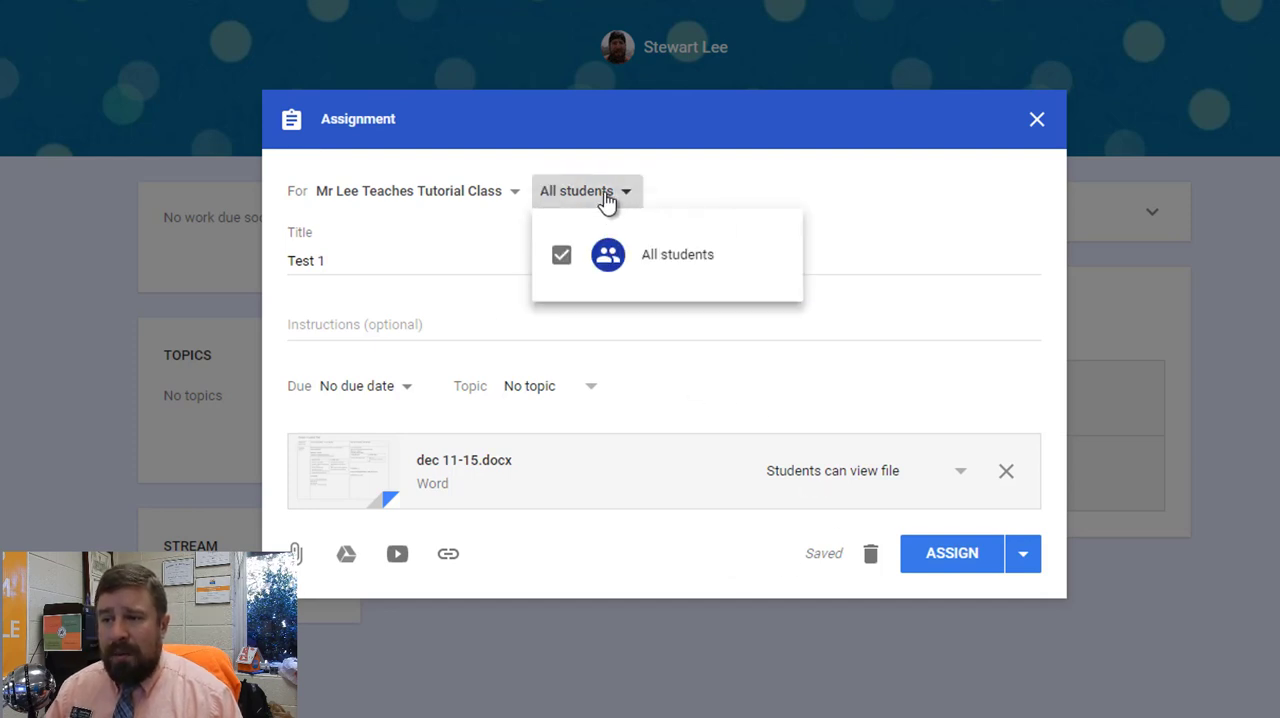
{"action": "mouse_move", "coordinate": [736, 334]}
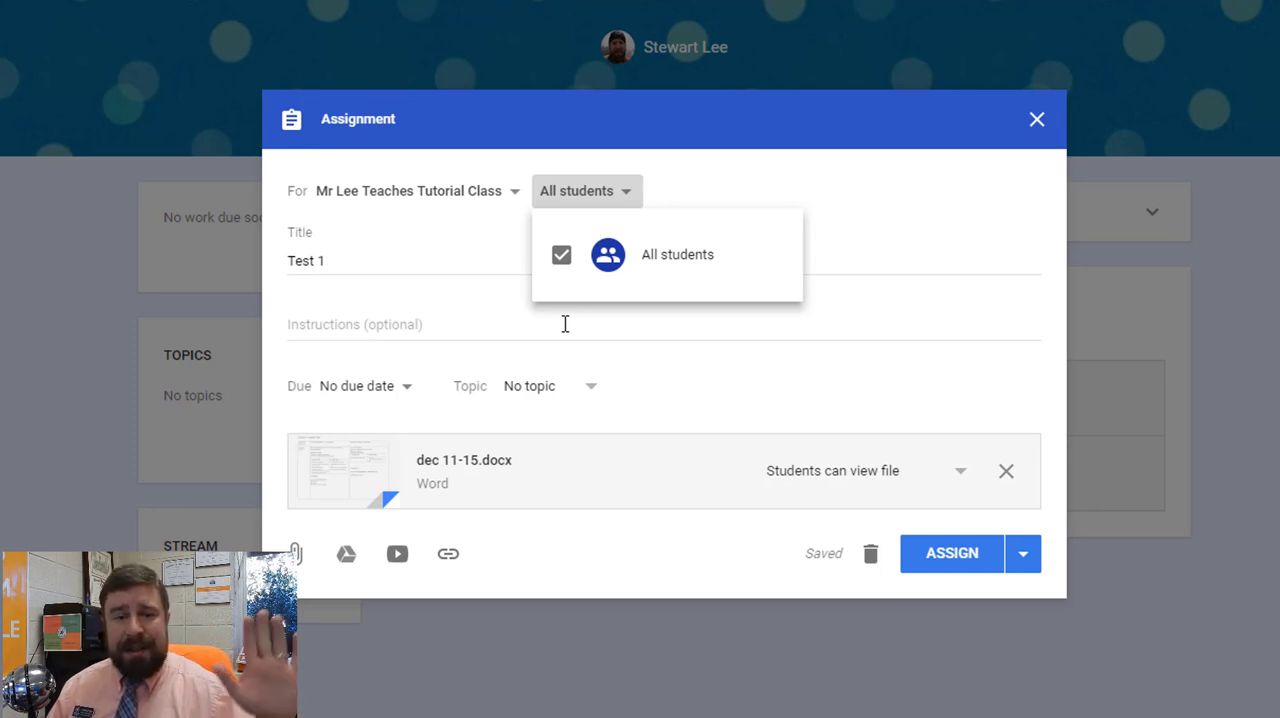
{"action": "mouse_move", "coordinate": [892, 248]}
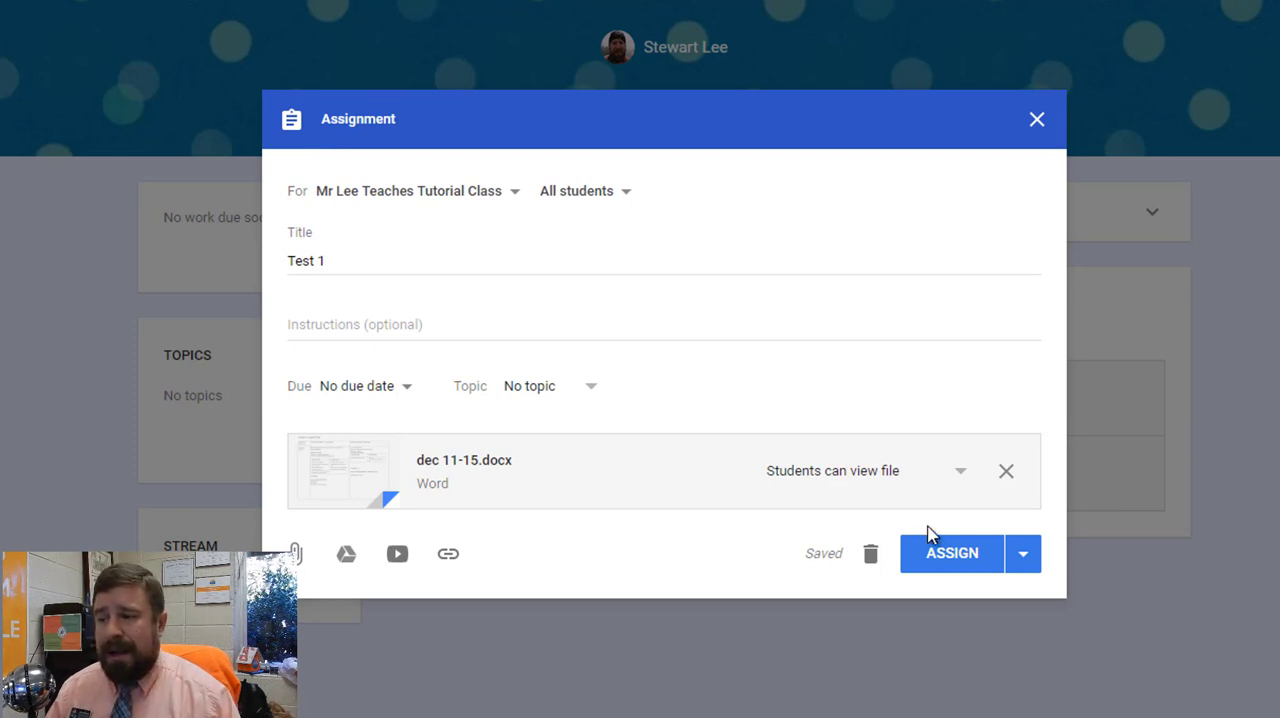
Assign Test 1 so it appears on the stream with 0 done and 0 not done.
{"action": "left_click", "coordinate": [952, 552]}
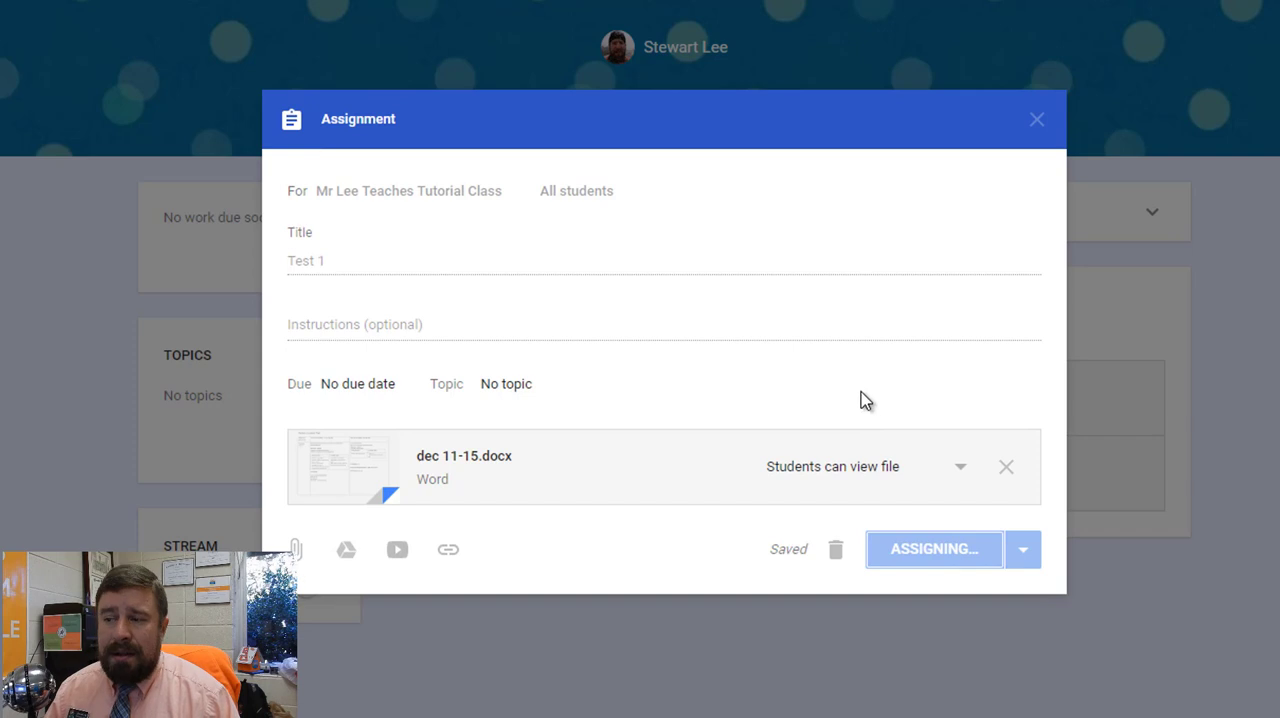
{"action": "left_click", "coordinate": [932, 548]}
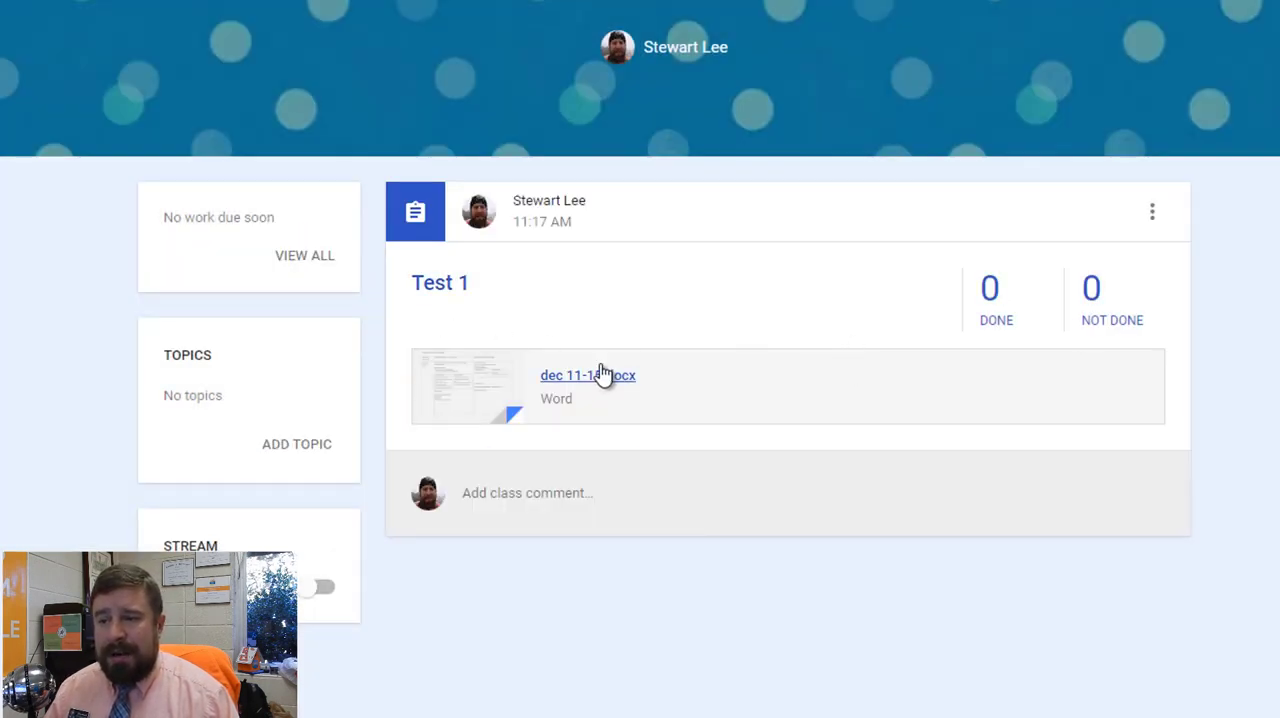
{"action": "mouse_move", "coordinate": [924, 330]}
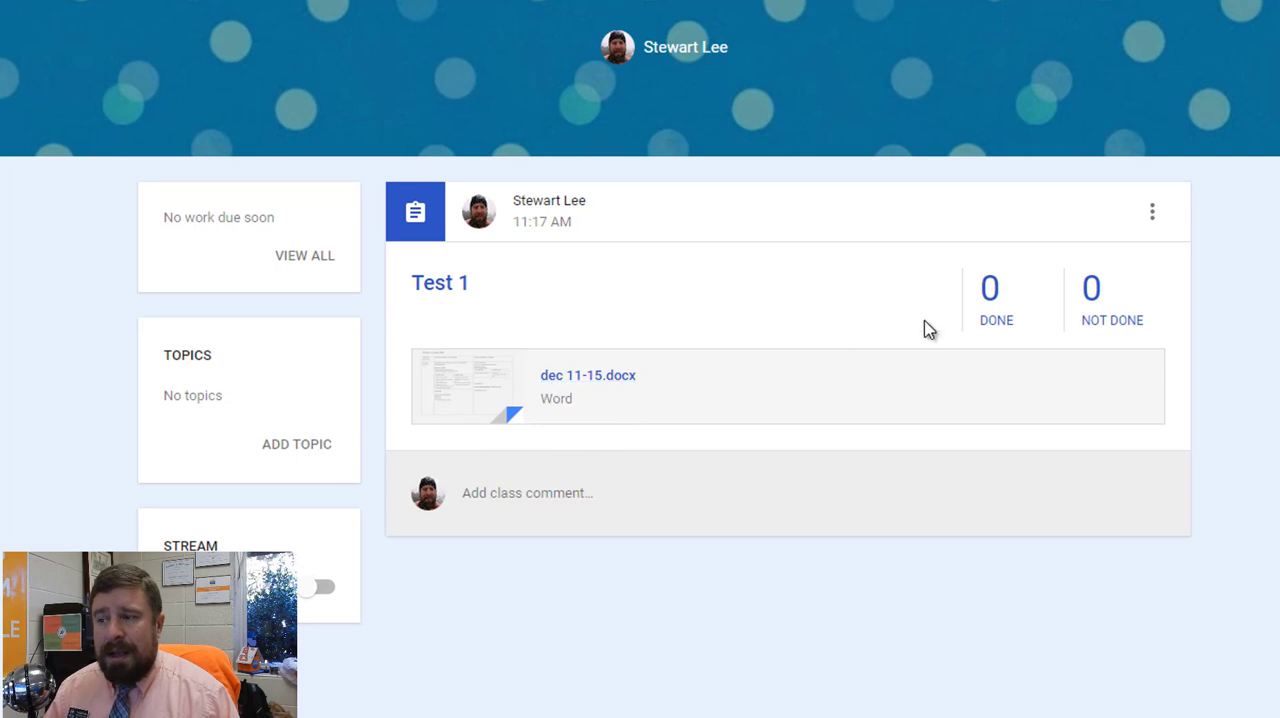
{"action": "mouse_move", "coordinate": [1112, 310]}
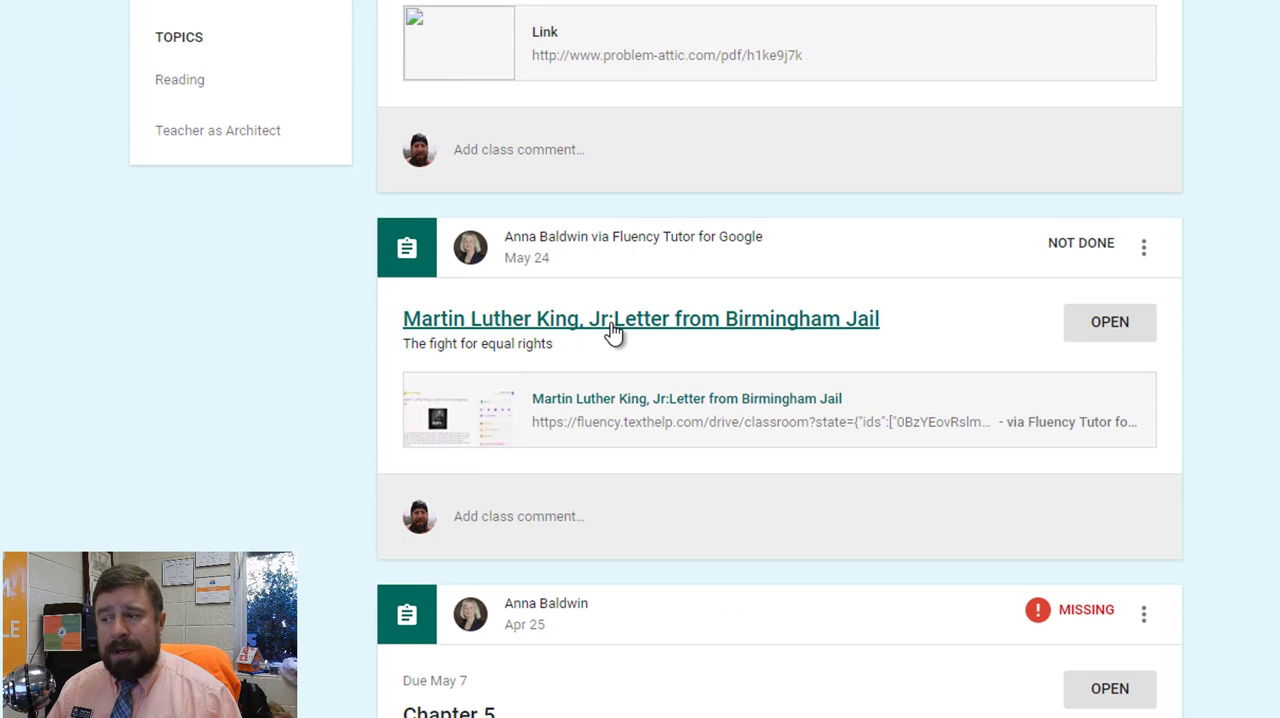
As a student, check the Add and Create work options on the Birmingham Jail assignment, then return to the stream.
{"action": "left_click", "coordinate": [640, 318]}
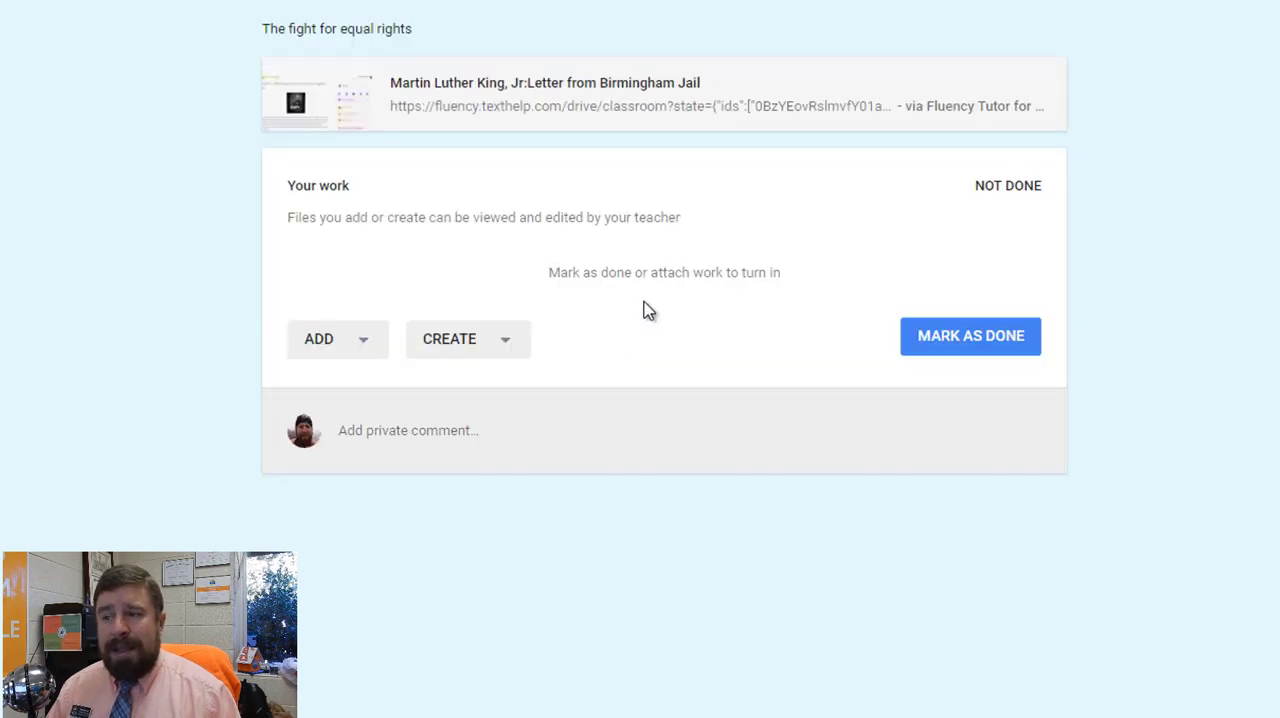
{"action": "left_click", "coordinate": [336, 338]}
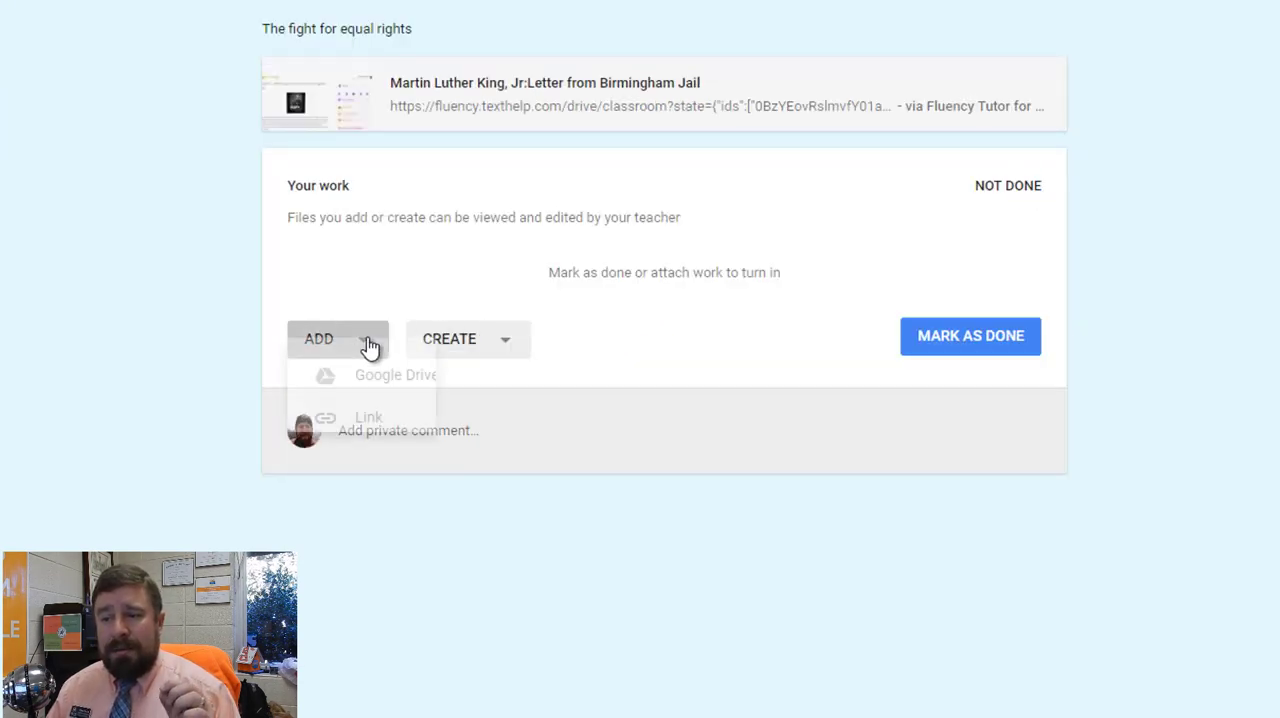
{"action": "left_click", "coordinate": [318, 338]}
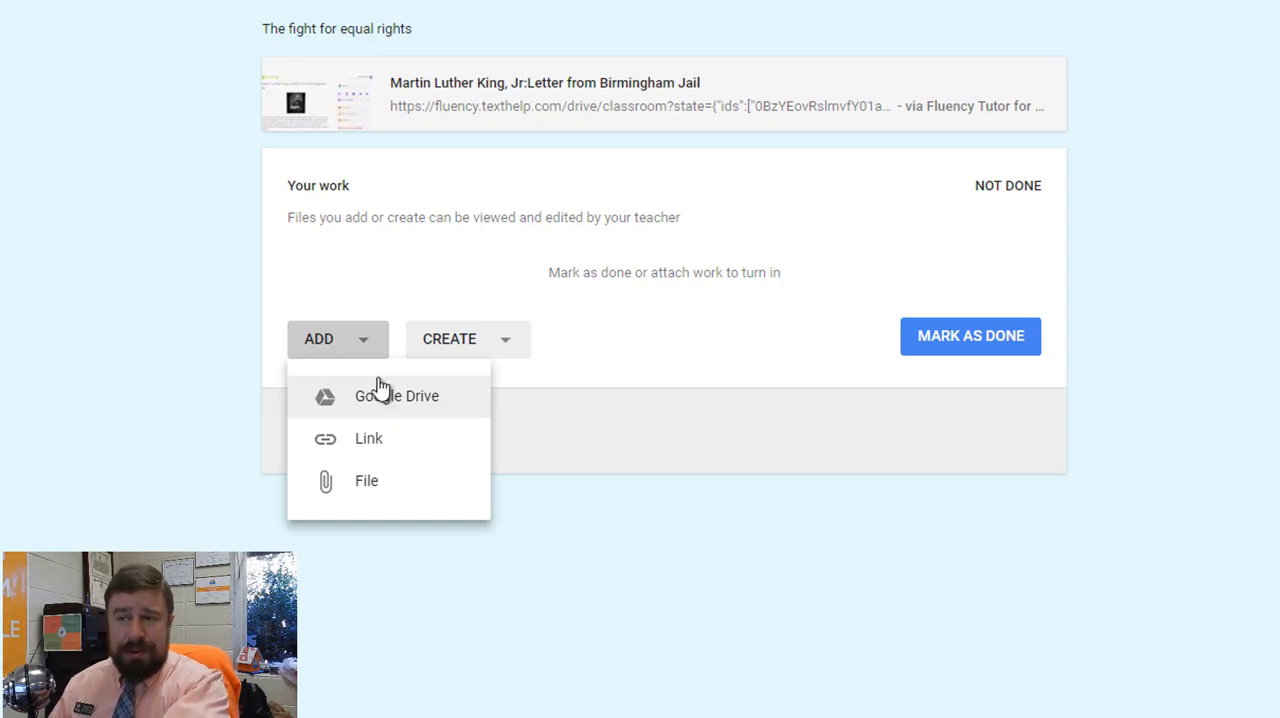
{"action": "mouse_move", "coordinate": [472, 328]}
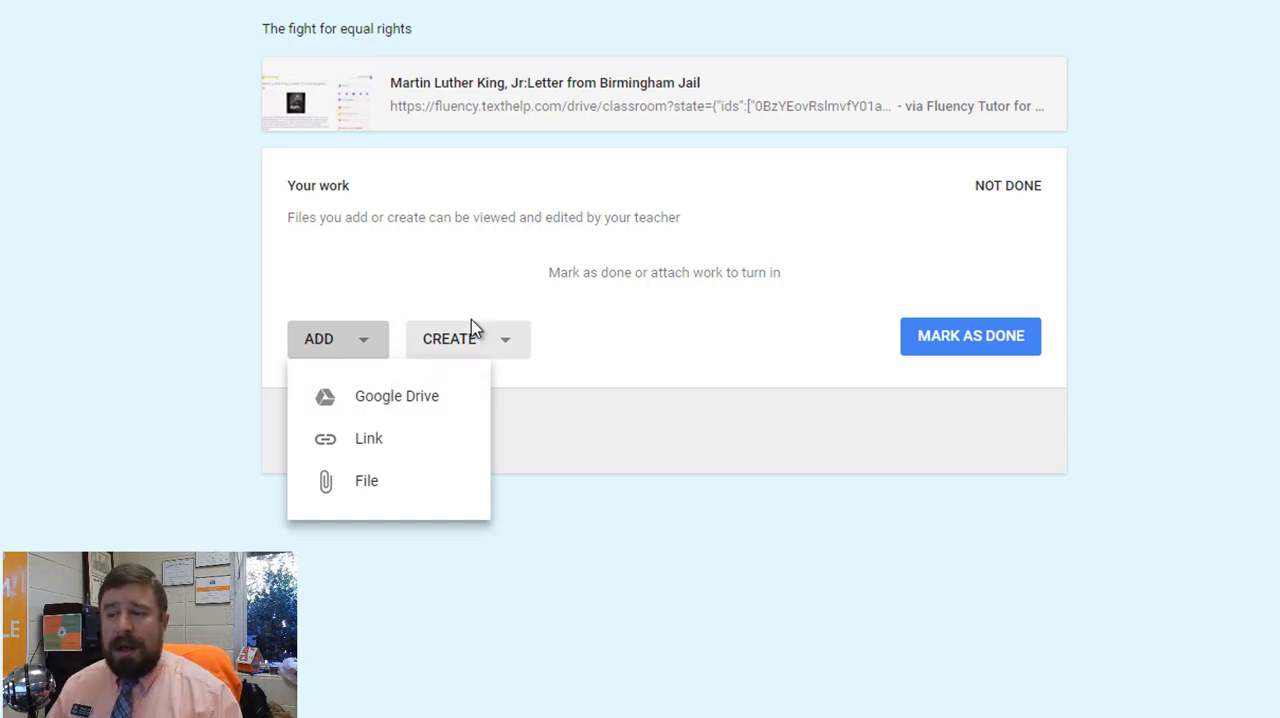
{"action": "left_click", "coordinate": [448, 338]}
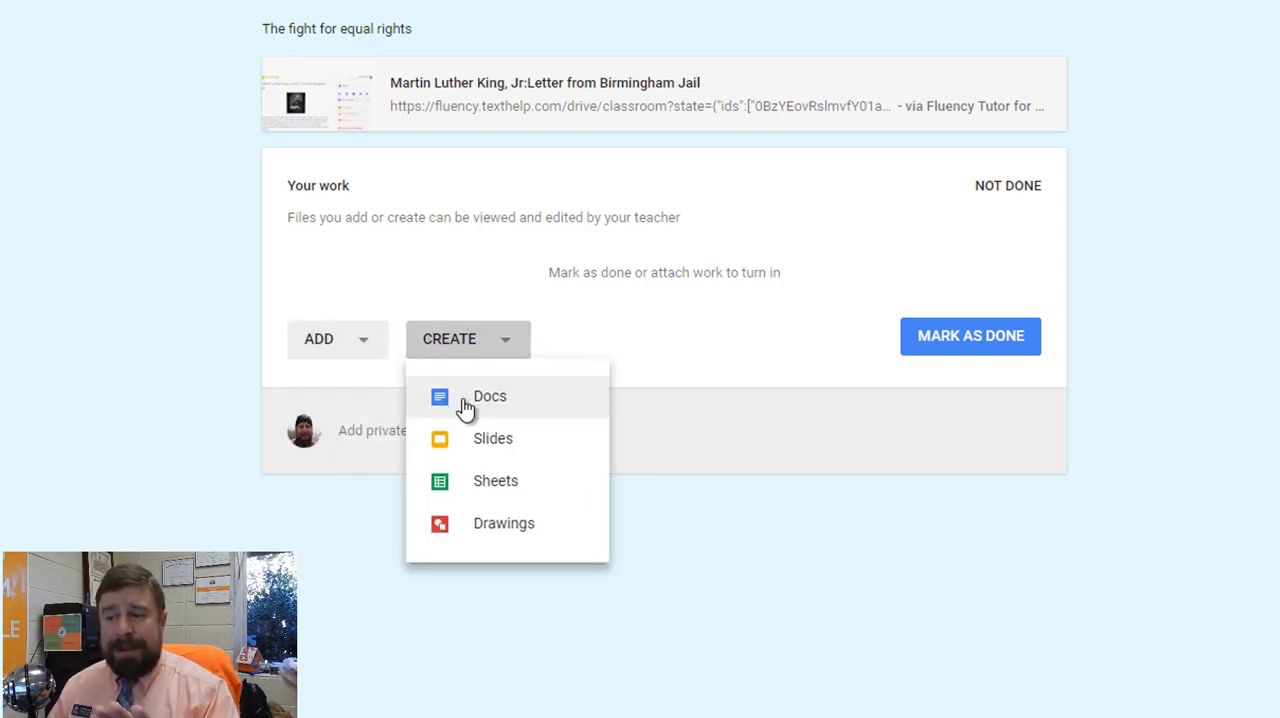
{"action": "mouse_move", "coordinate": [470, 440]}
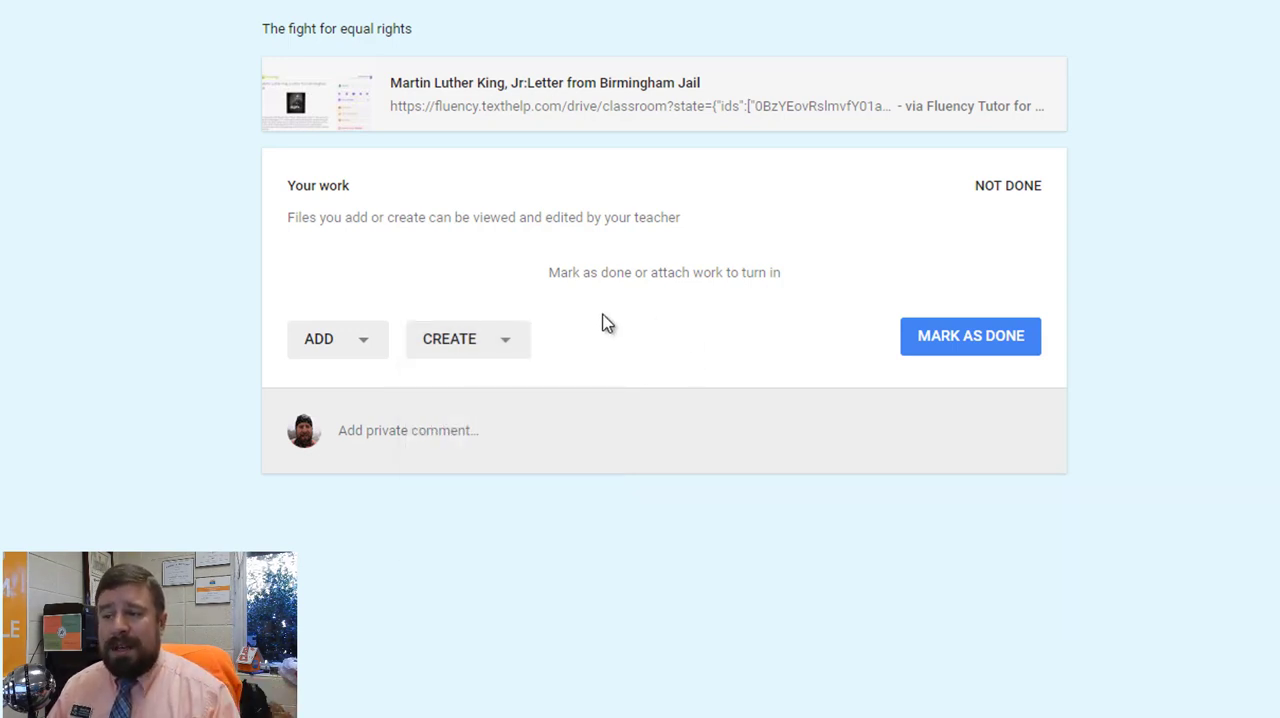
{"action": "mouse_move", "coordinate": [498, 276]}
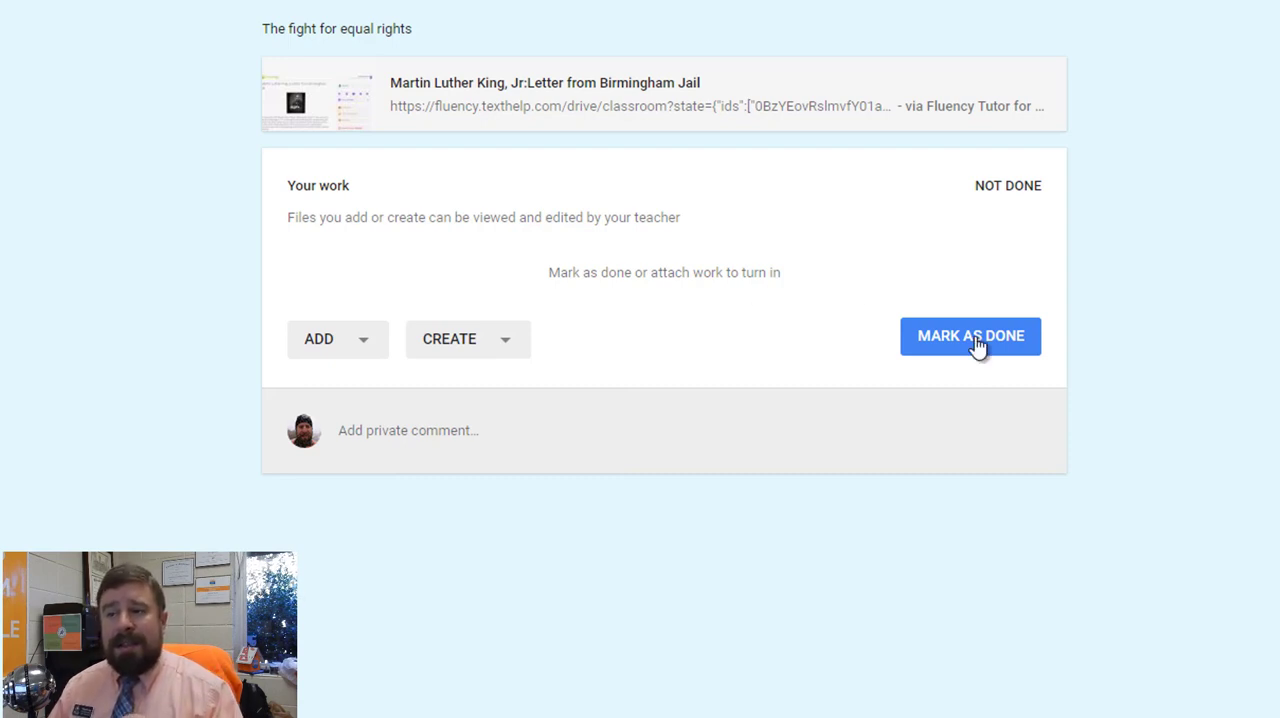
{"action": "left_click", "coordinate": [970, 336]}
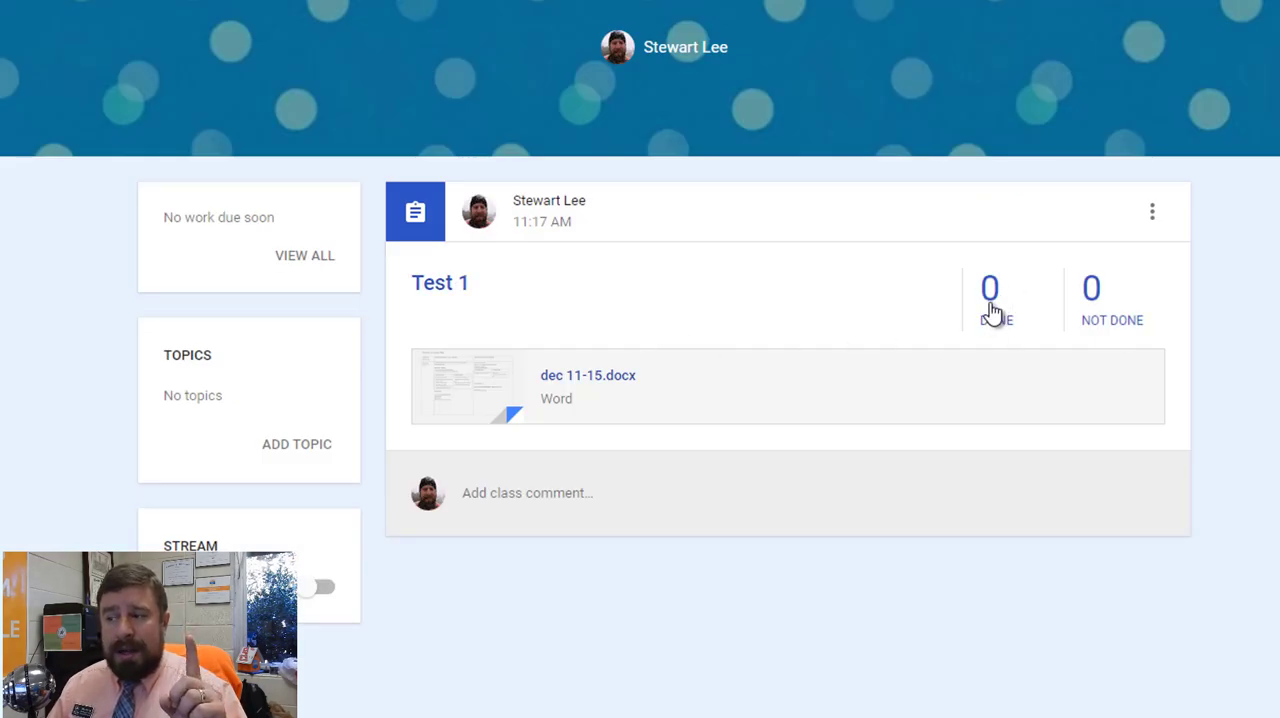
{"action": "mouse_move", "coordinate": [1096, 282]}
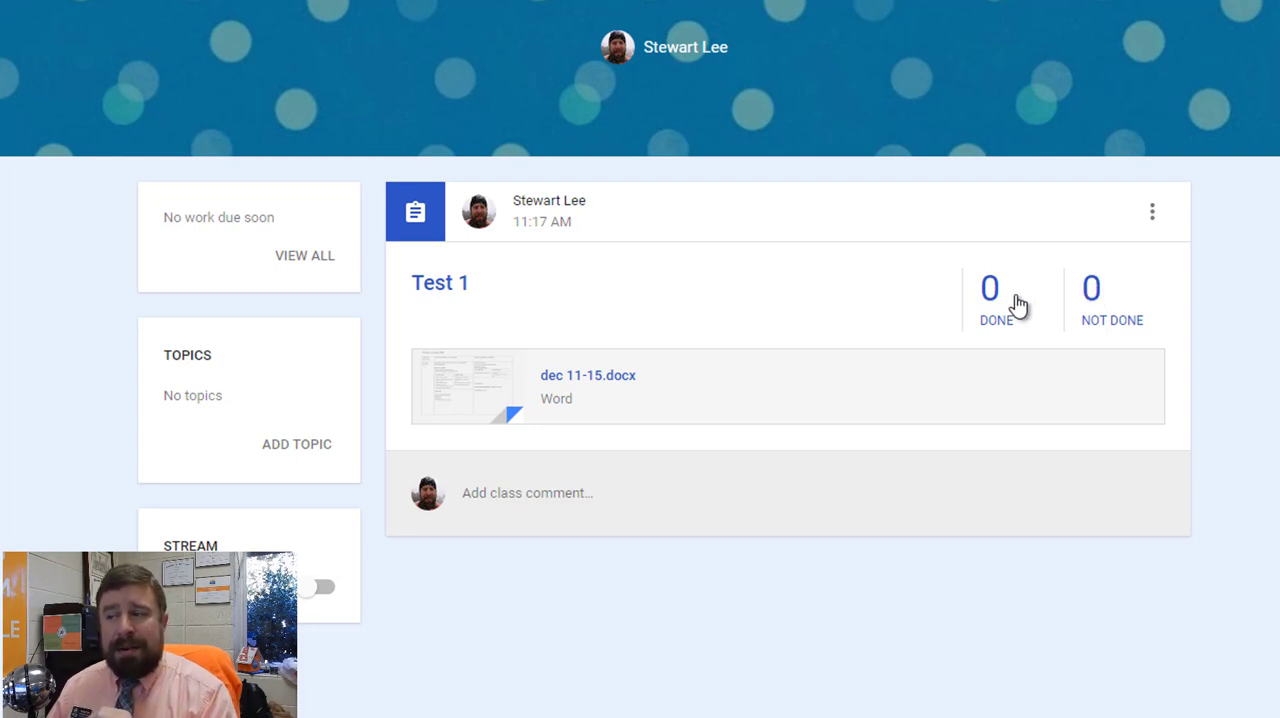
{"action": "mouse_move", "coordinate": [1010, 310]}
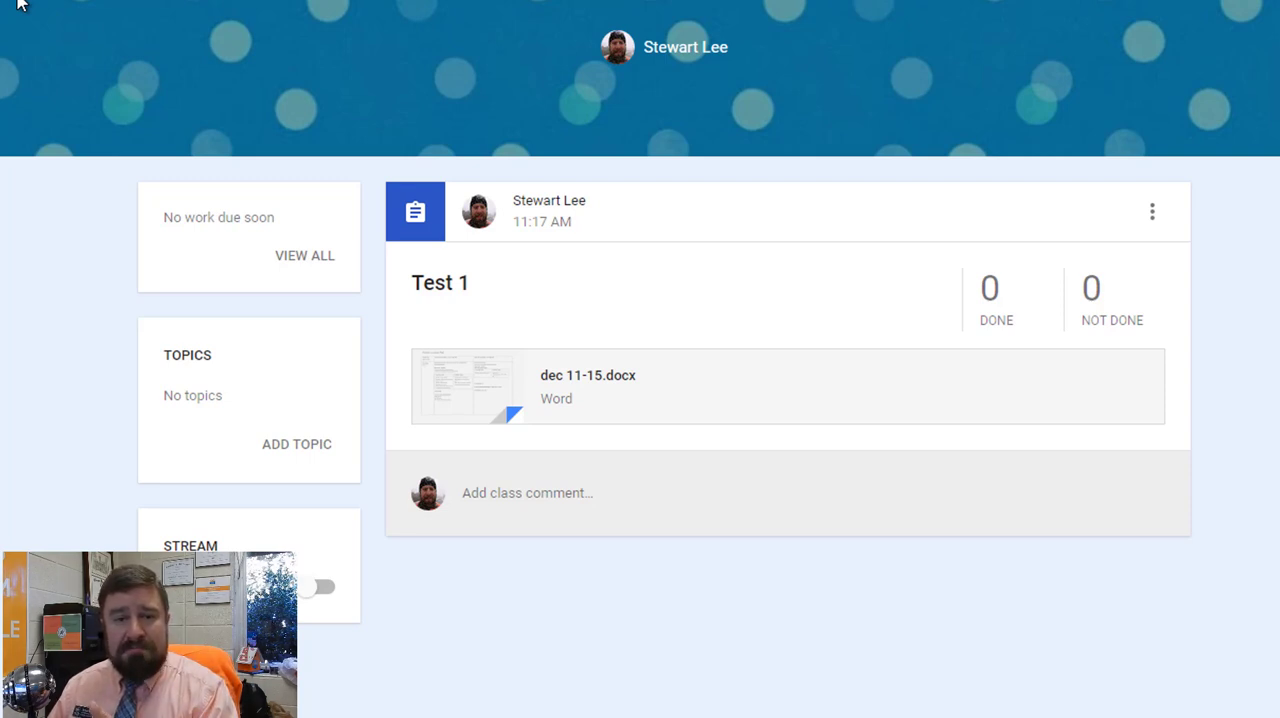
{"action": "mouse_move", "coordinate": [10, 8]}
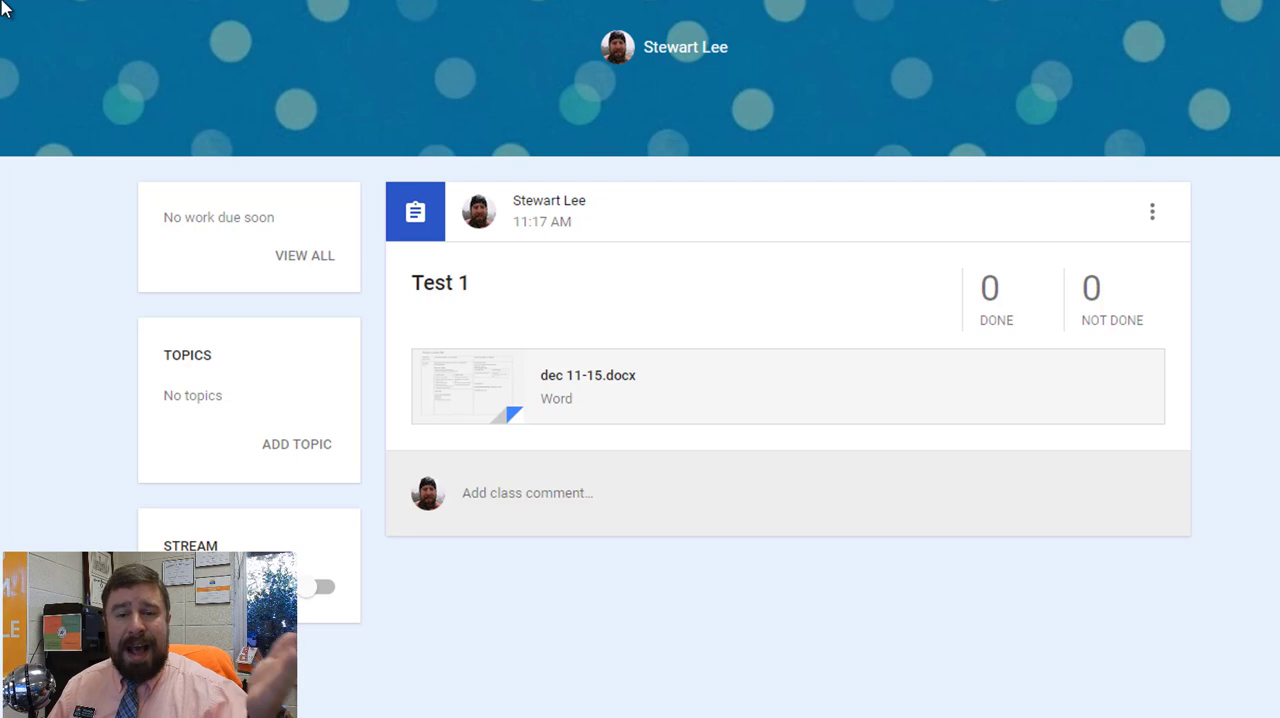
{"action": "mouse_move", "coordinate": [120, 28]}
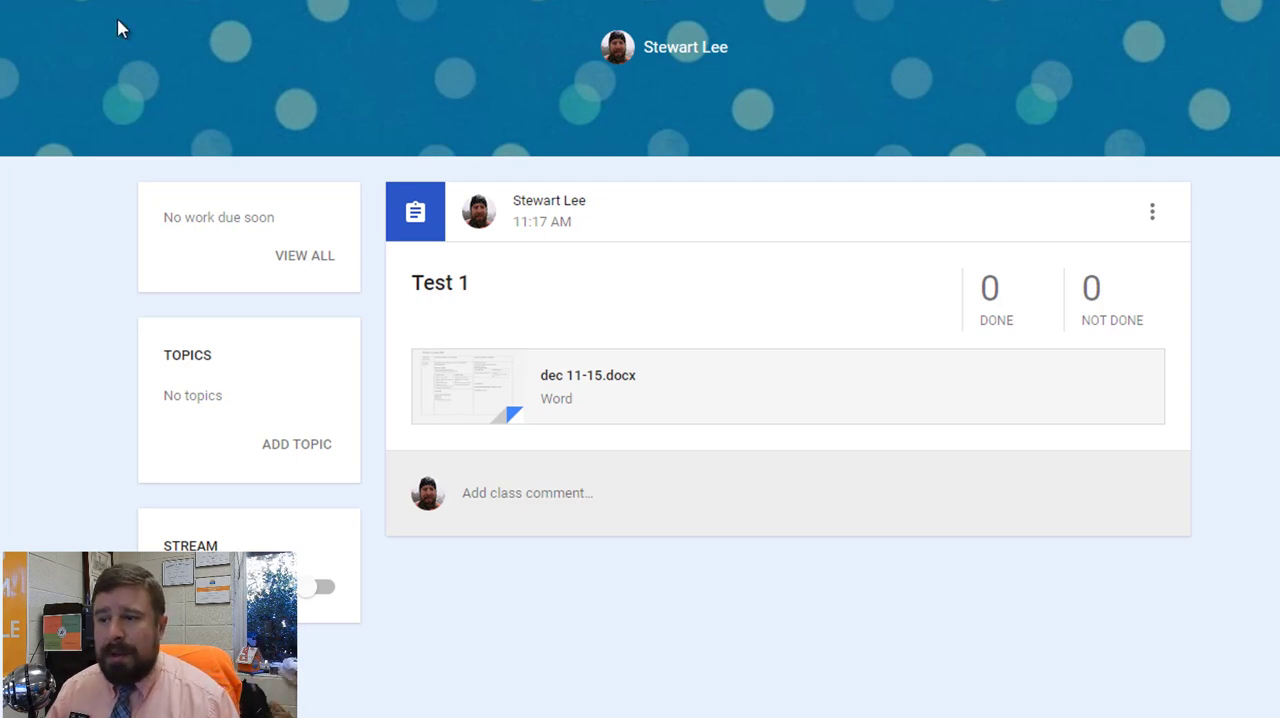